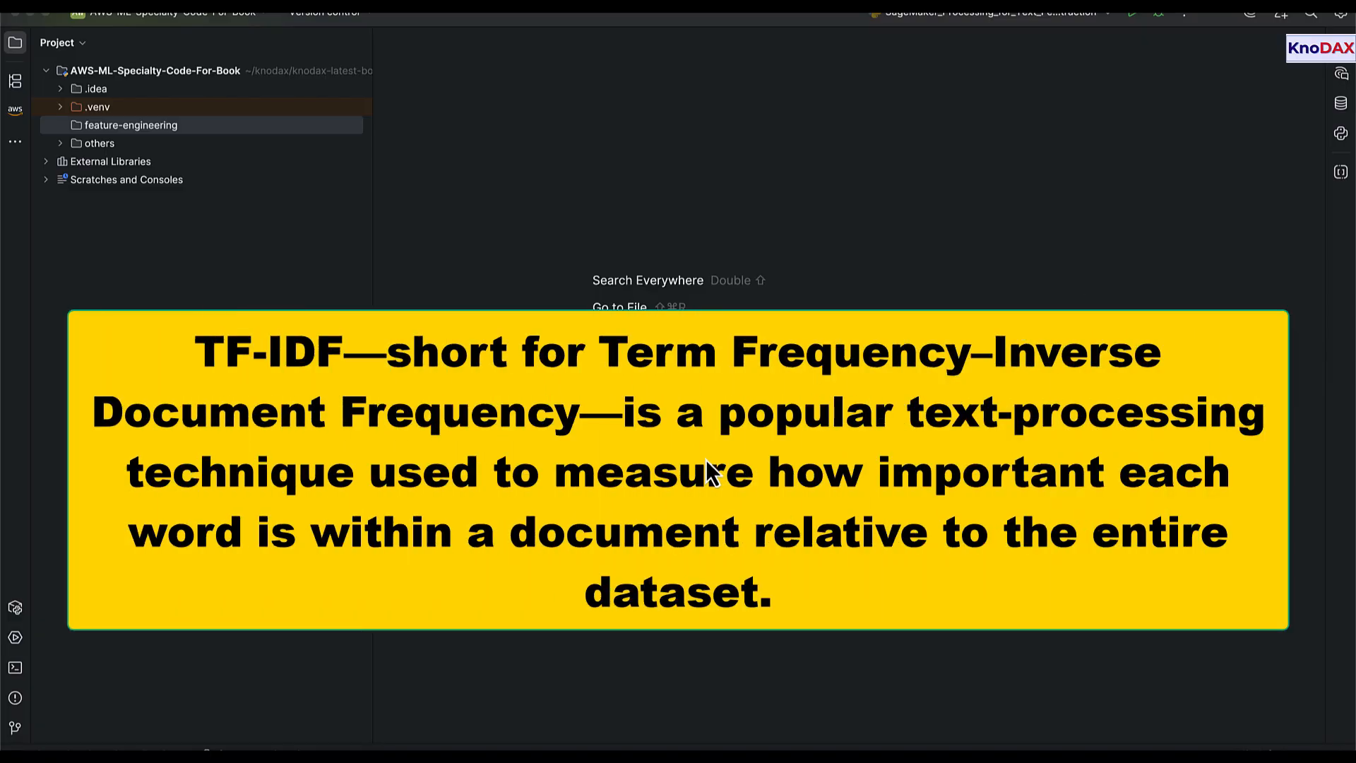
mouse_move(578, 503)
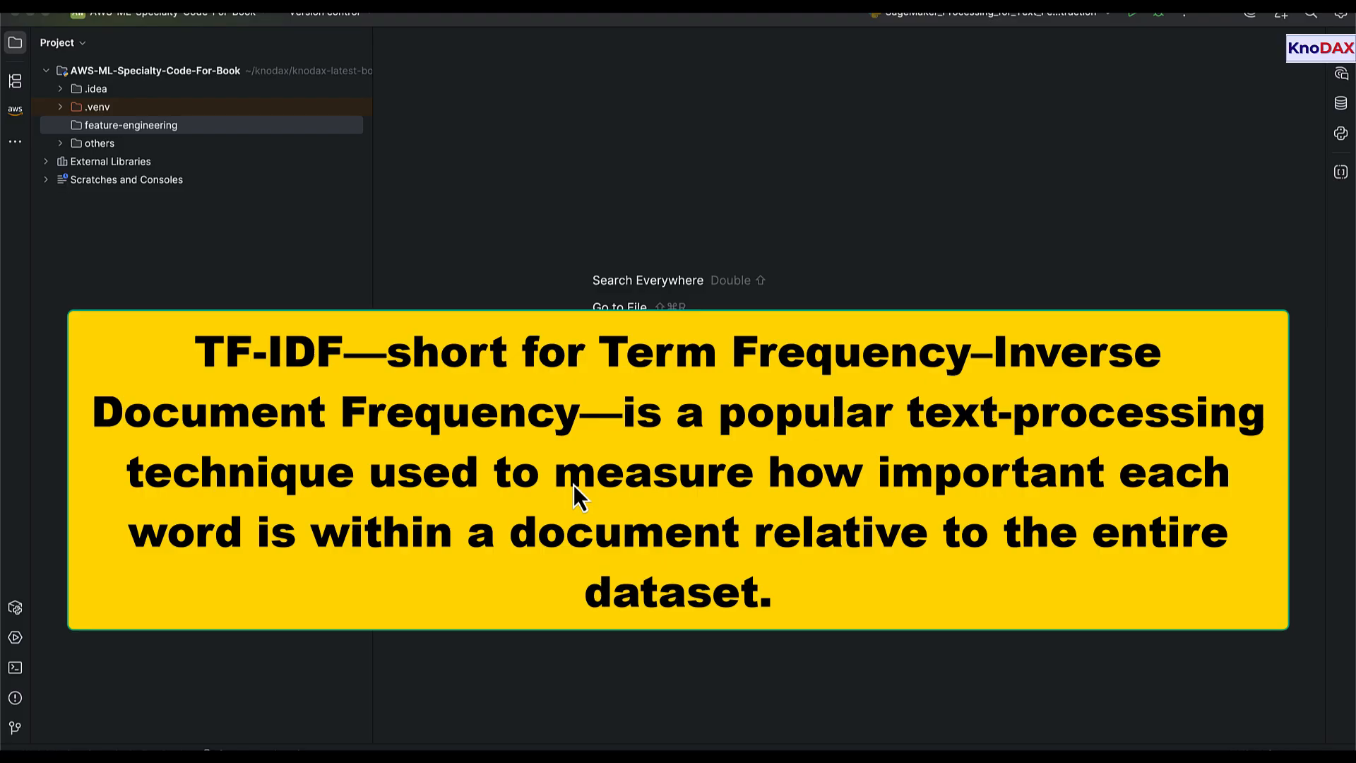
mouse_move(556, 475)
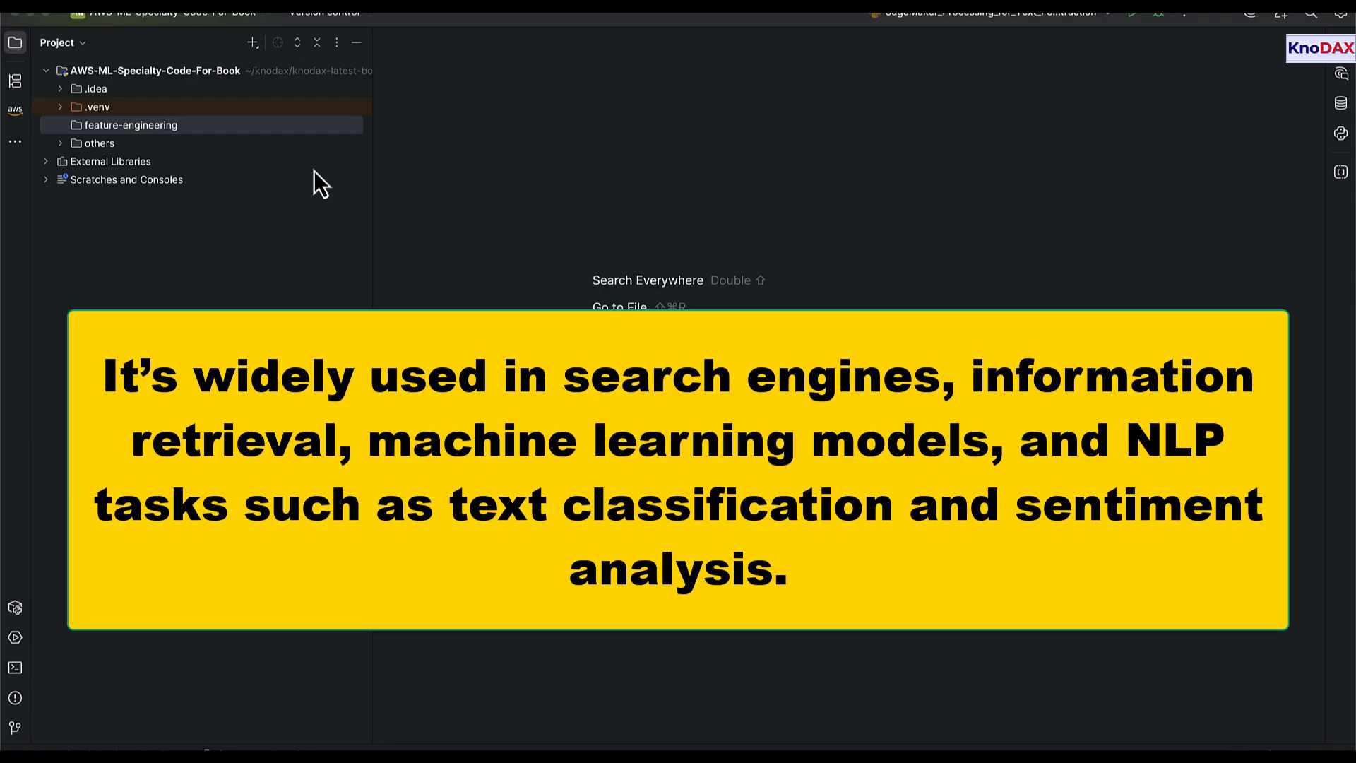
mouse_move(219, 164)
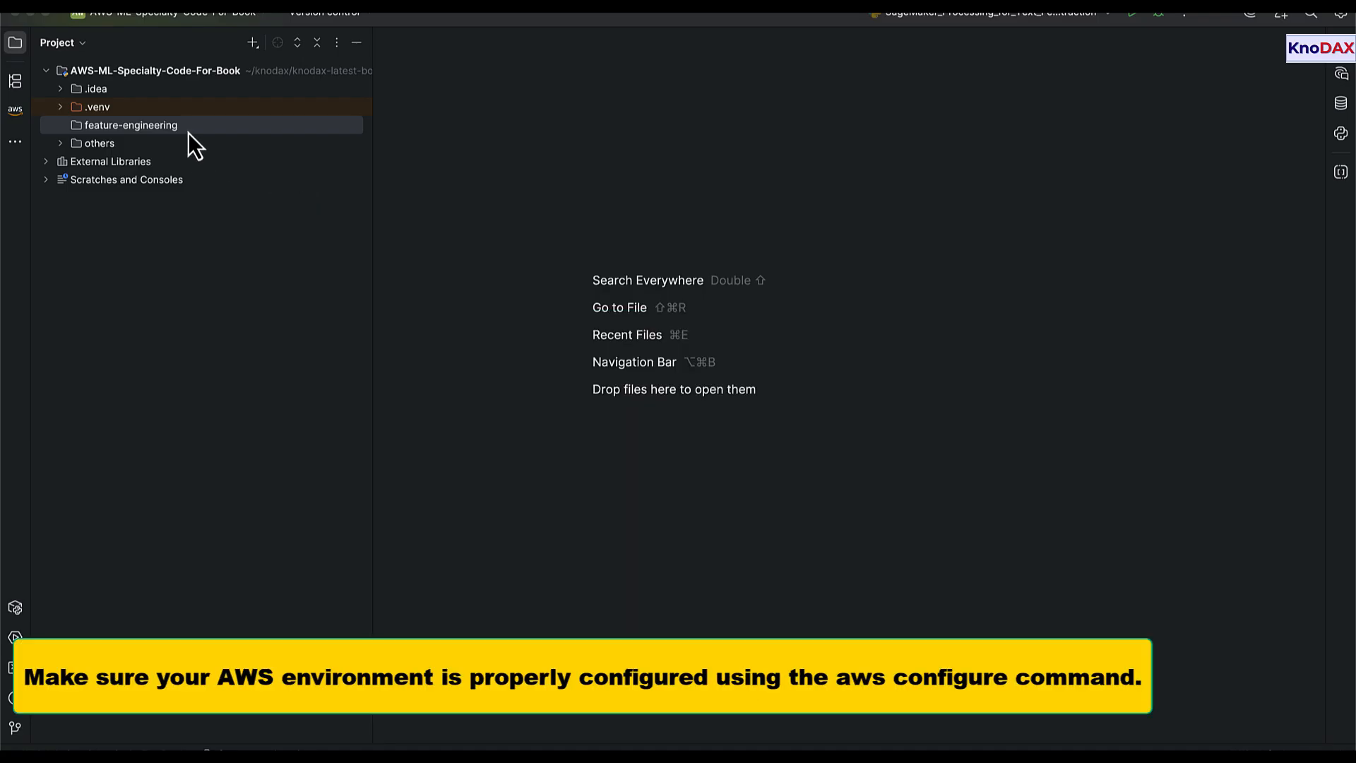
Create a customer-reviews.csv file with ten review rows in the feature-engineering folder.
right_click(130, 124)
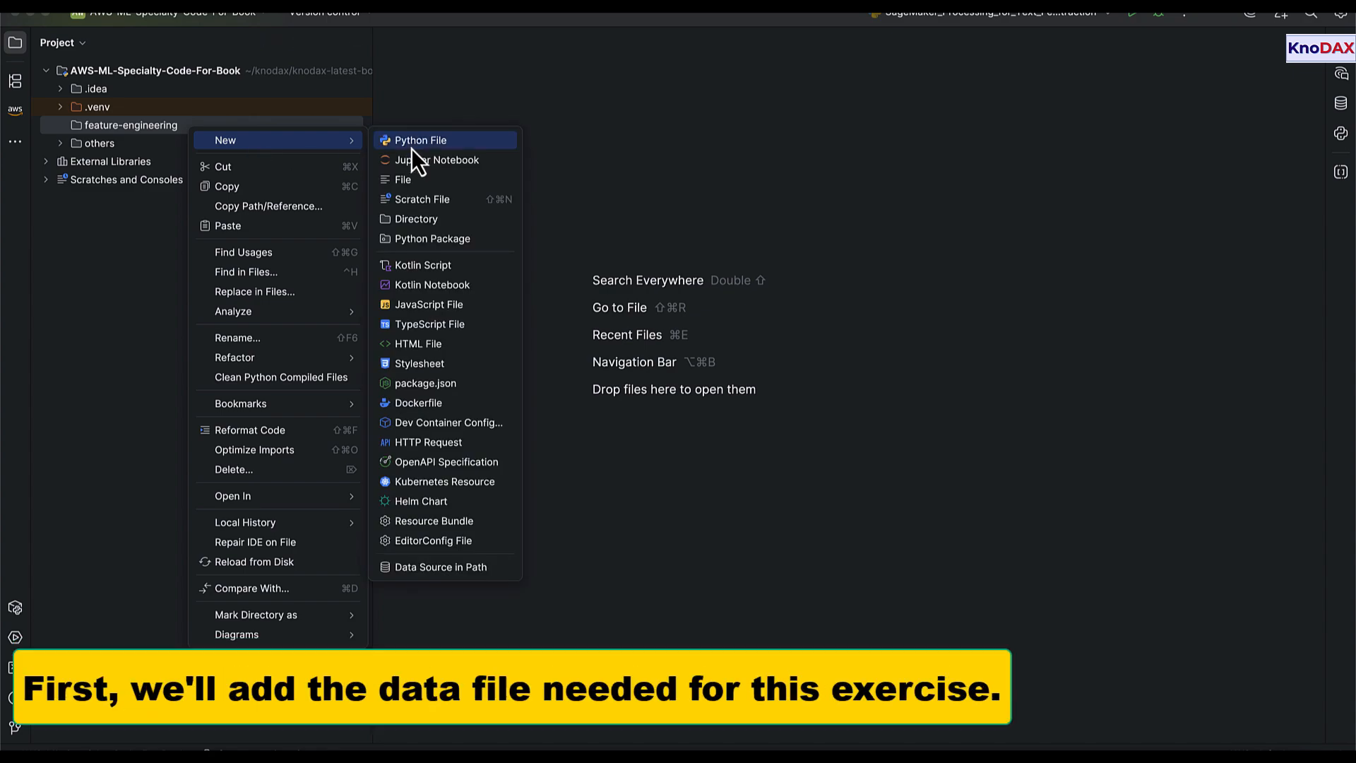
click(402, 179)
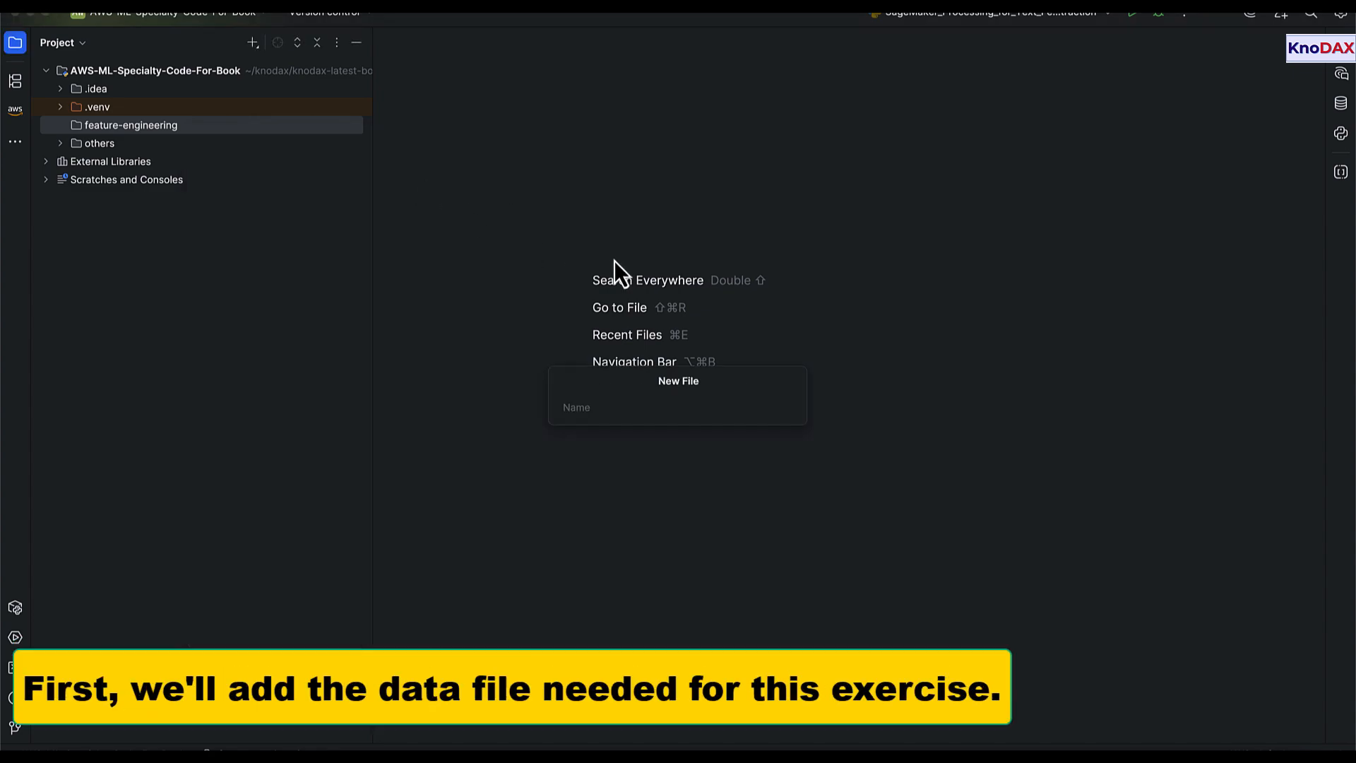
text(customer)
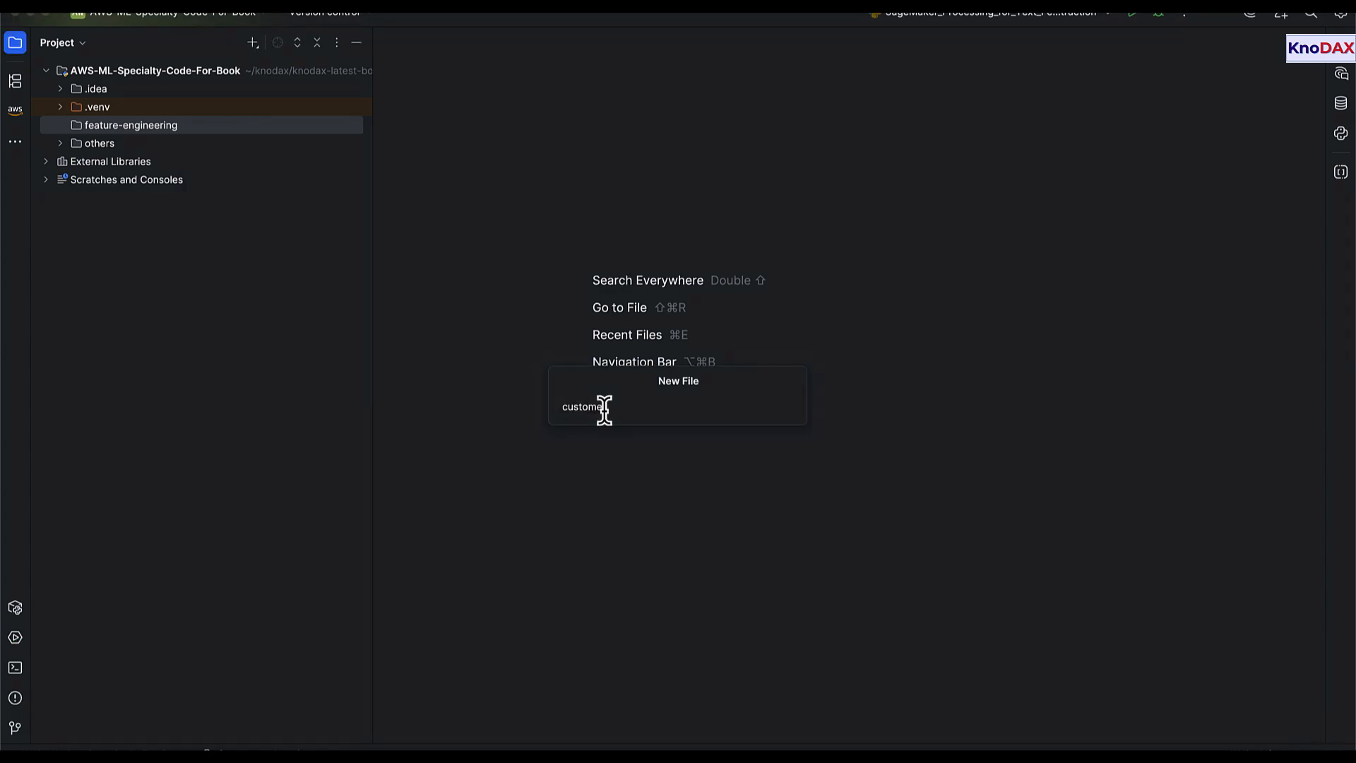
text(_review)
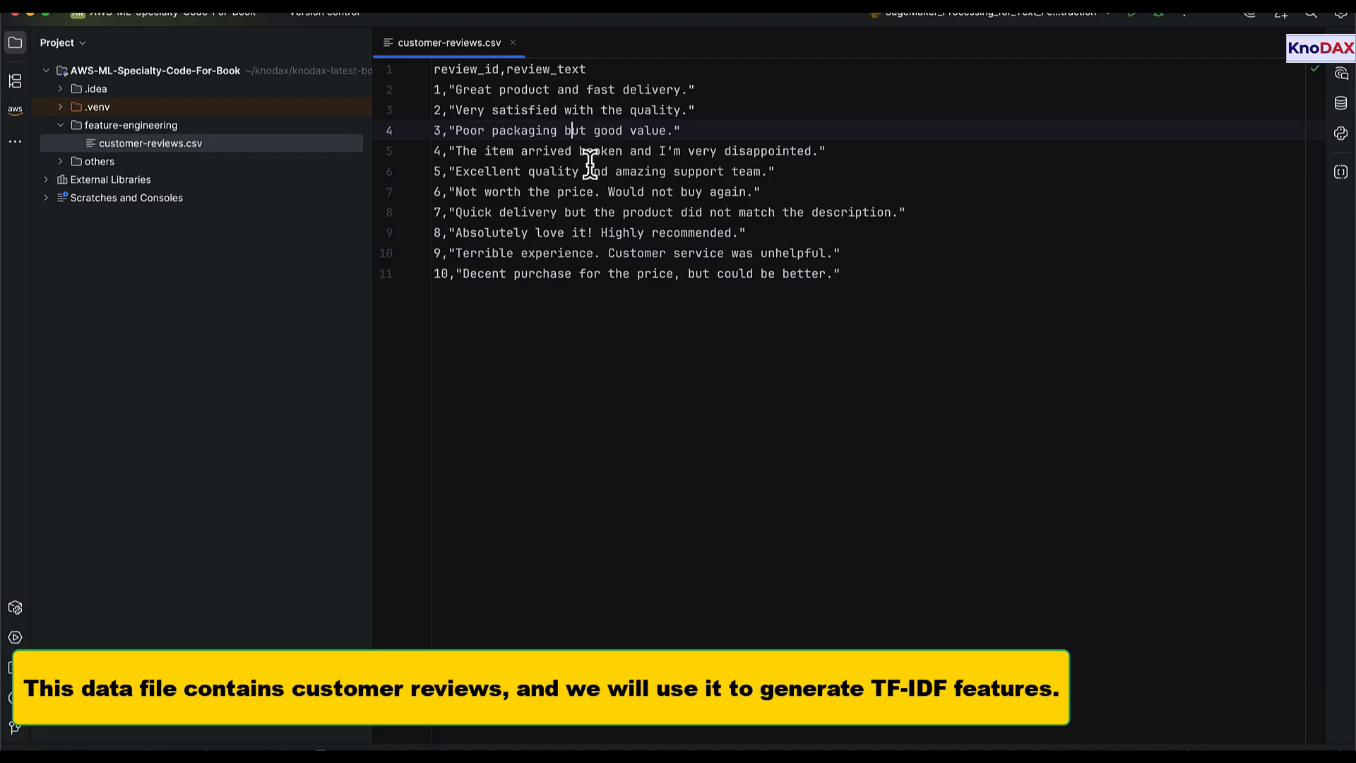
click(130, 125)
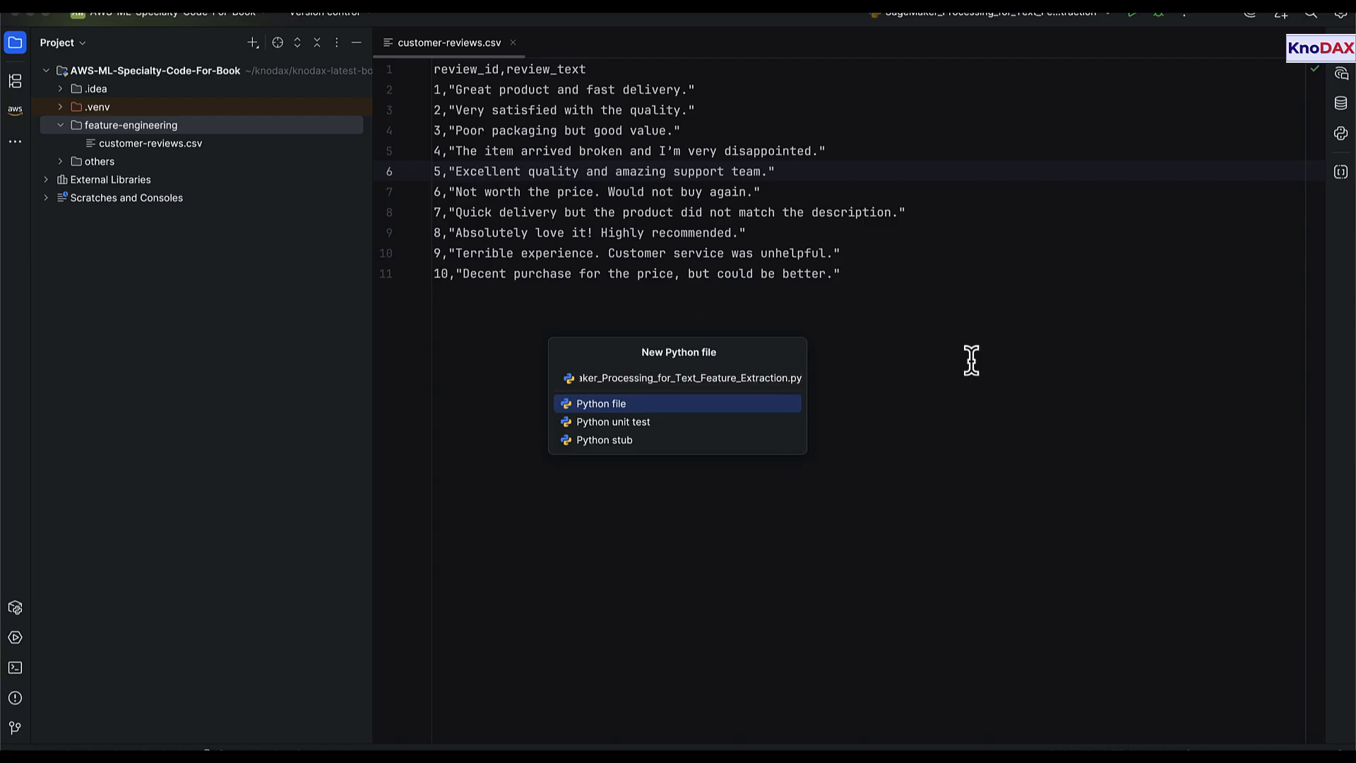
Create the Python script starting with import boto3 and s3 = boto3.client('s3').
click(602, 405)
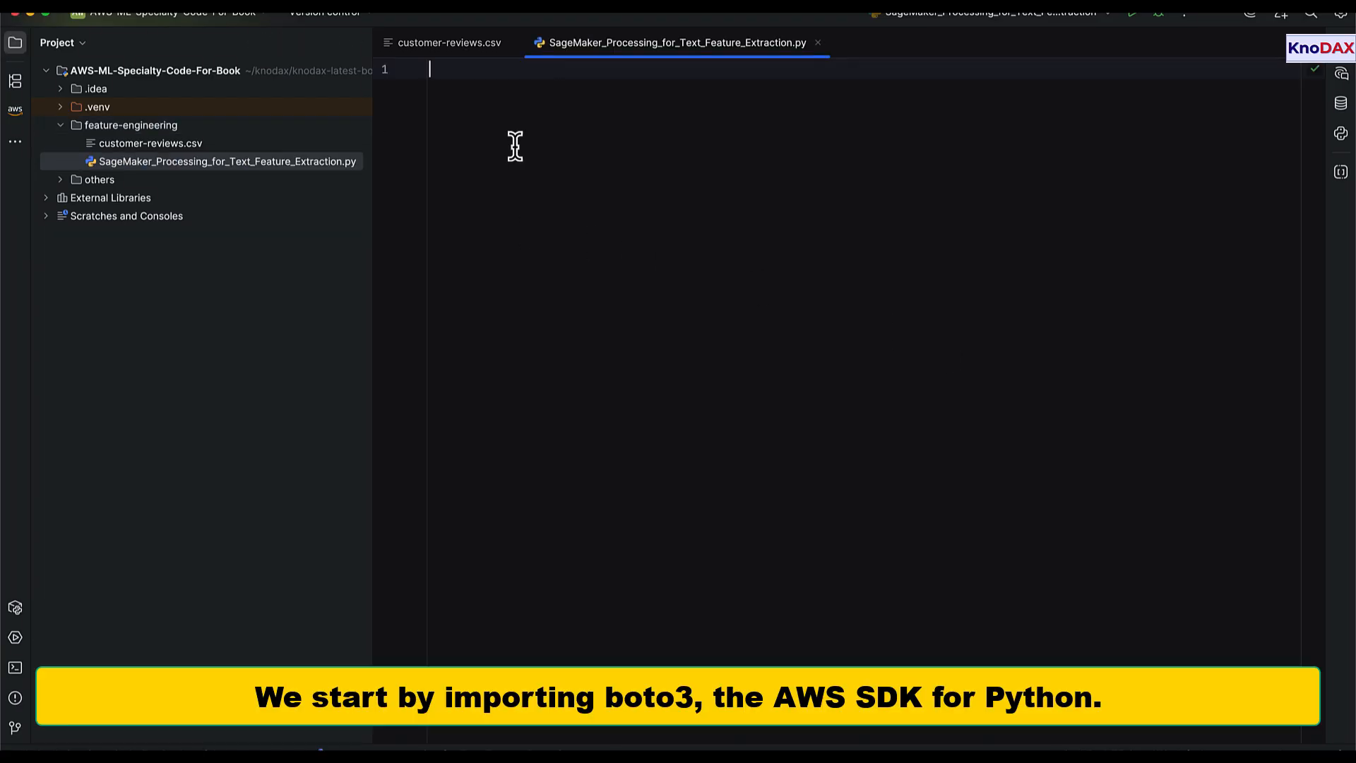
text(import boto3)
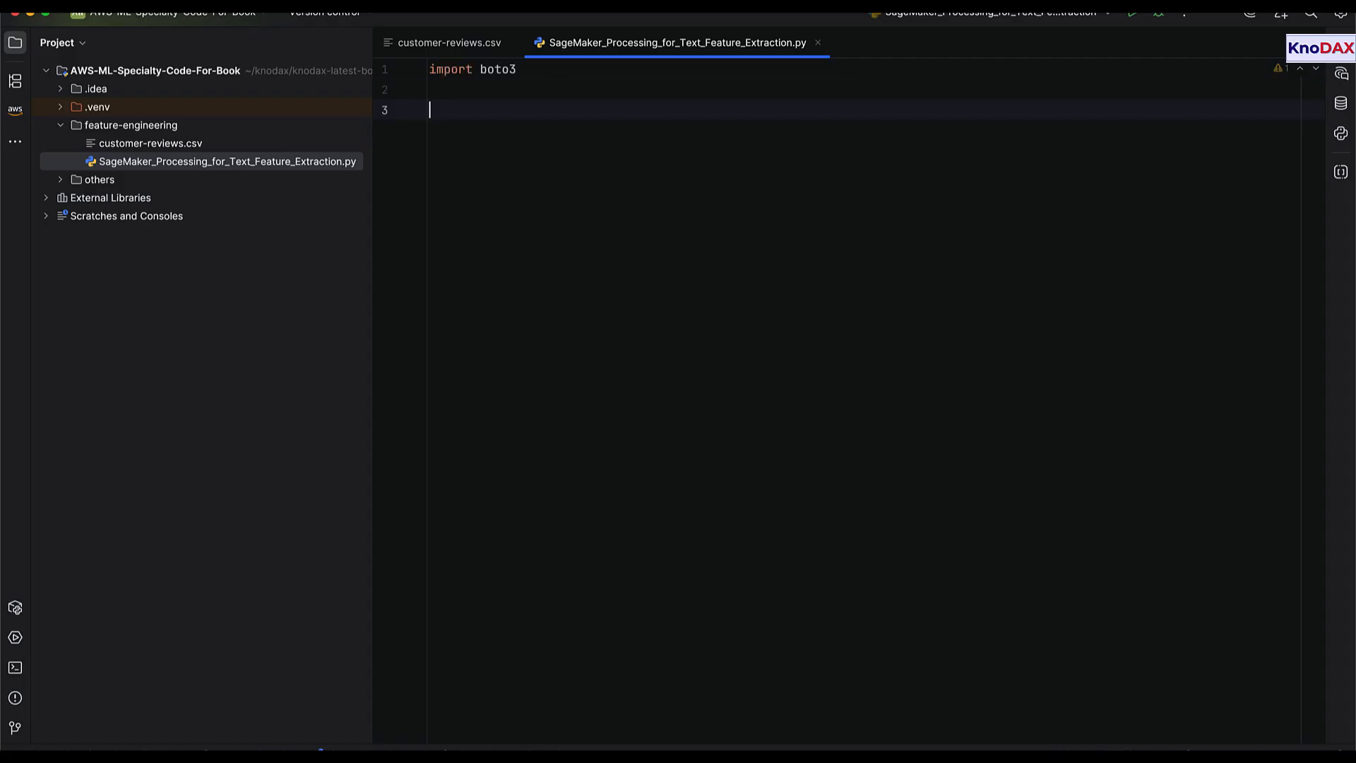
text(s3 = boto3.client('s3'))
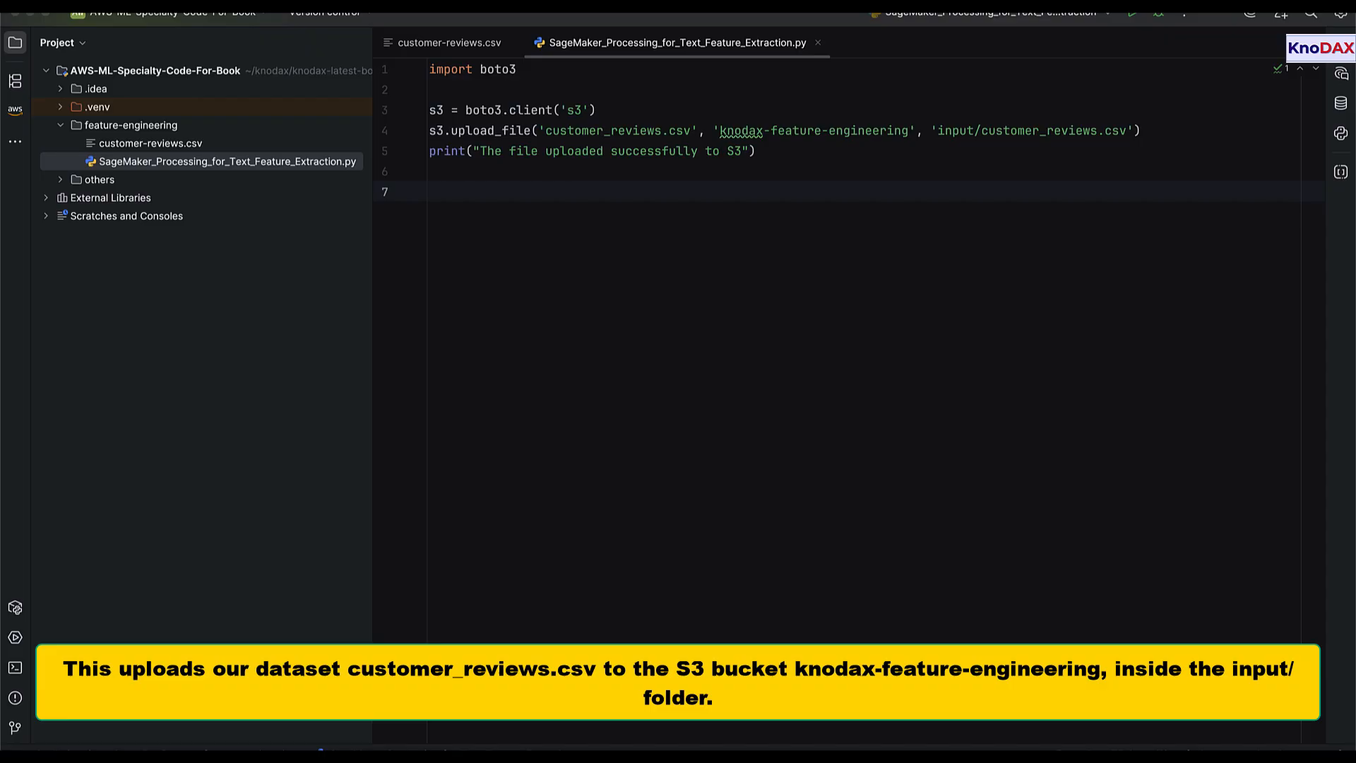
mouse_move(432, 204)
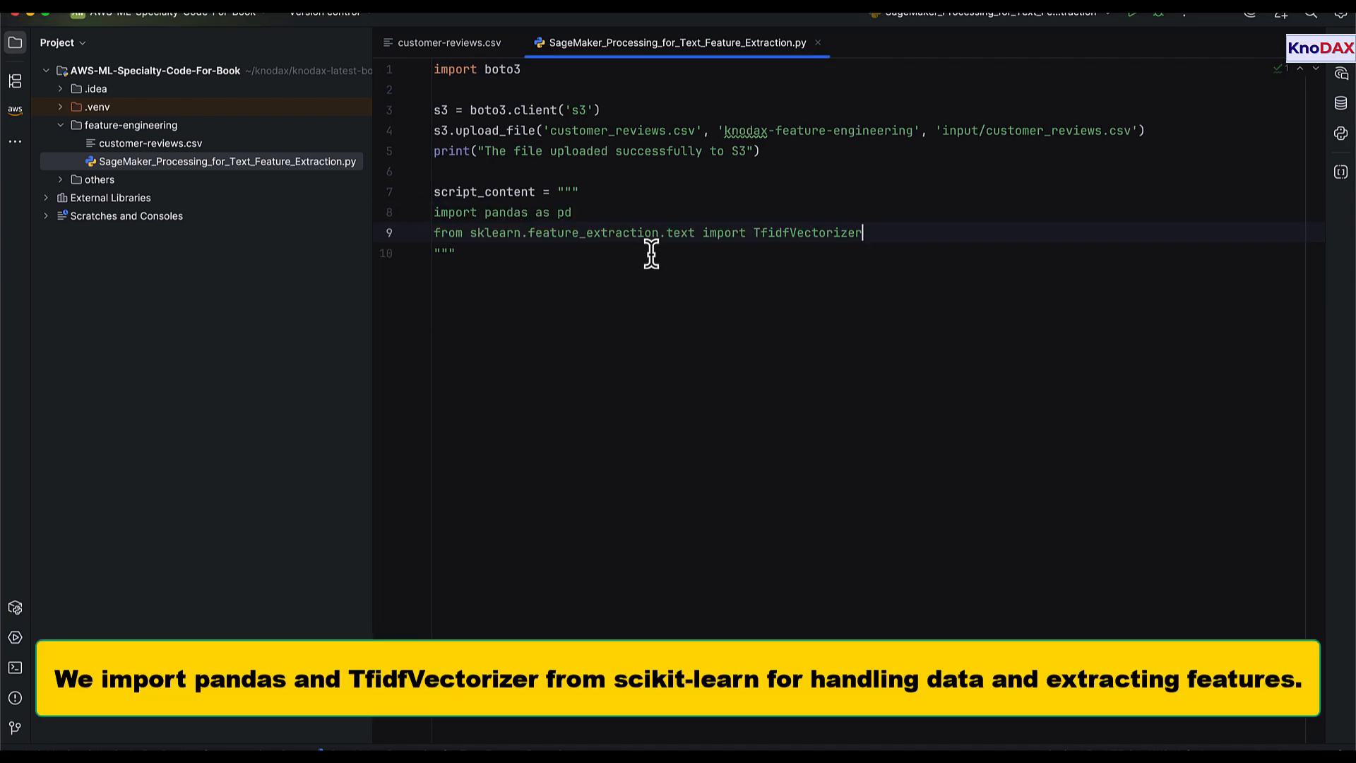
Embed script code importing subprocess and nltk, reading customer_reviews.csv, and building TfidfVectorizer(ngram_range=(1,2)) features into output_df.
key(Enter)
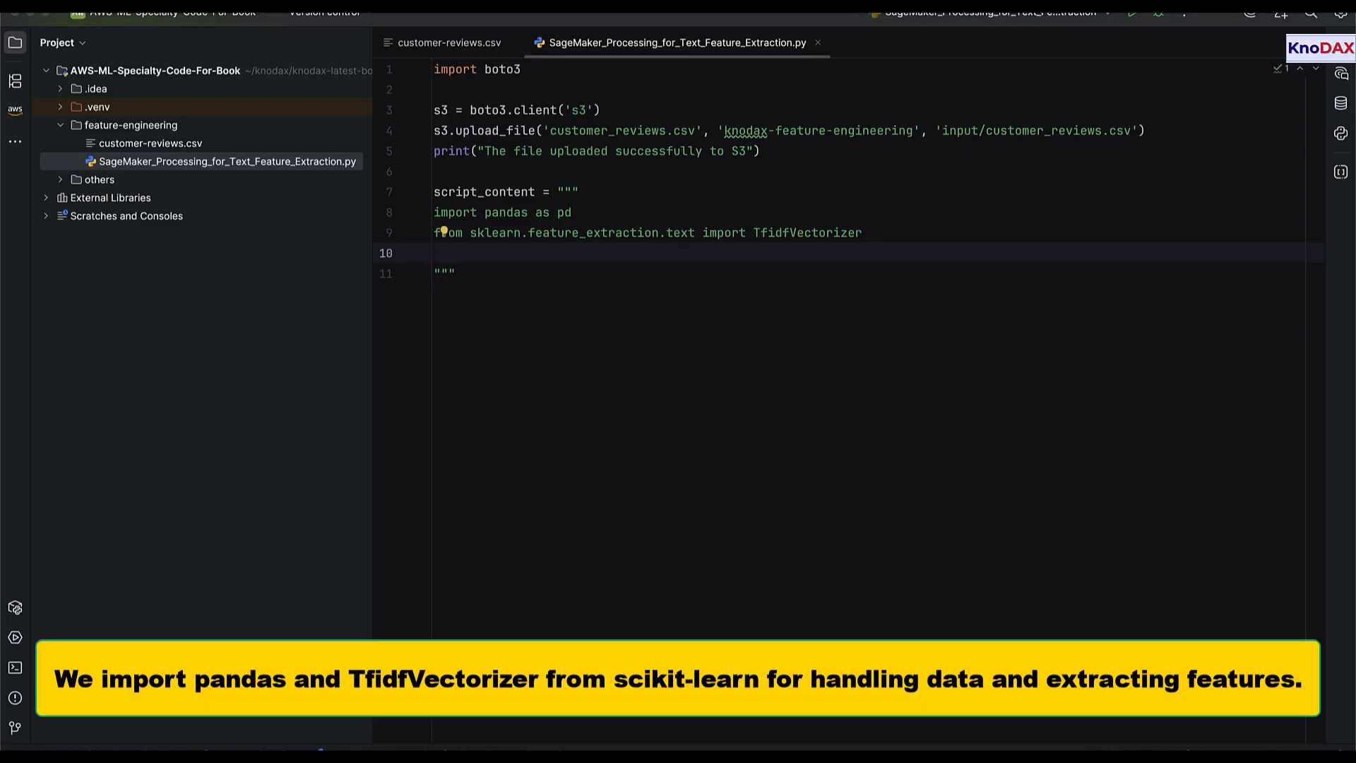
text(import subprocess)
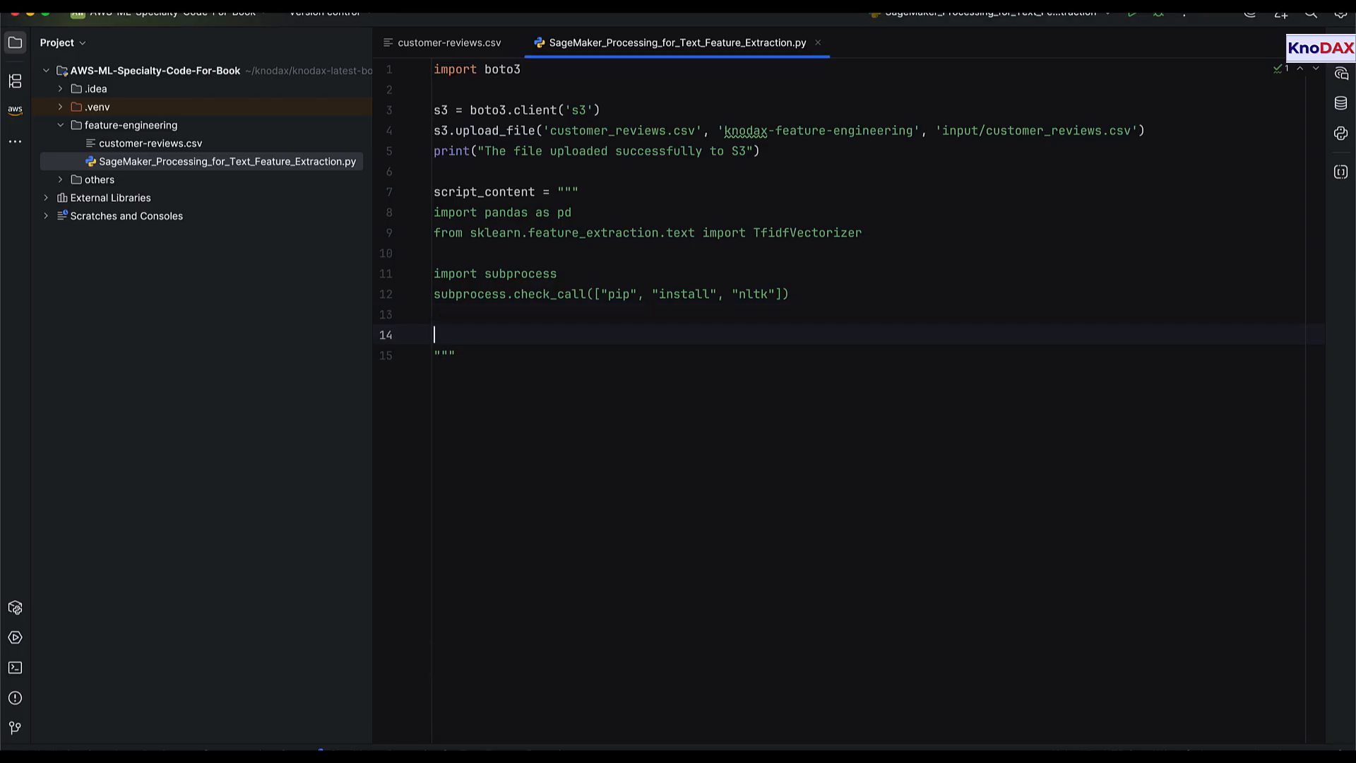
text(import nltk)
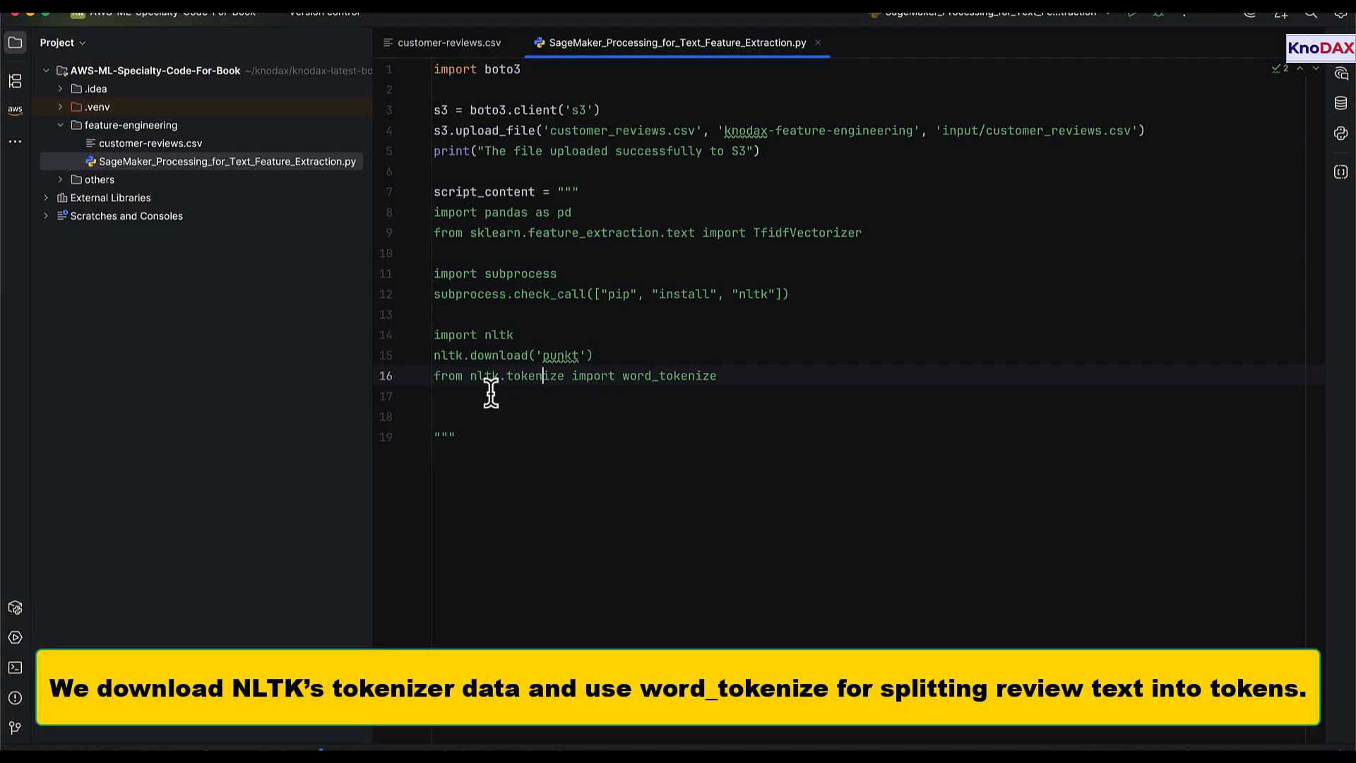
text(df = pd.read_csv('/opt/ml/processing/input/customer_reviews.csv'))
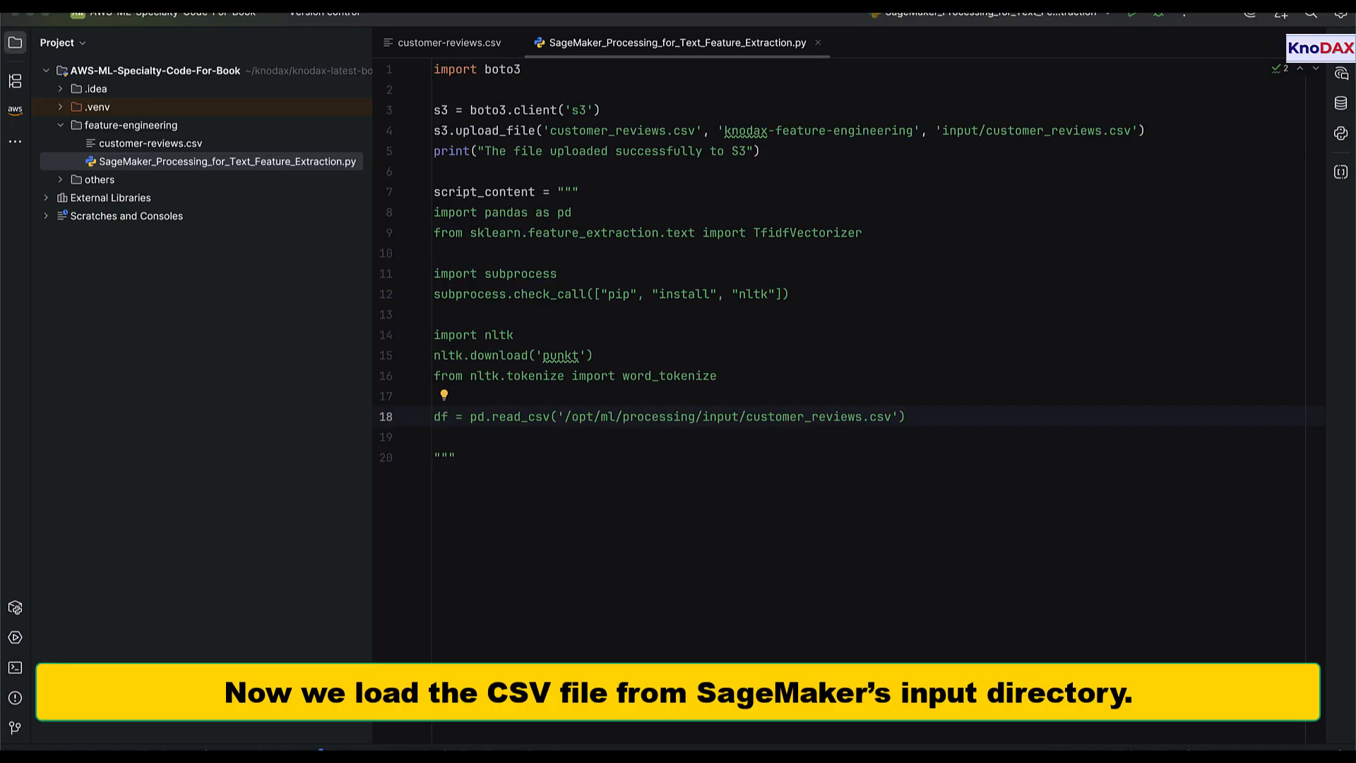
text(vectorizer = TfidfVectorizer(ngram_range=(1,2), tokenizer=word_tokenize))
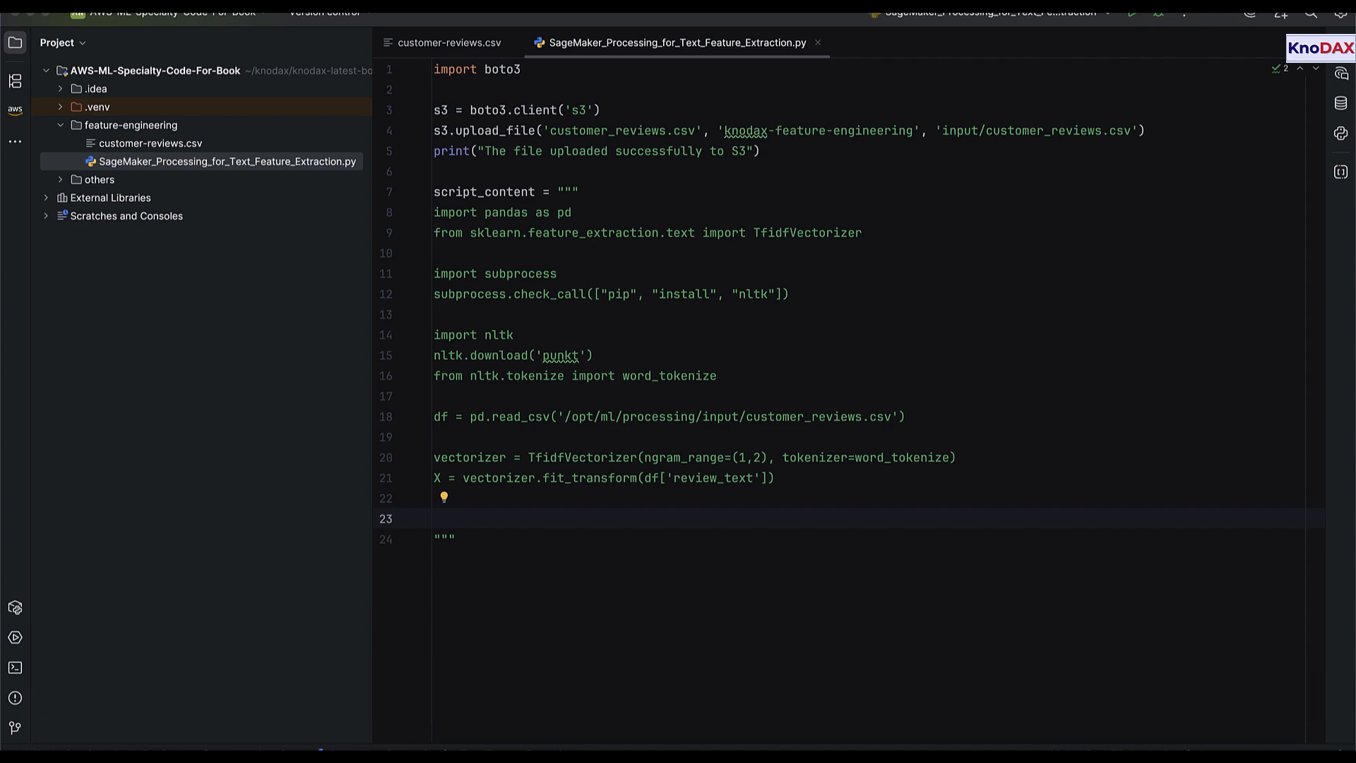
text(output_df = pd.DataFrame(X.toarray(), columns=vectorizer.get_feature_names_out()))
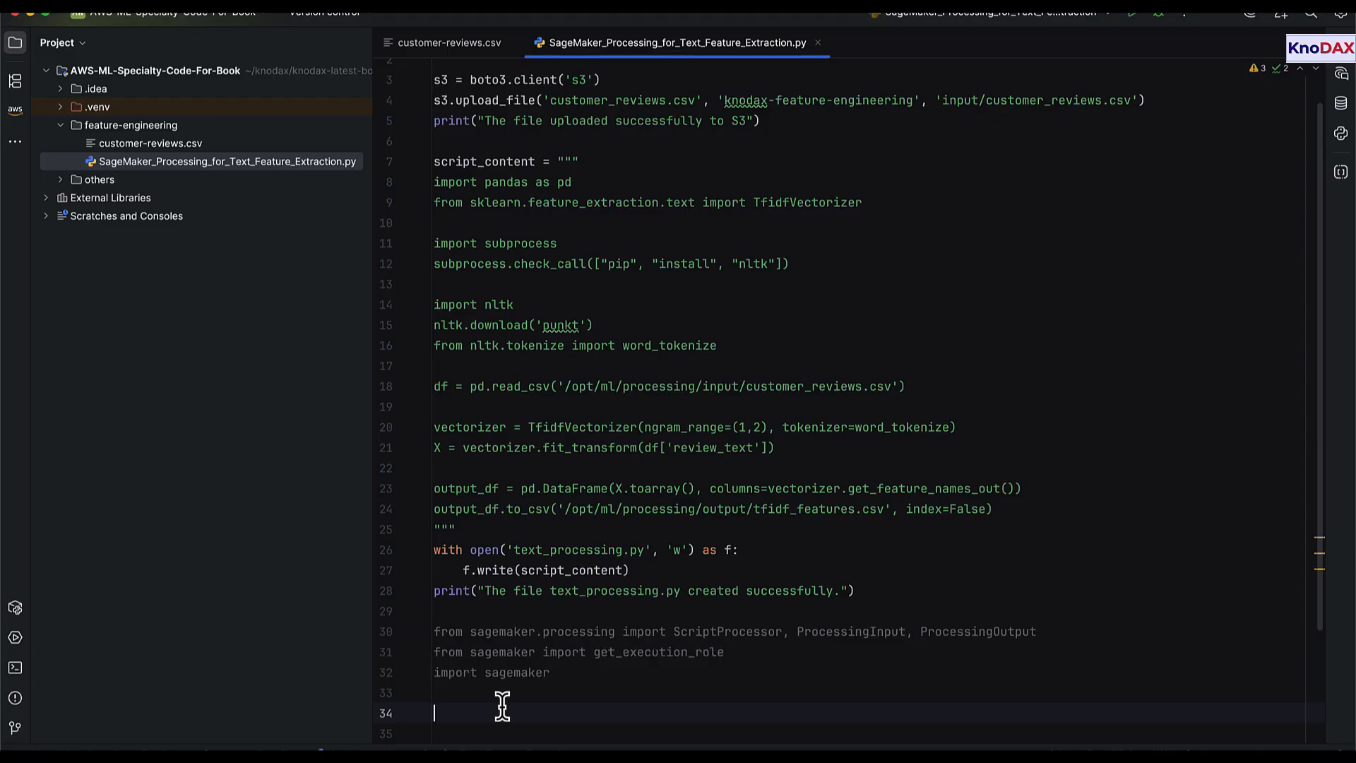
text(role = 'arn:aws:iam::383246081810:role/service-role/AmazonSageMaker-ExecutionRole-20250406T193573')
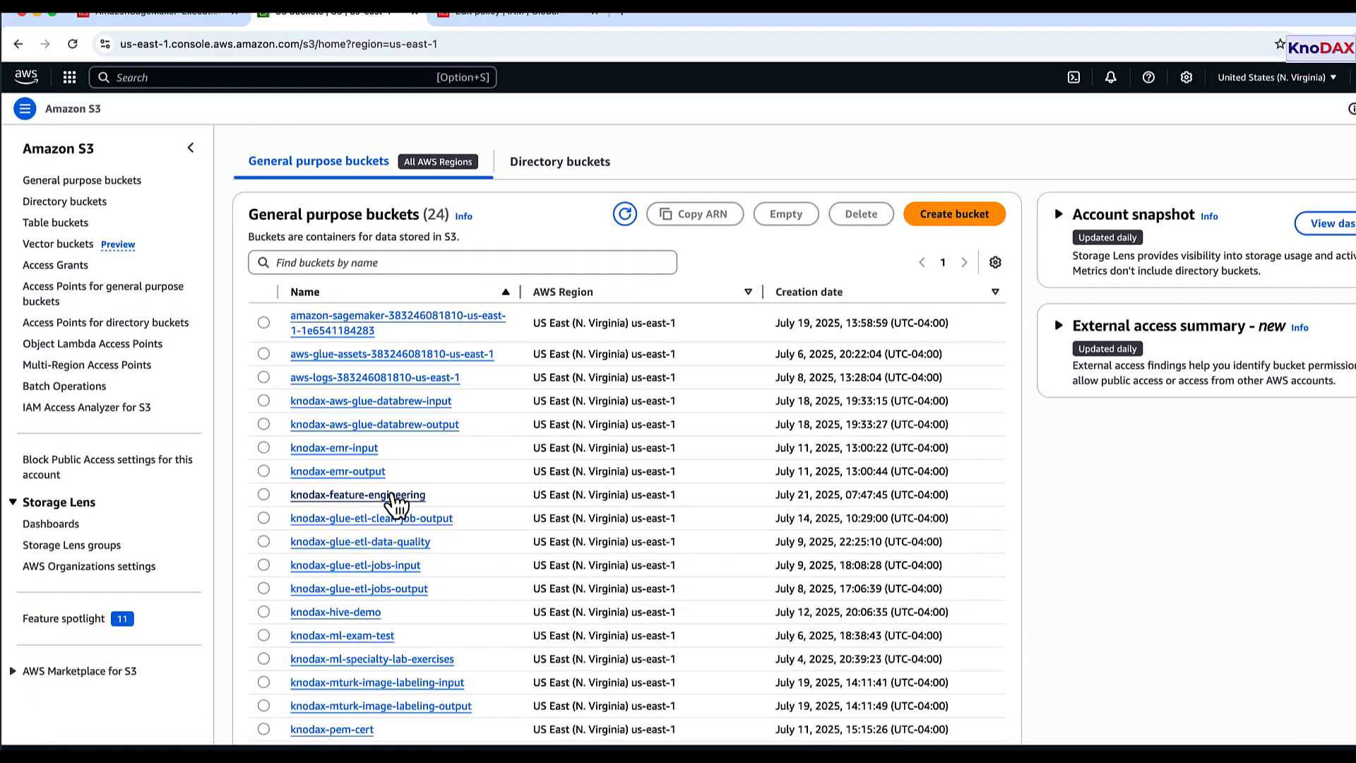
Permanently delete the input and output folders from the knodax-feature-engineering bucket.
click(358, 495)
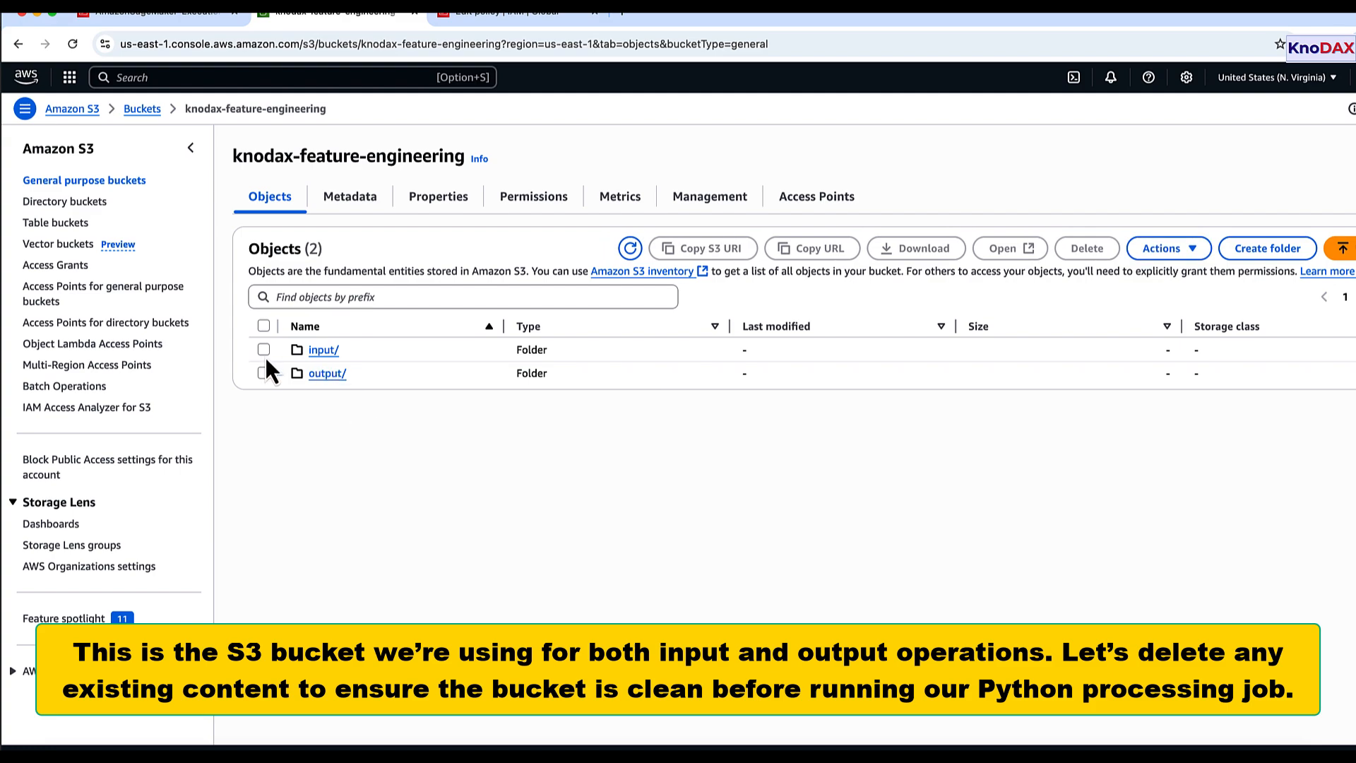
click(263, 325)
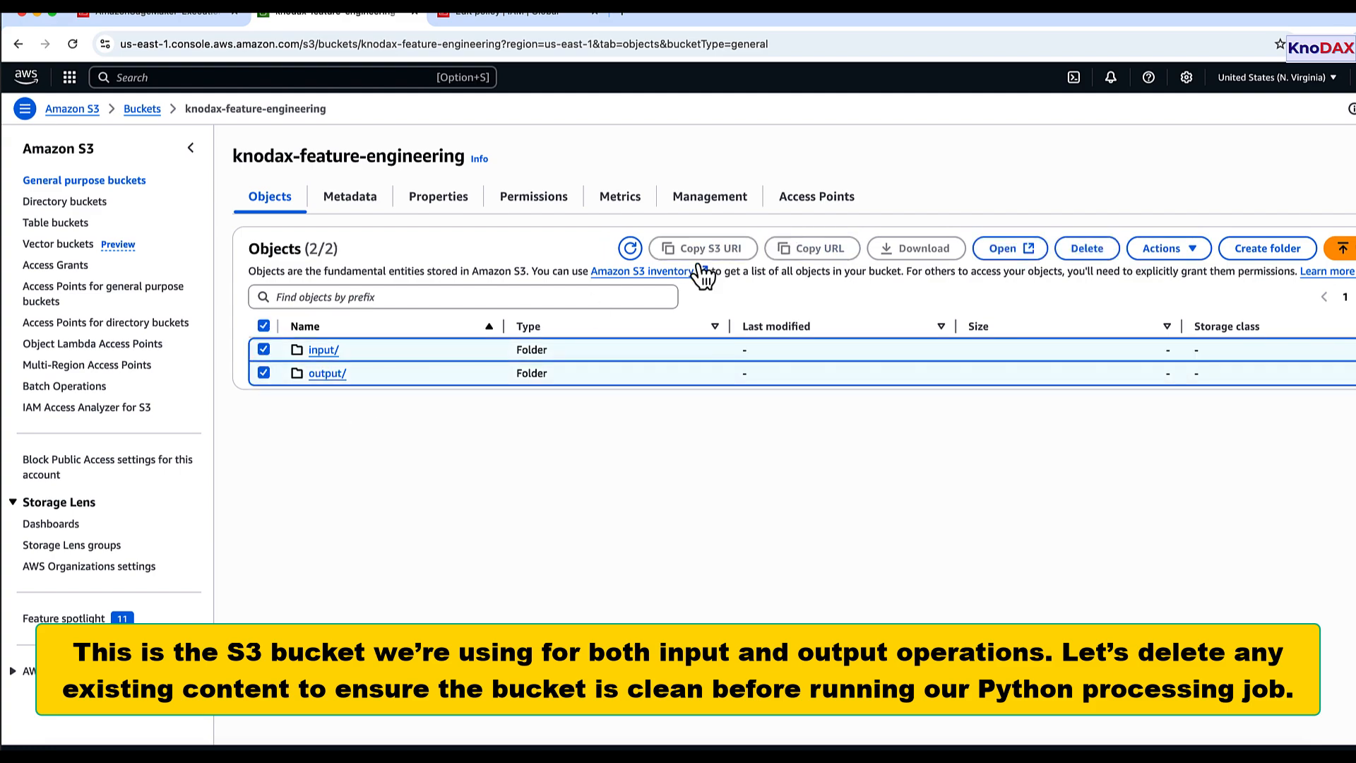
click(1087, 247)
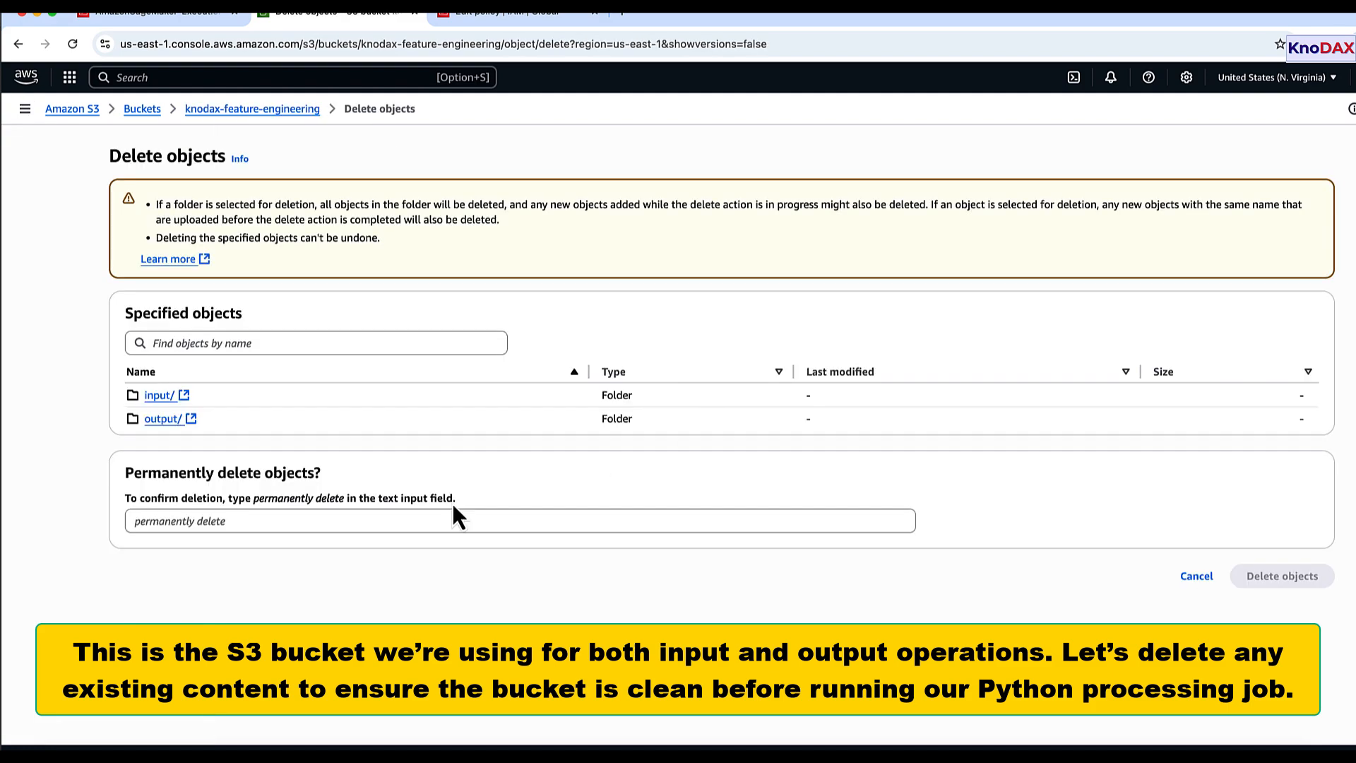
double_click(297, 498)
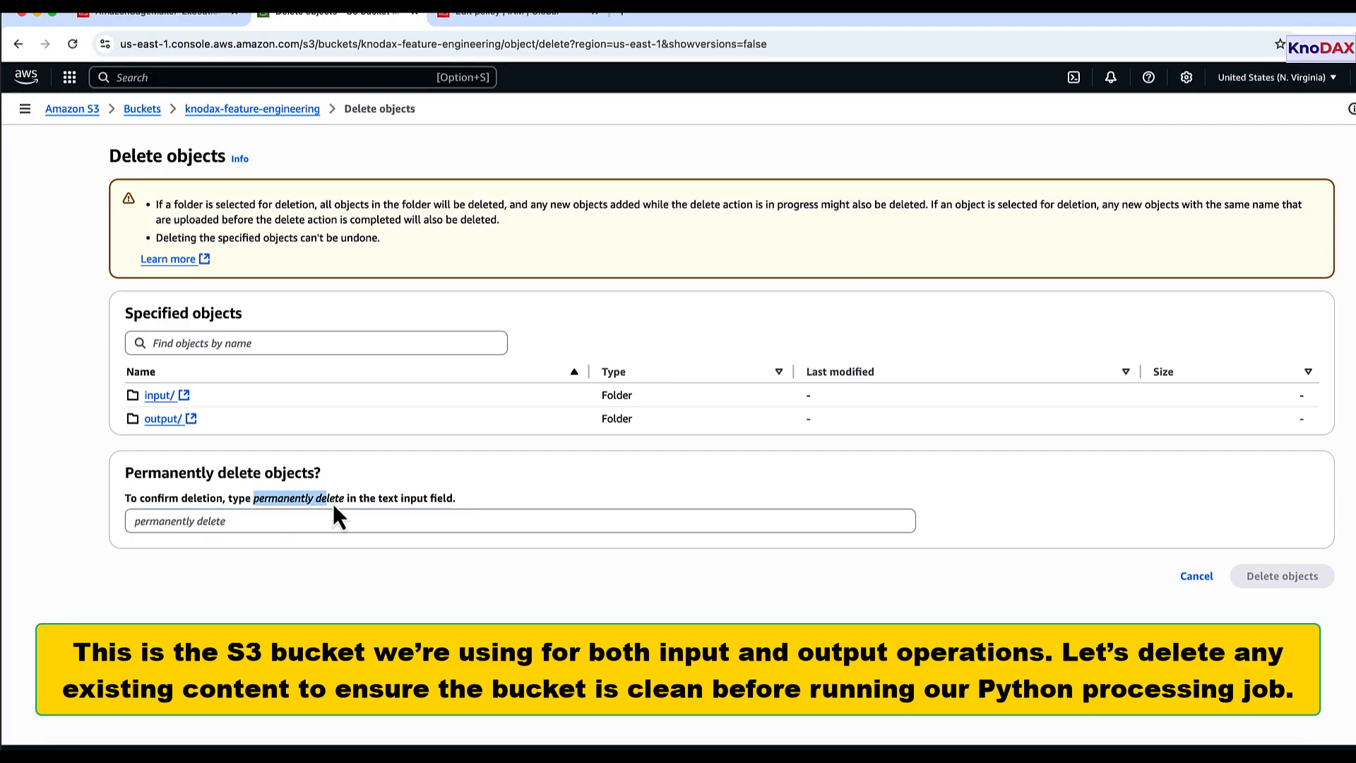
text(permanently delete)
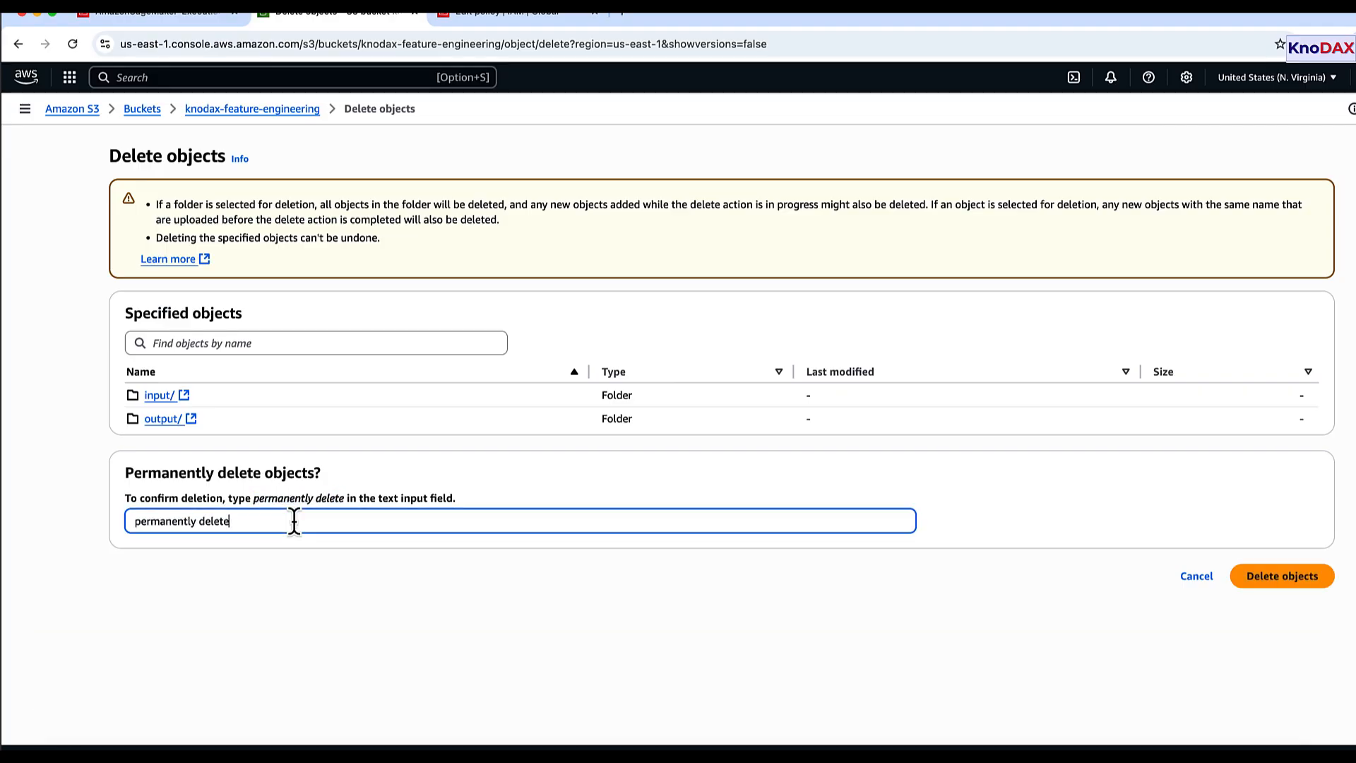
click(1283, 577)
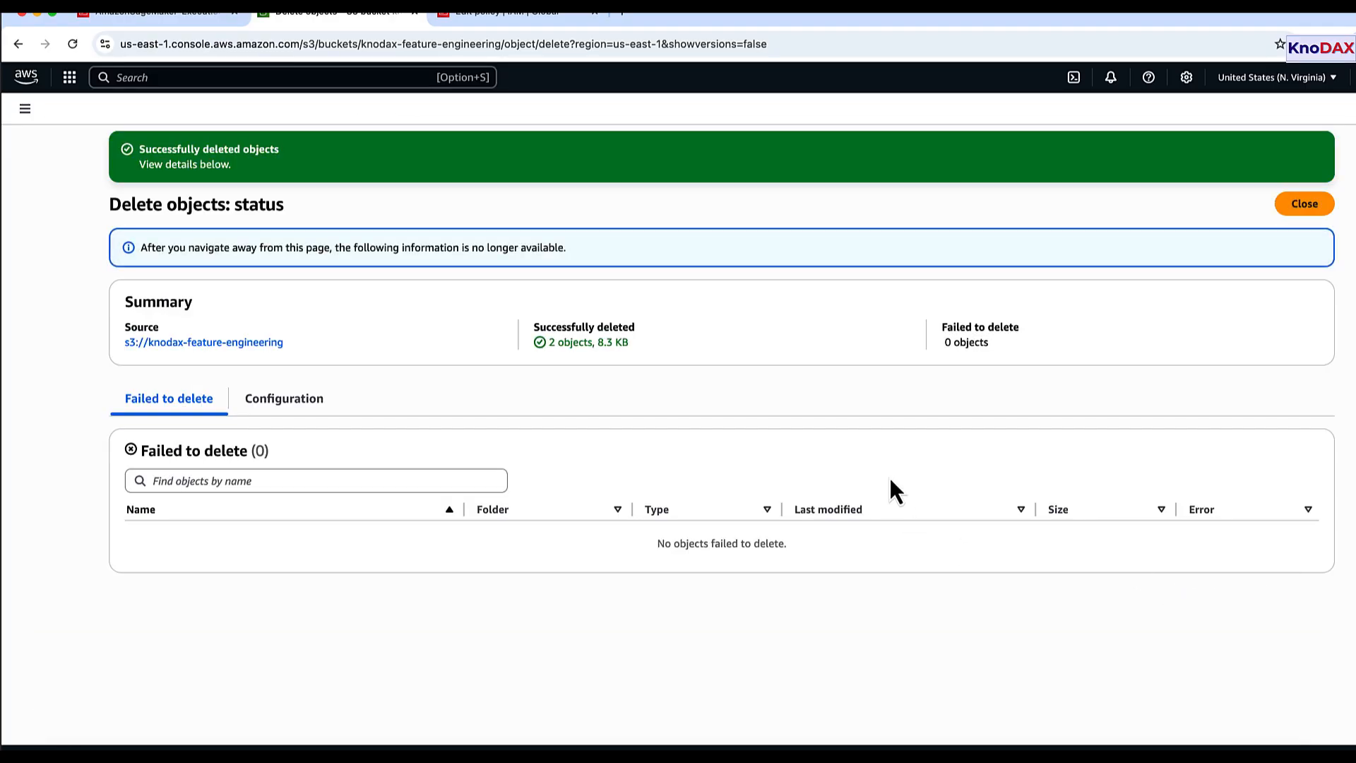
Return to the Buckets list and reopen knodax-feature-engineering to confirm it is empty.
click(1304, 204)
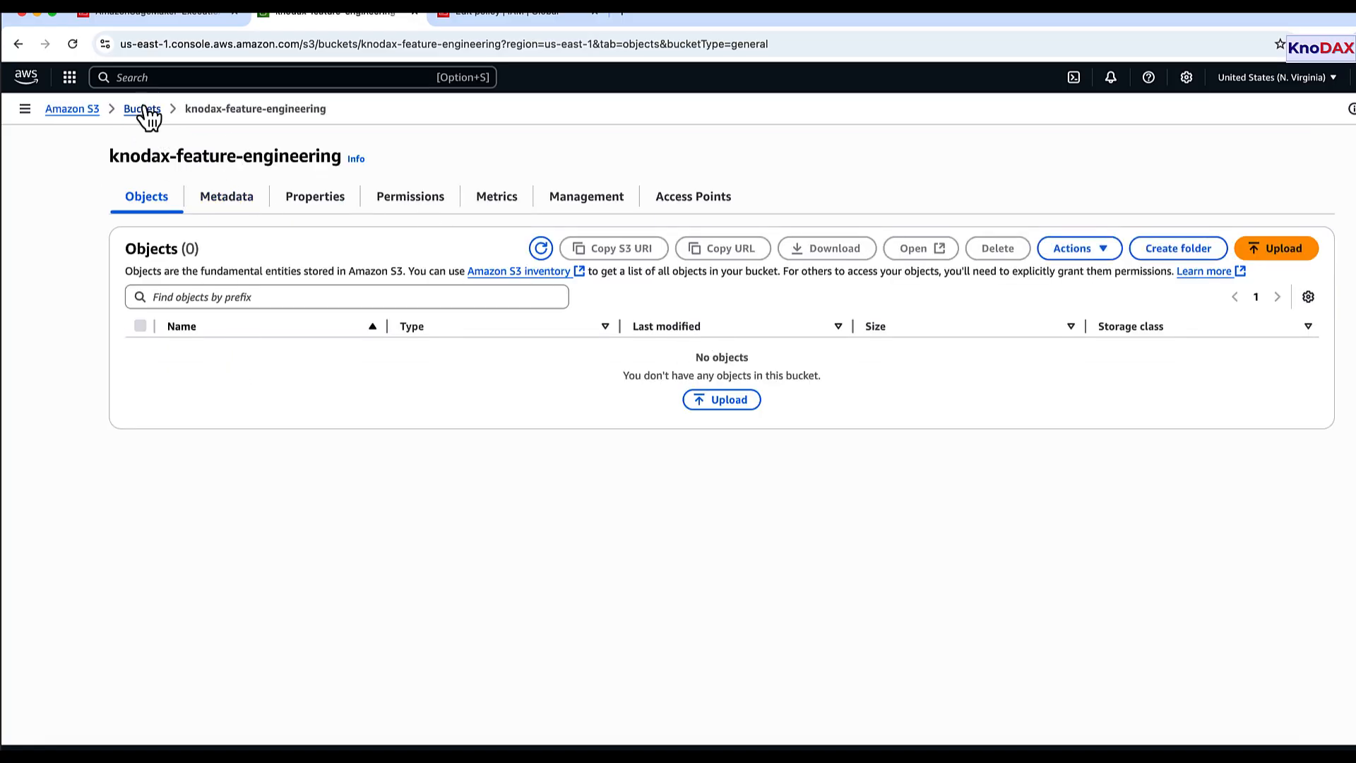
click(141, 109)
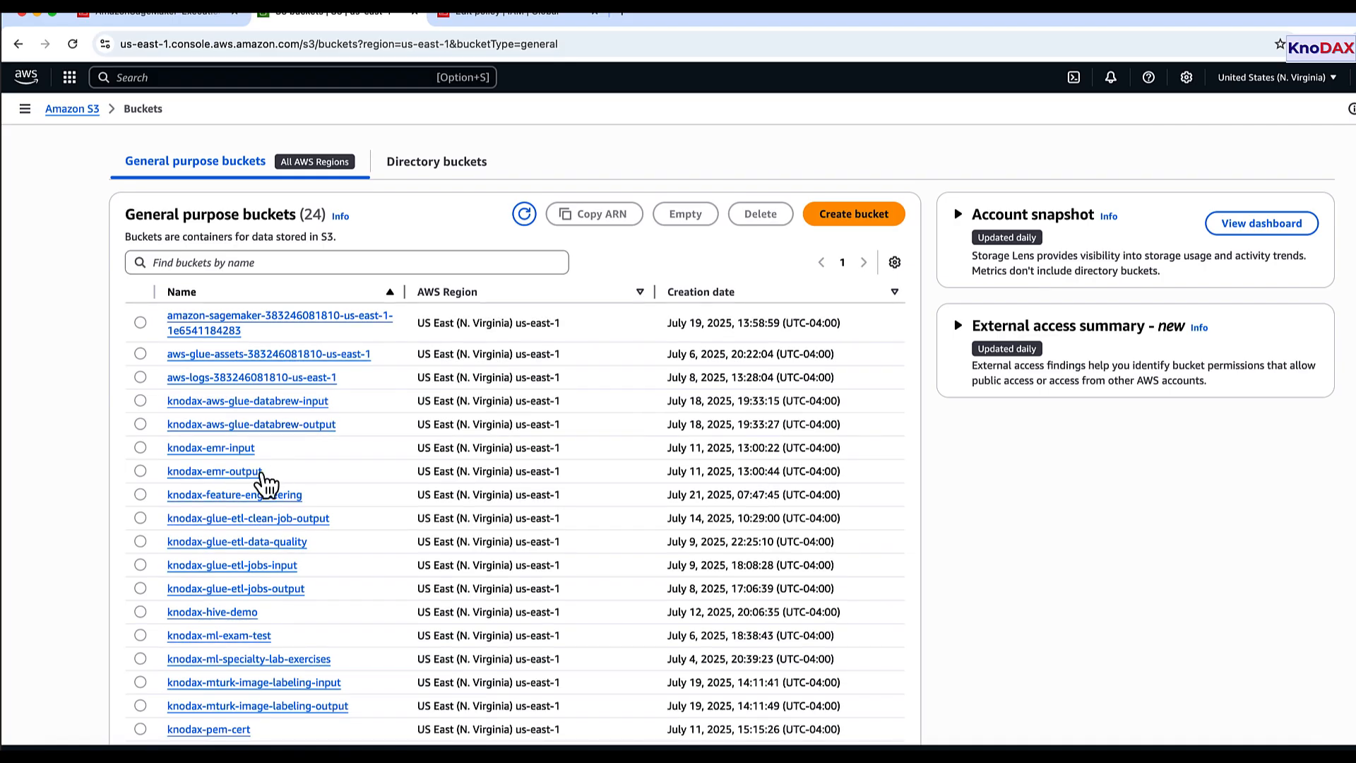
click(223, 494)
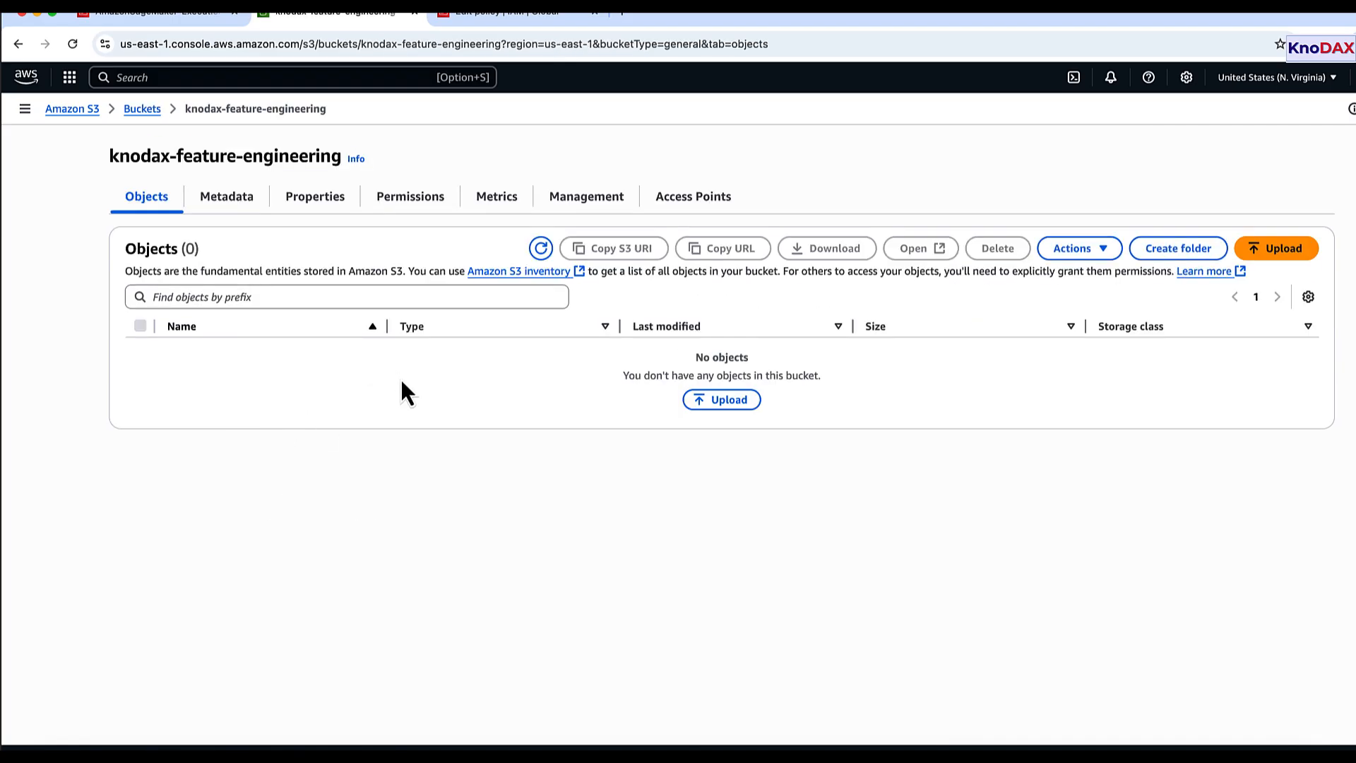
mouse_move(284, 34)
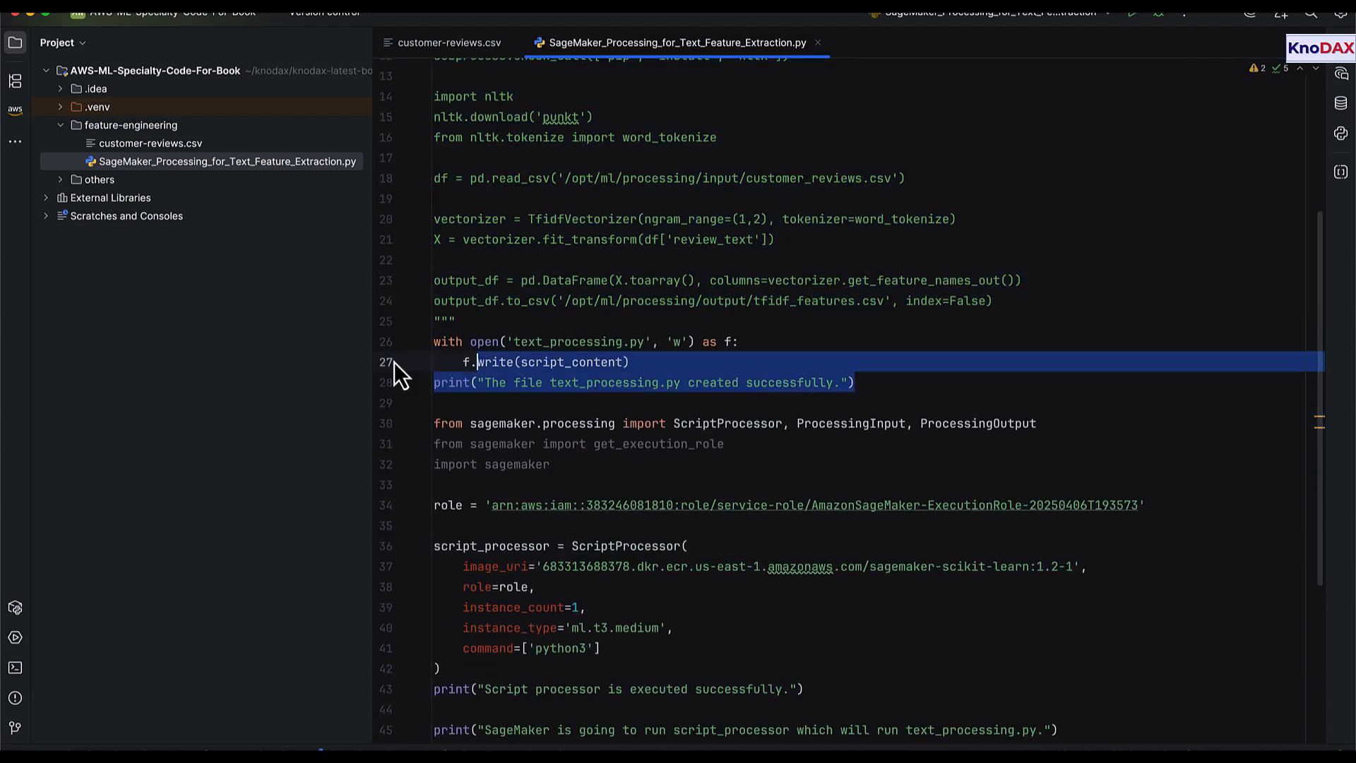
Delete the unused get_execution_role and sagemaker import lines, then glance at customer-reviews.csv.
click(561, 424)
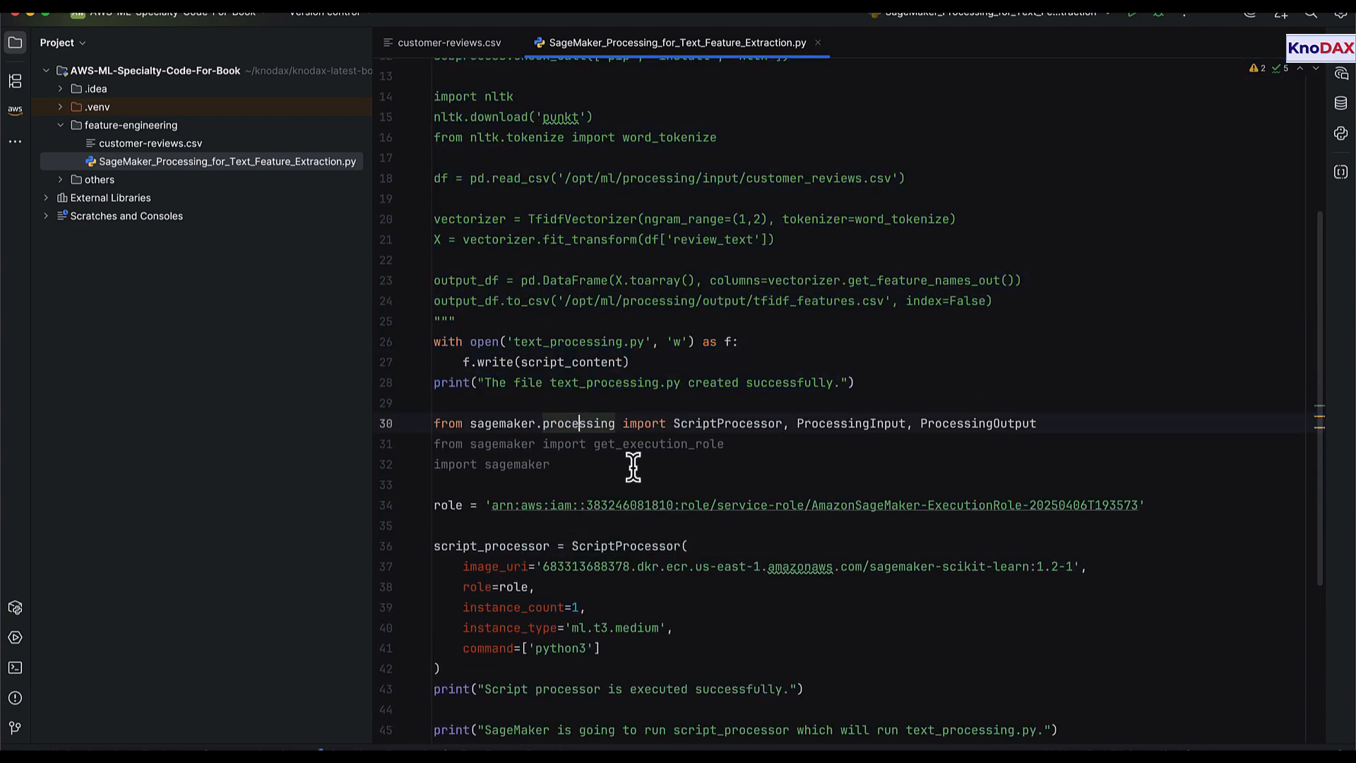
scroll(down, 3)
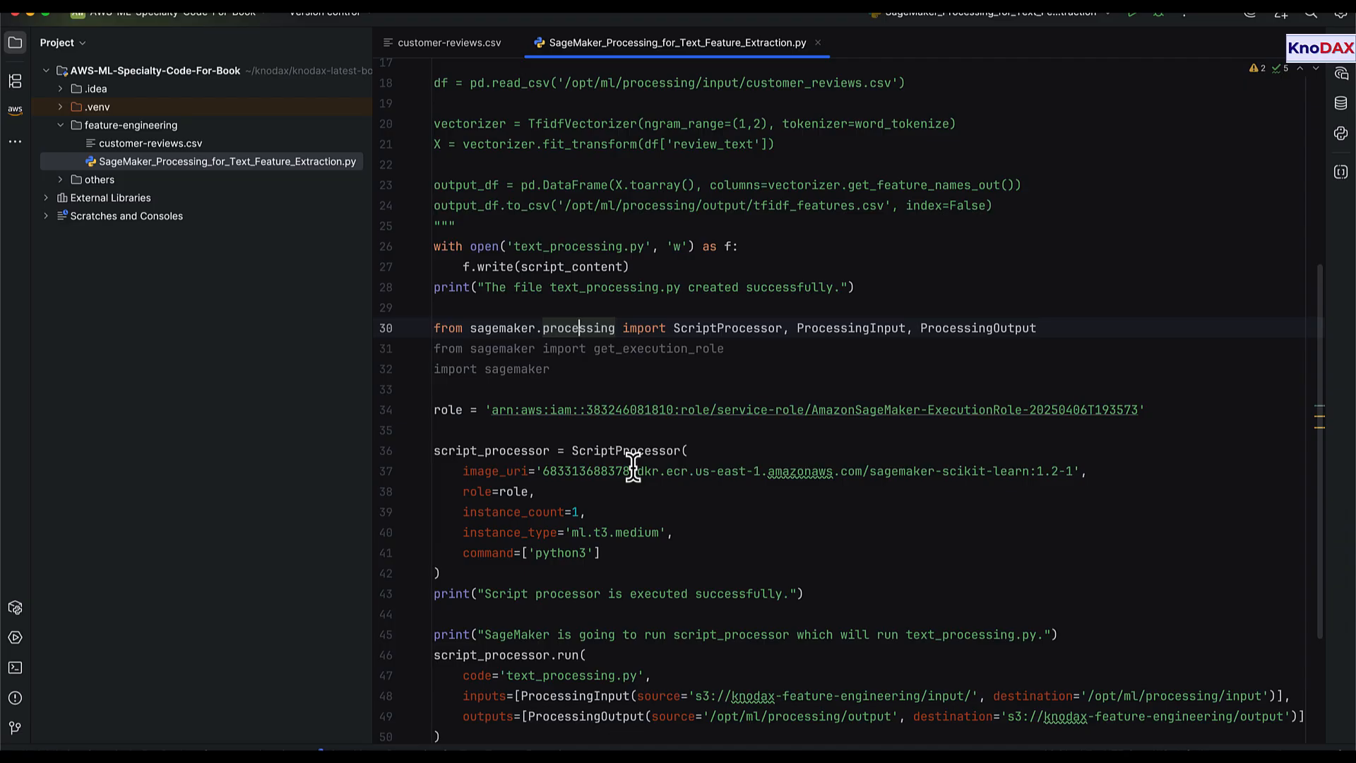
mouse_move(621, 384)
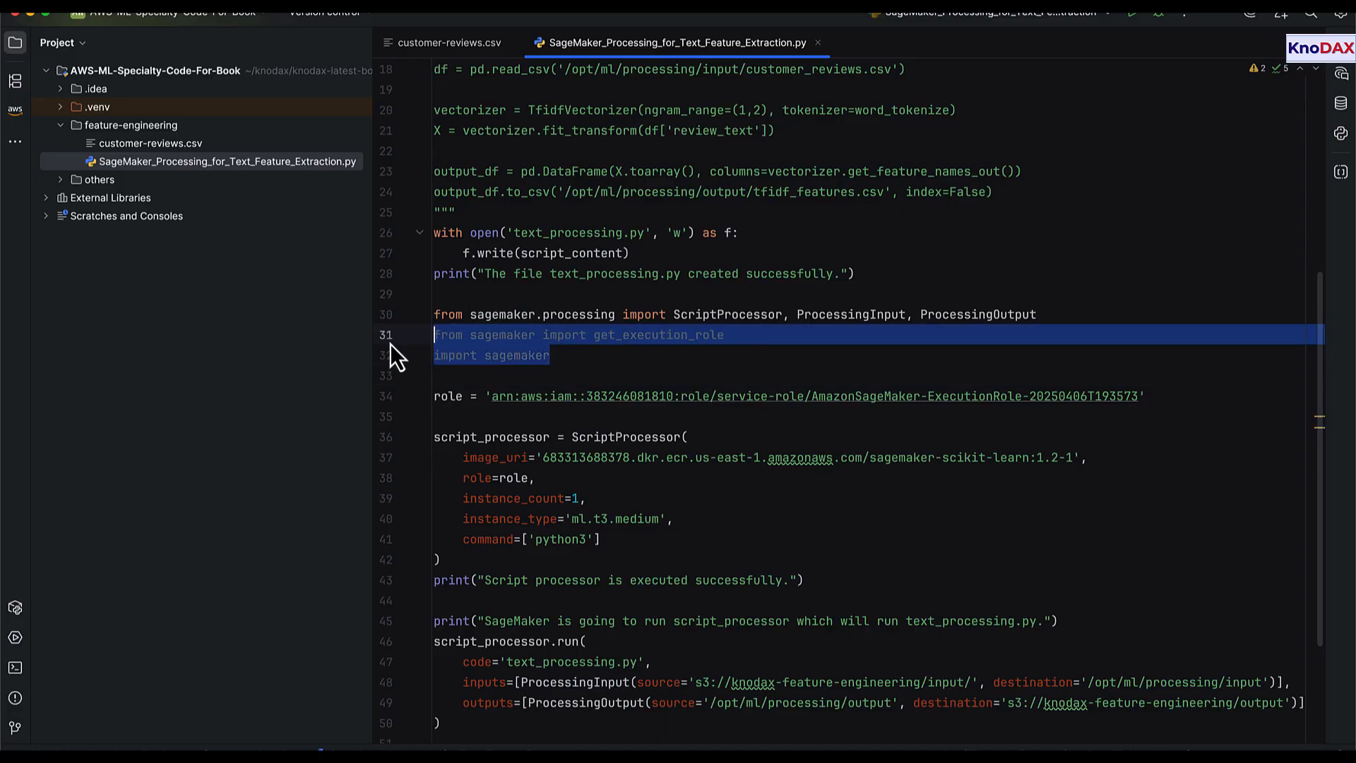
key(Delete)
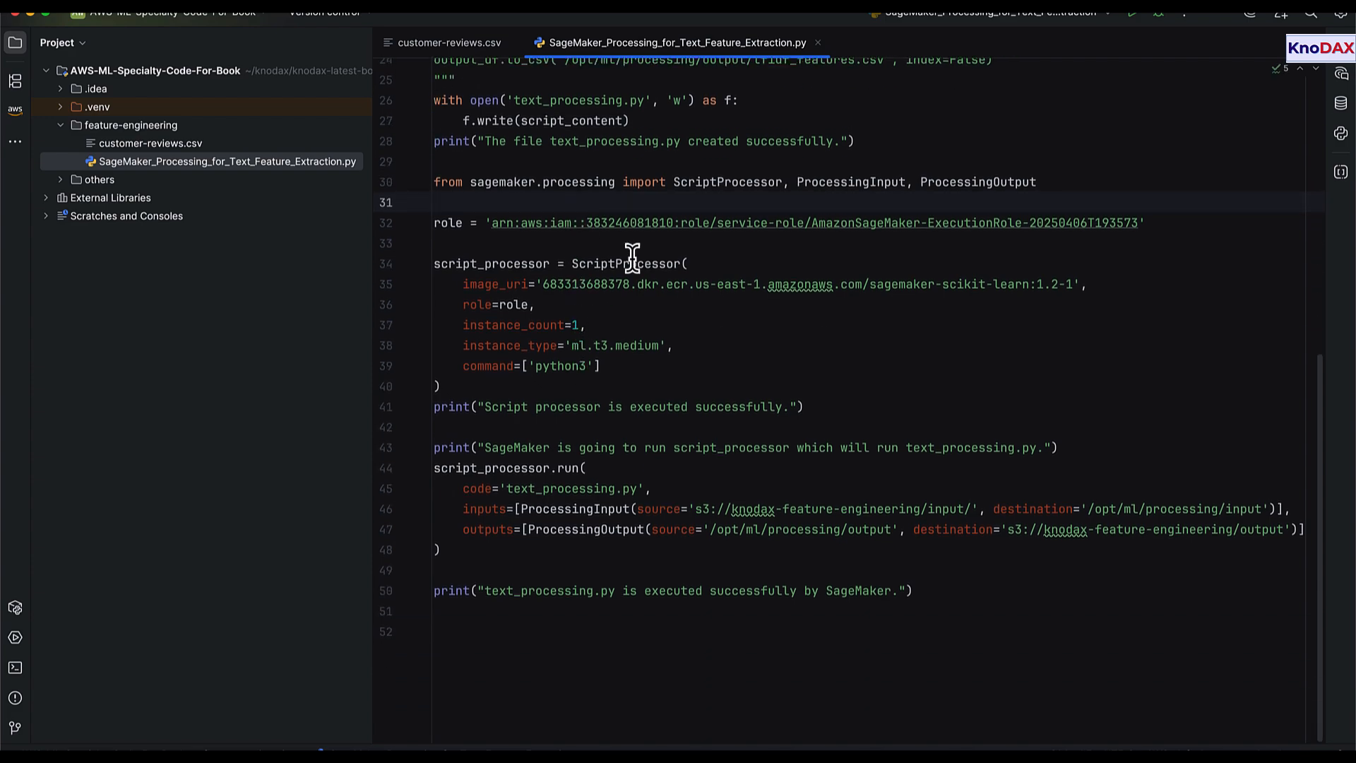
click(452, 42)
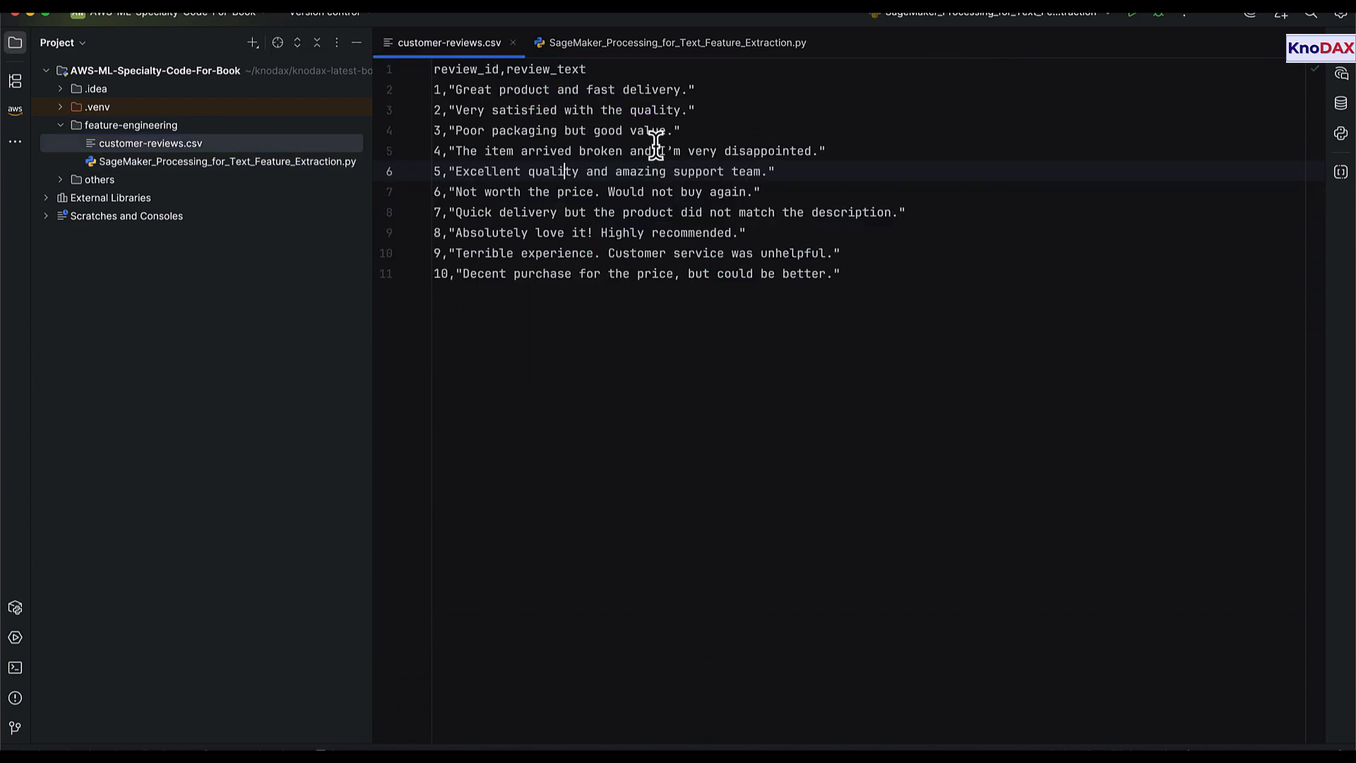
click(227, 161)
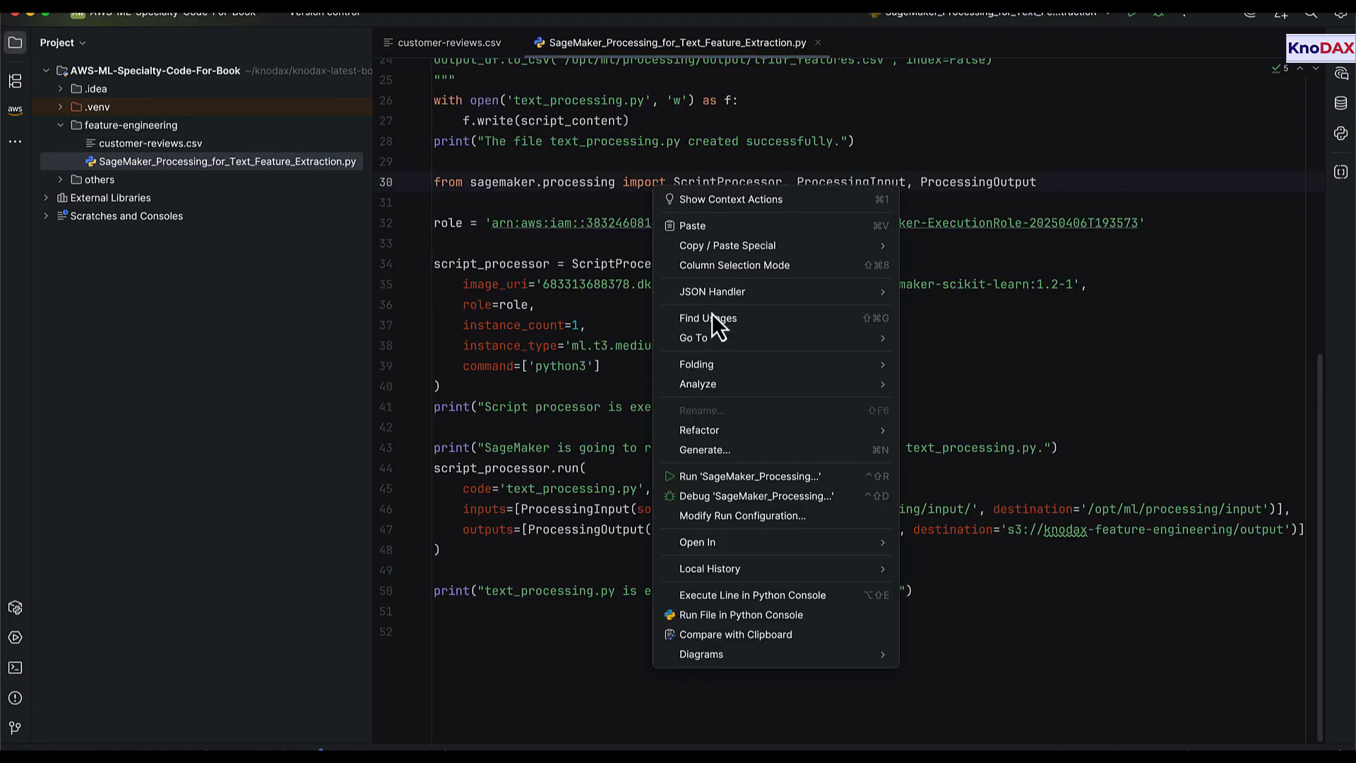
Run the processing script, which fails with FileNotFoundError for customer_reviews.csv.
click(748, 476)
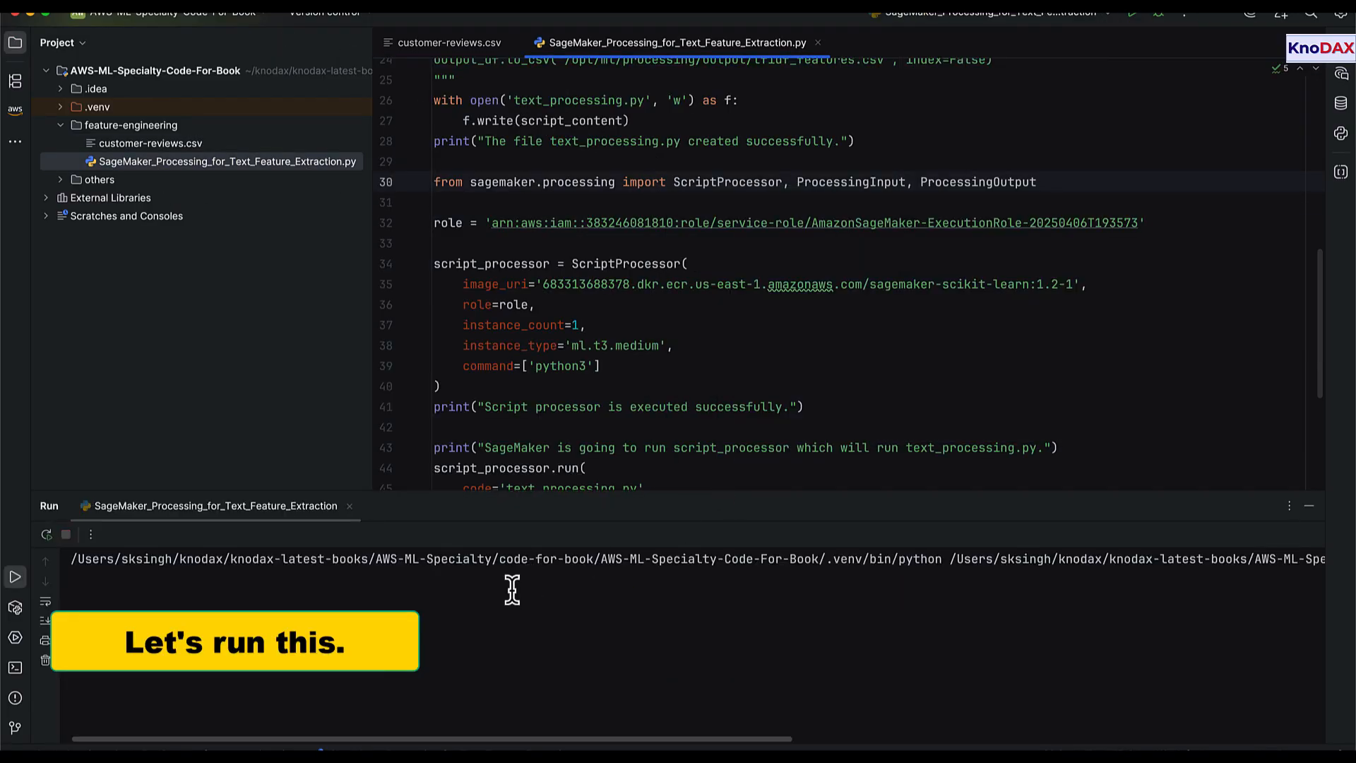
click(15, 573)
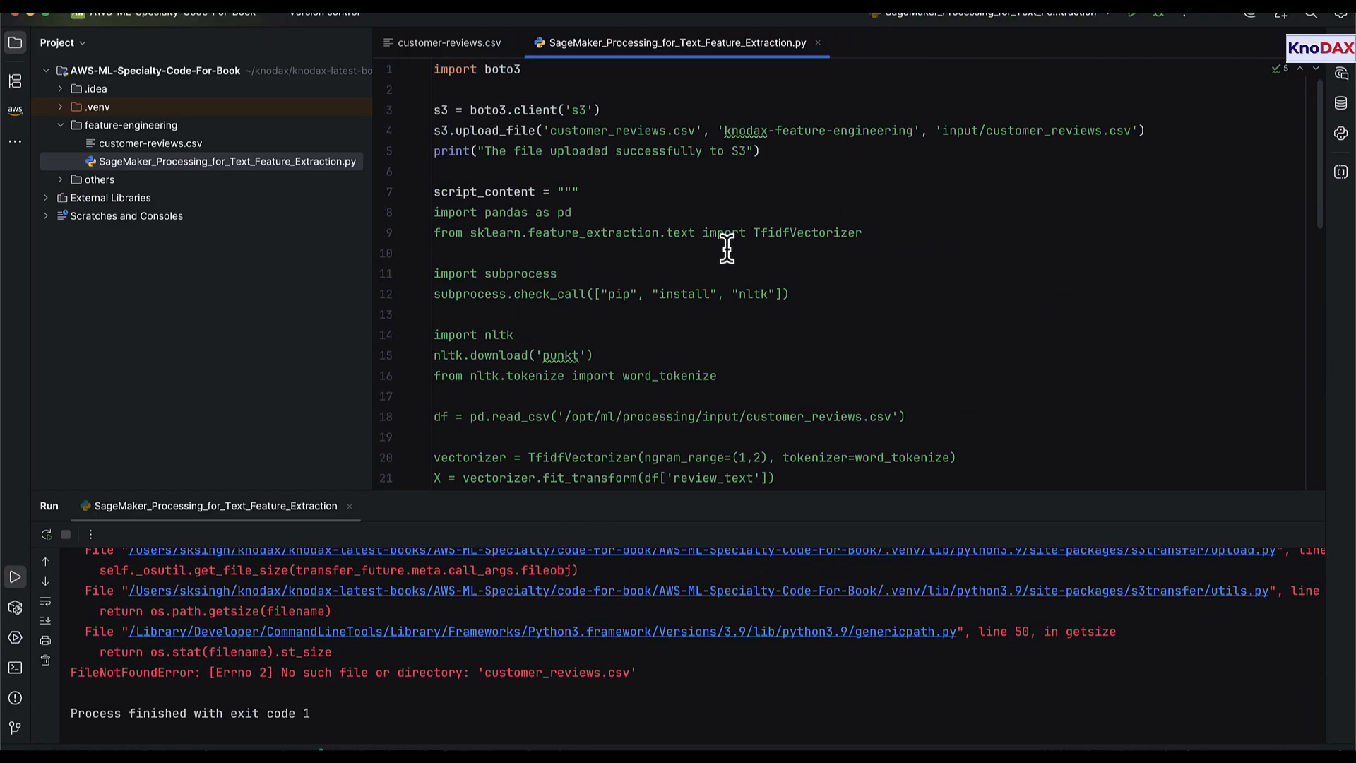
Rename the data file to customer_reviews.csv and rerun the script so it uploads and starts a job.
right_click(150, 143)
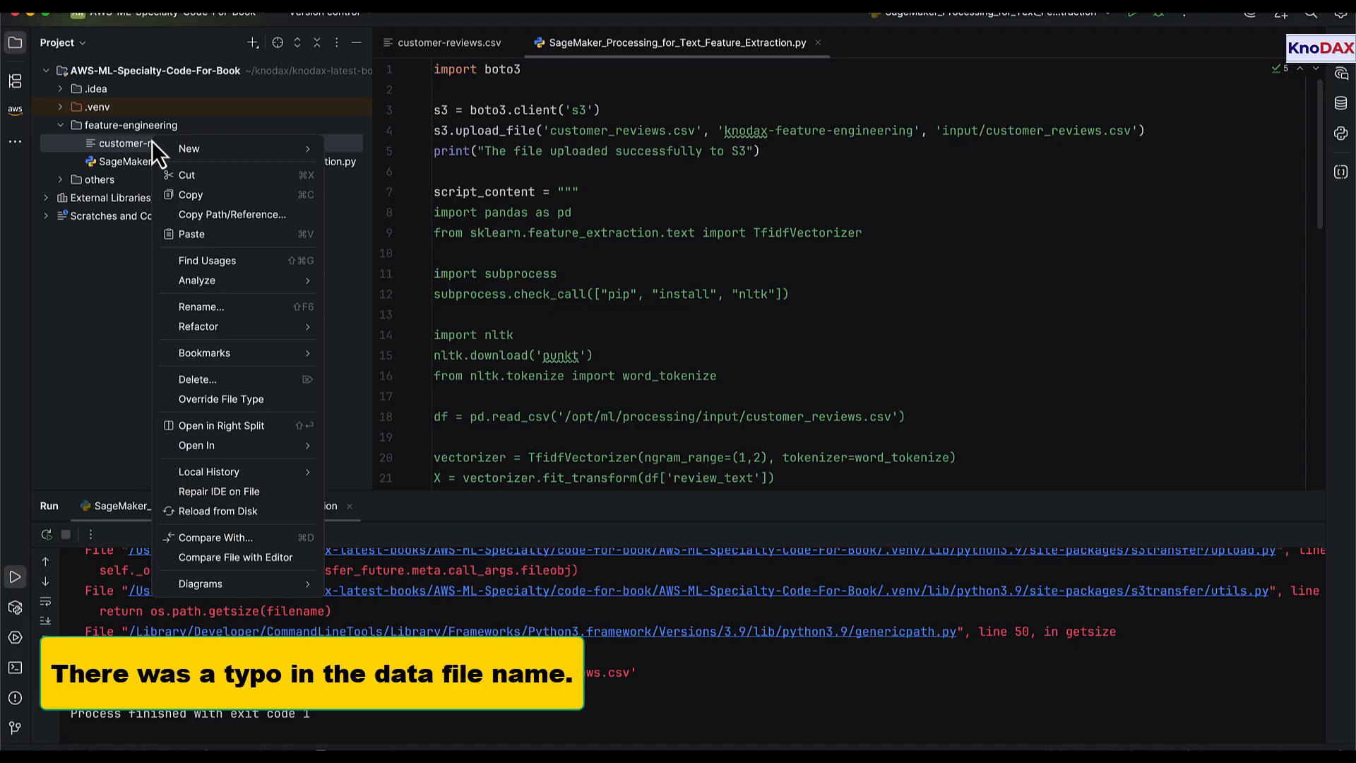
mouse_move(201, 306)
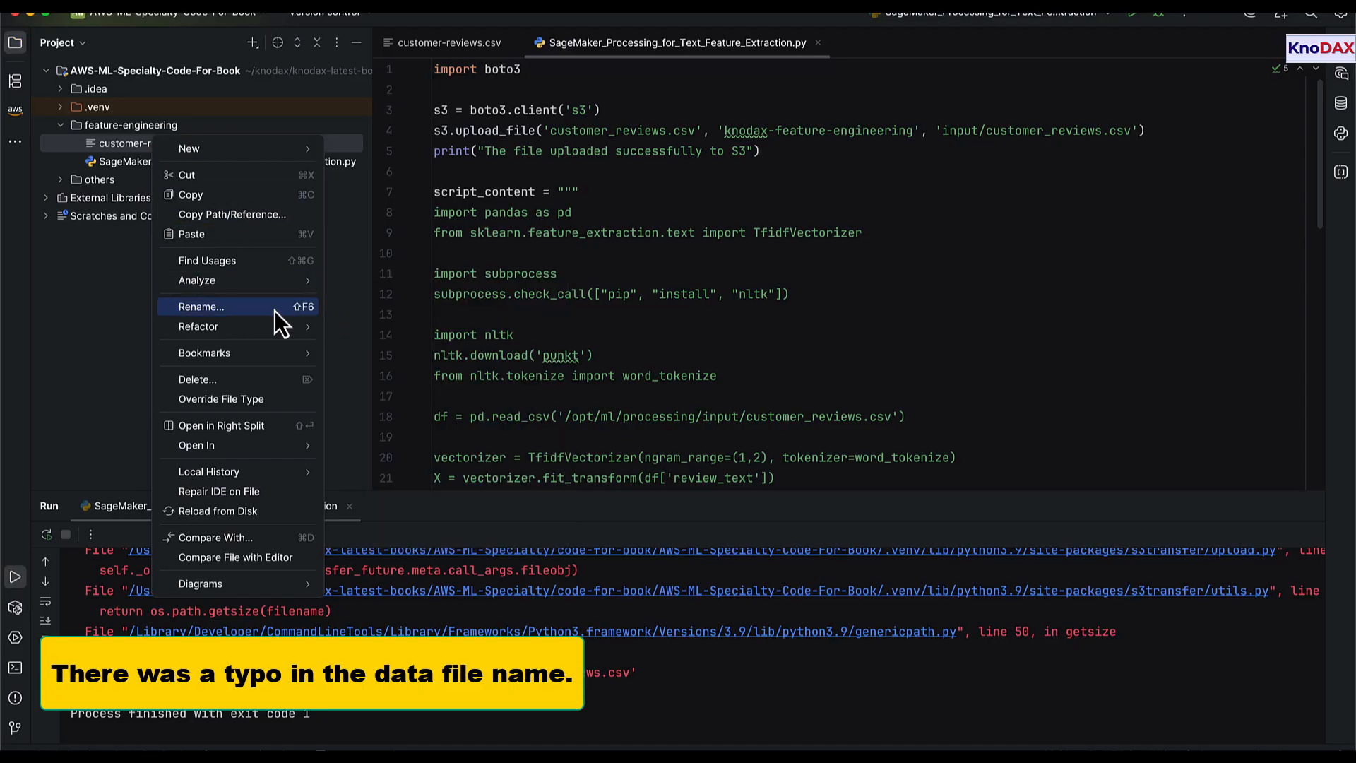
click(200, 307)
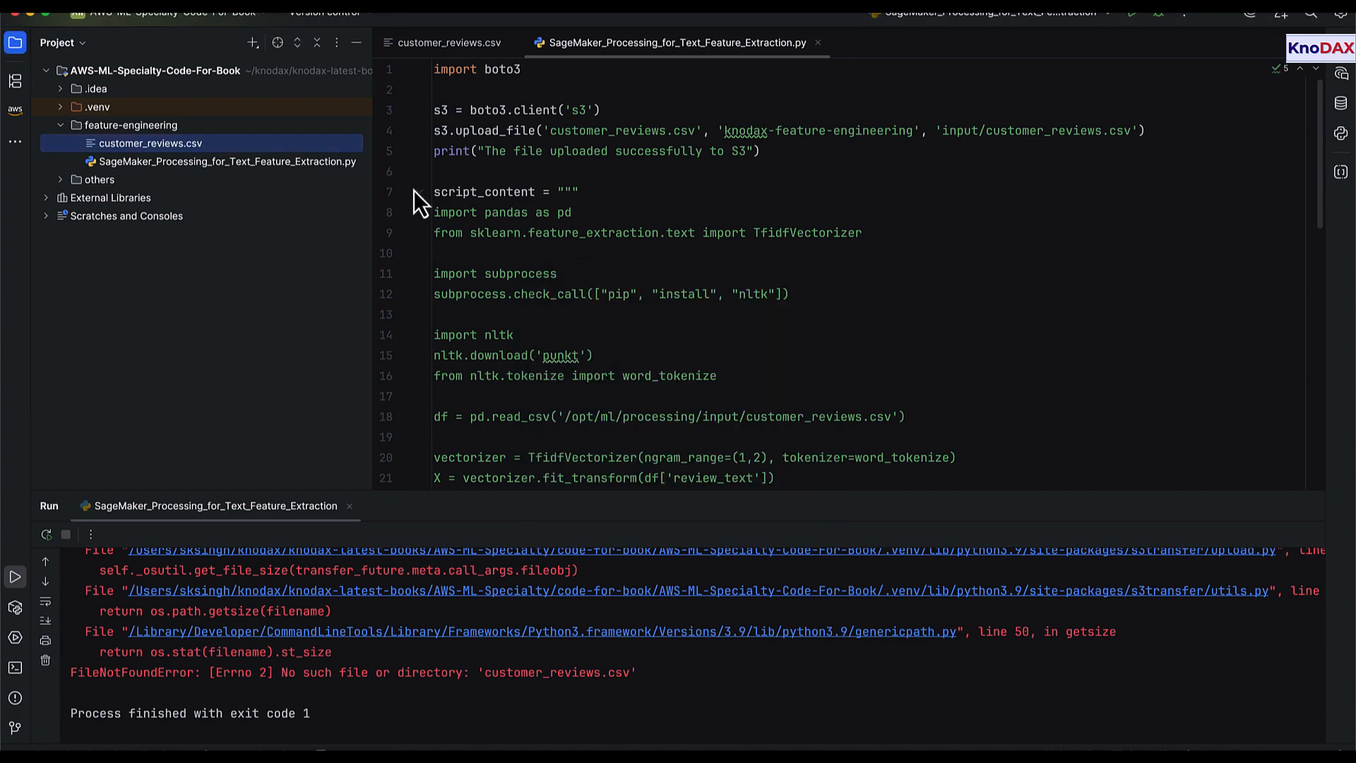
right_click(613, 232)
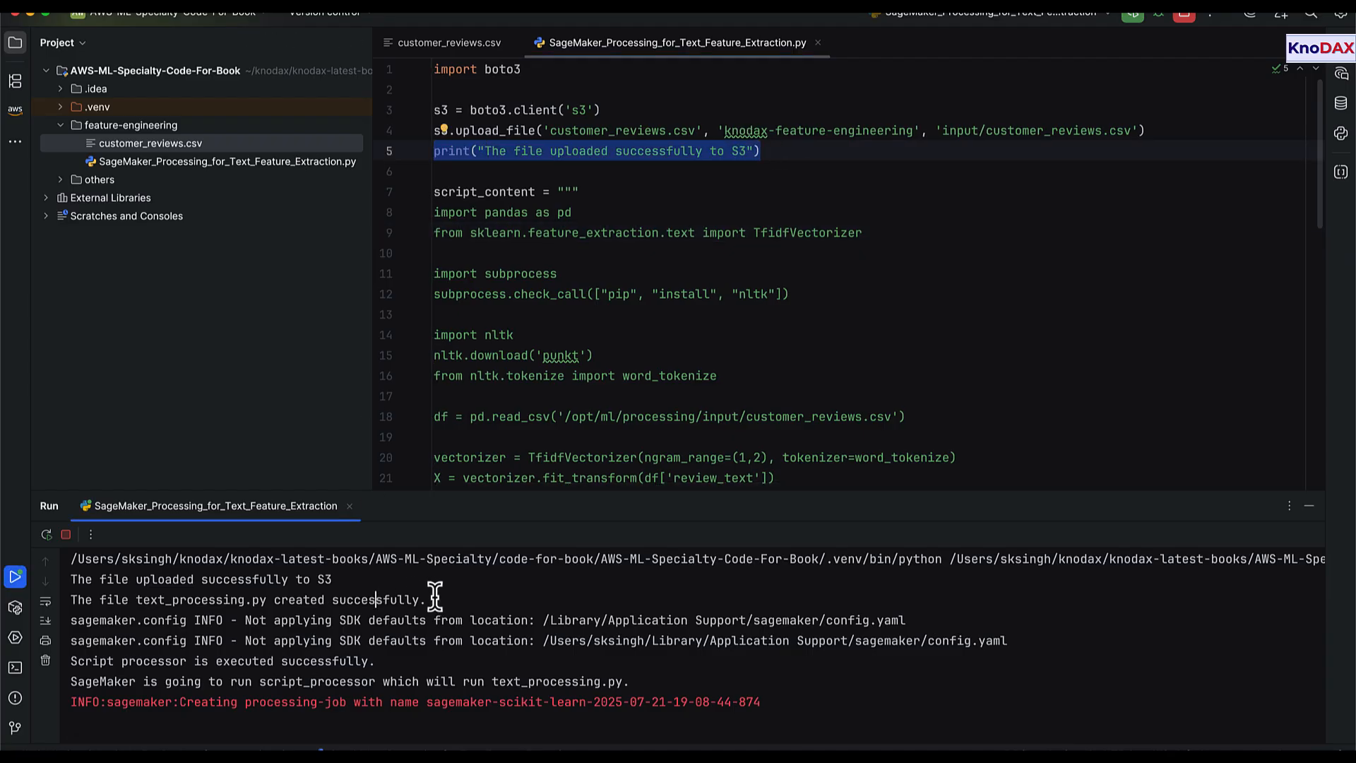
Scroll the run output to read the NLTK punkt_tab LookupError.
scroll(down, 3)
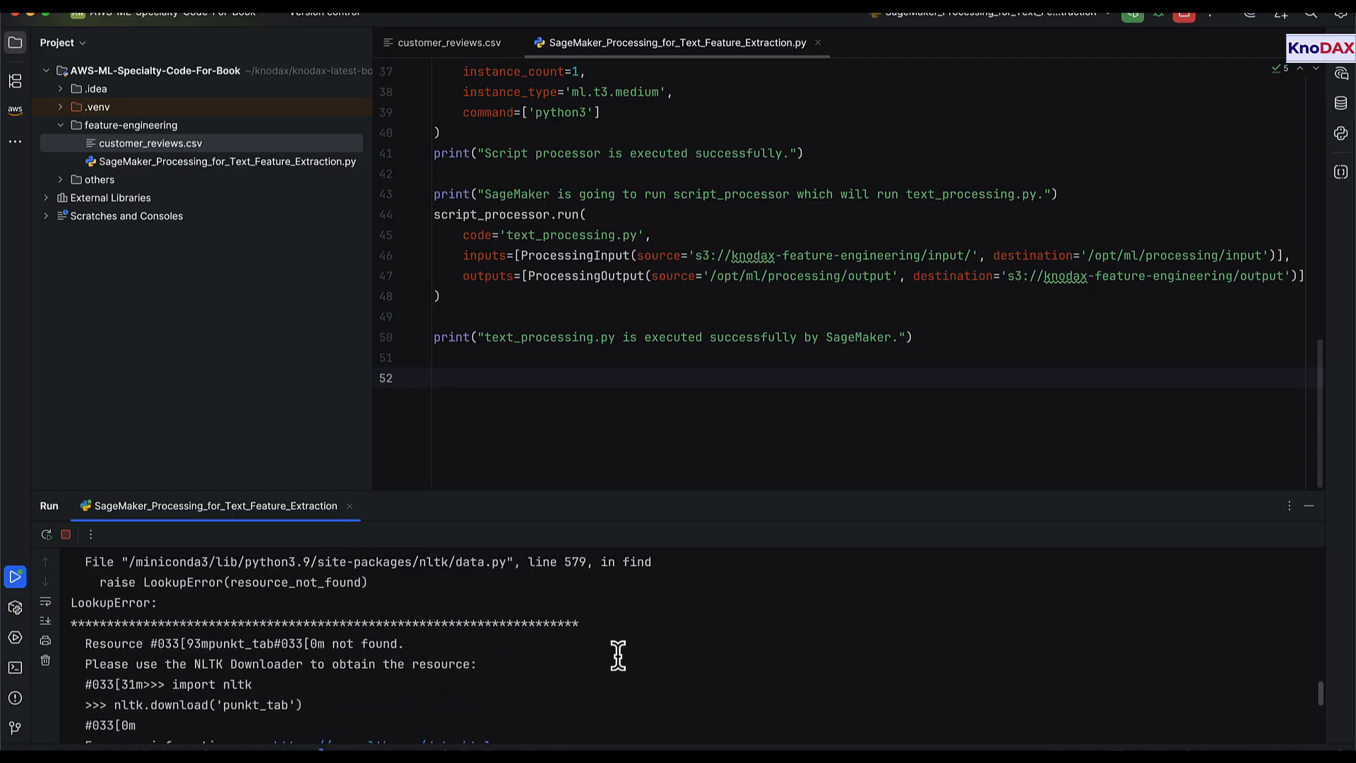
scroll(down, 3)
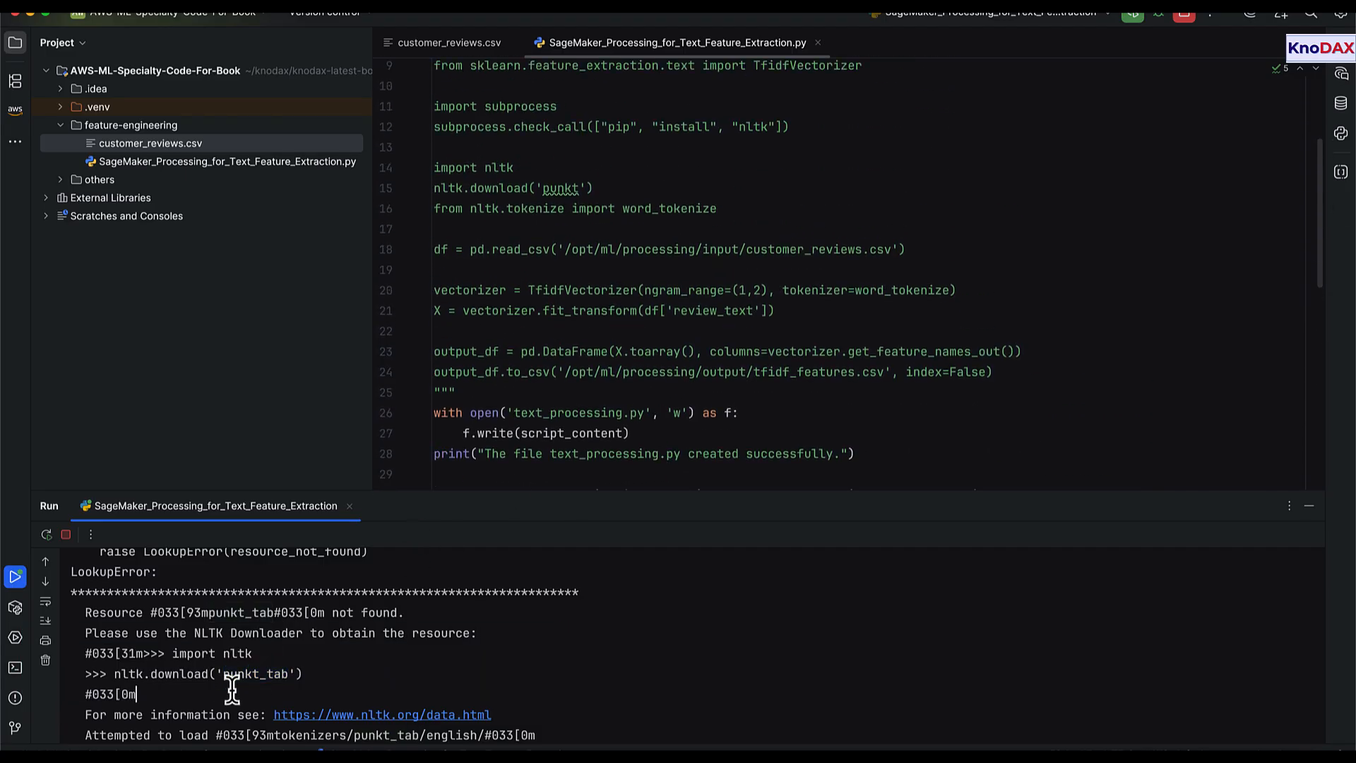
Switch the NLTK download to punkt_tab and rerun until nltk installs and punkt_tab downloads.
double_click(260, 674)
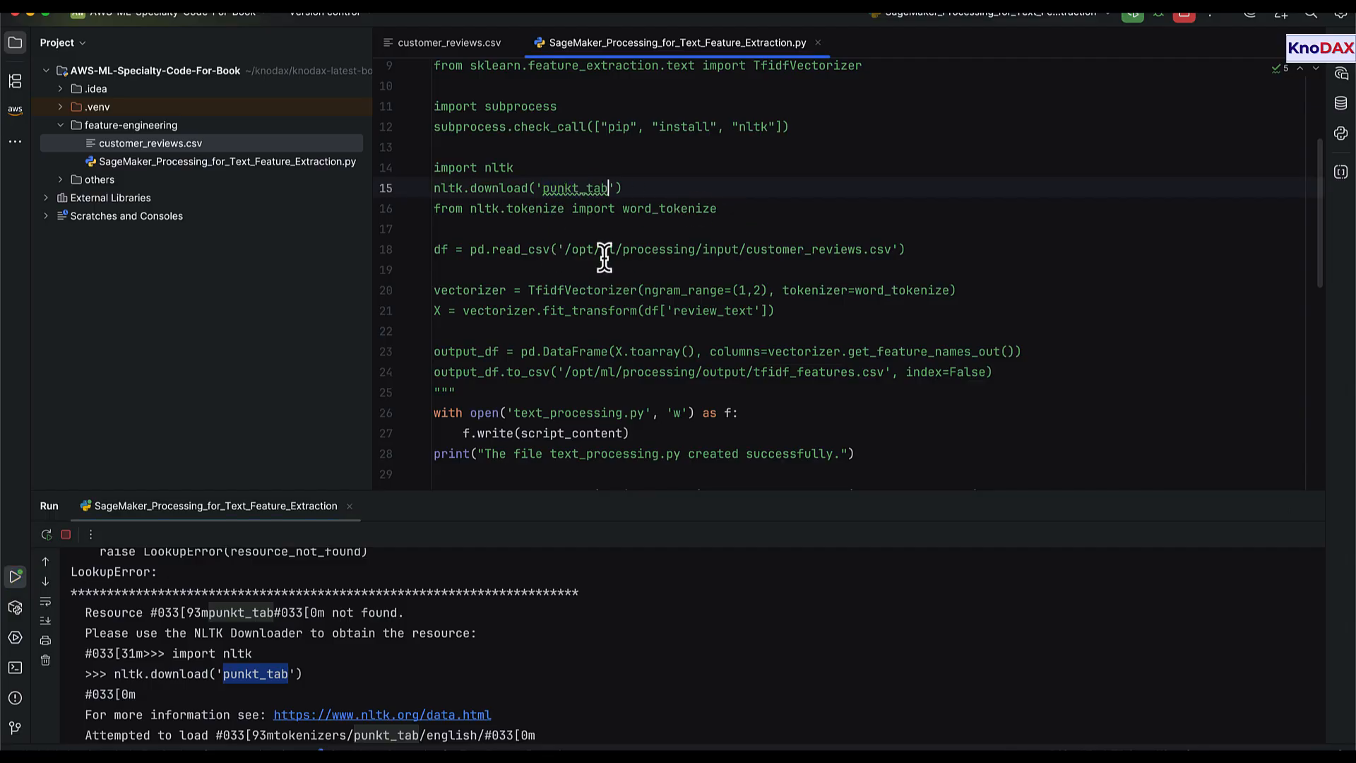
click(17, 577)
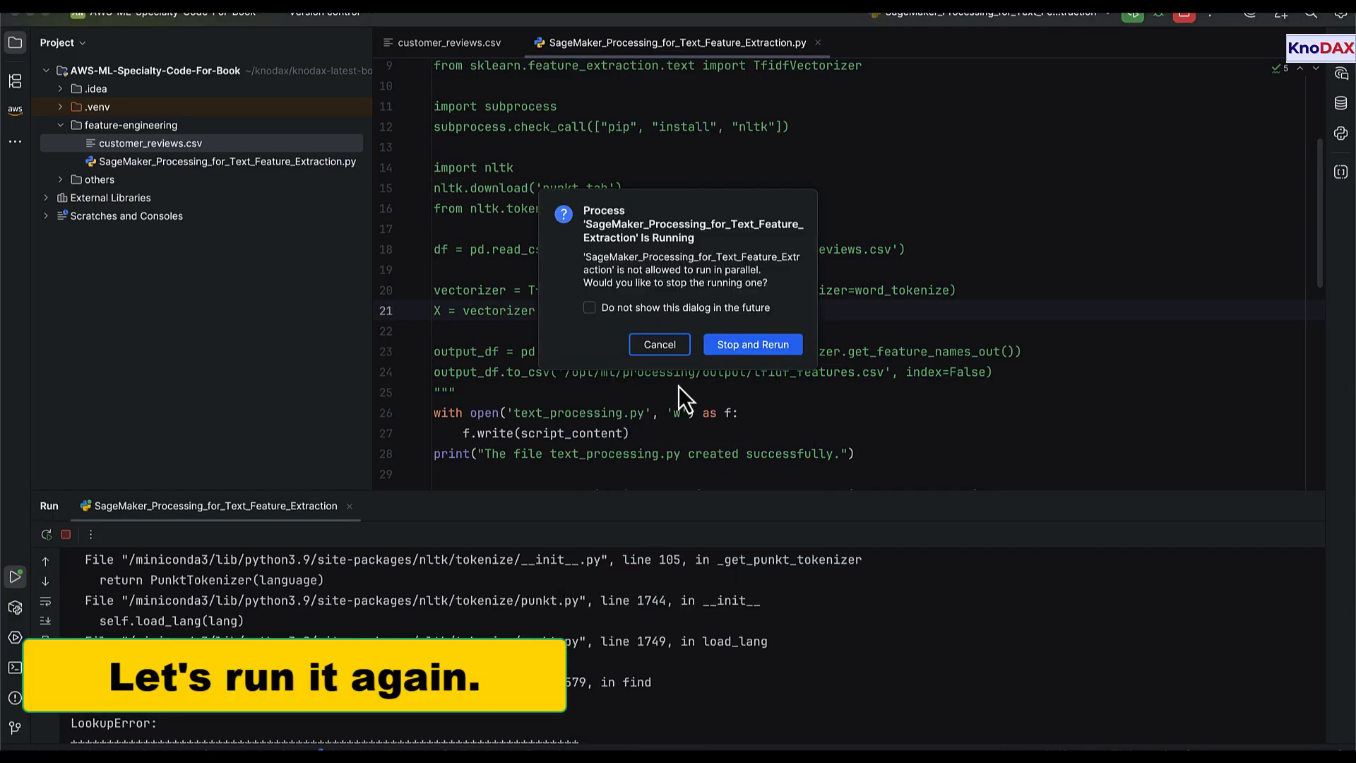
click(751, 343)
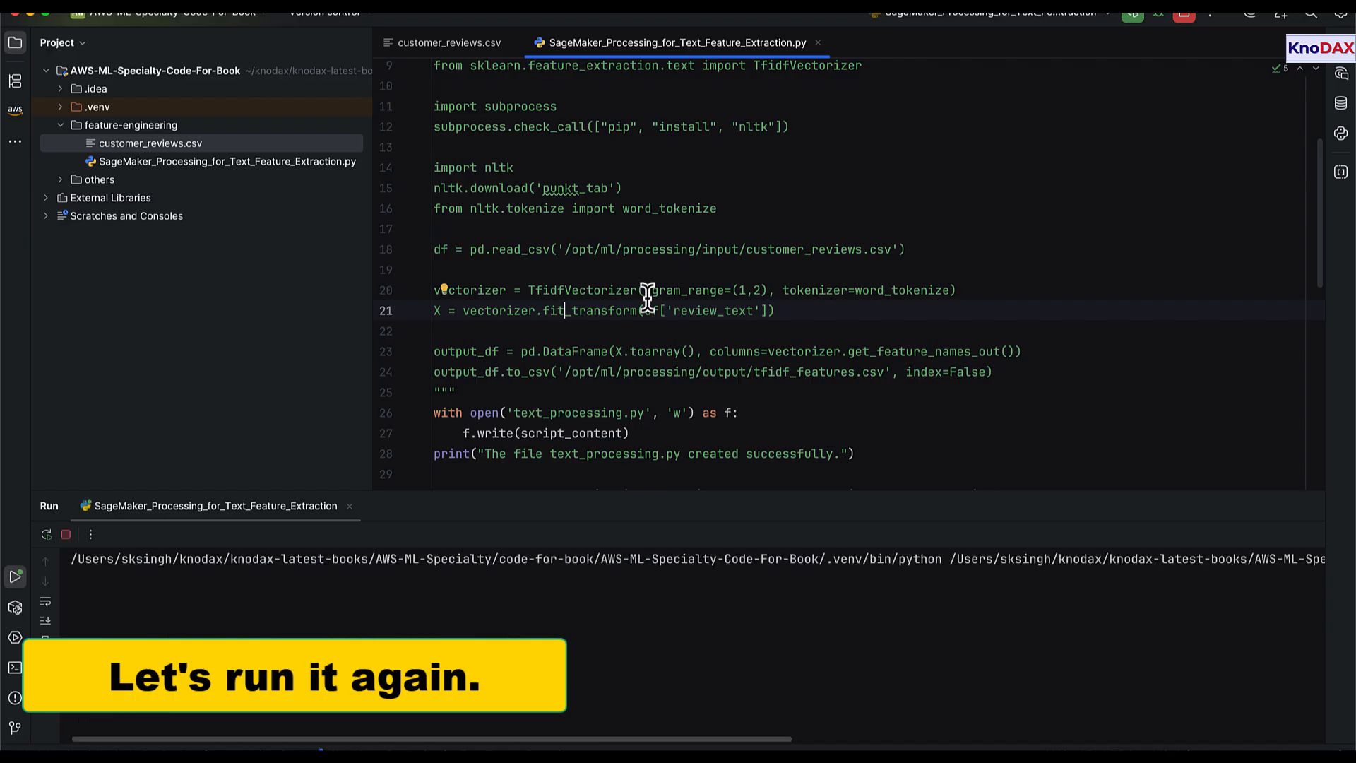
click(14, 576)
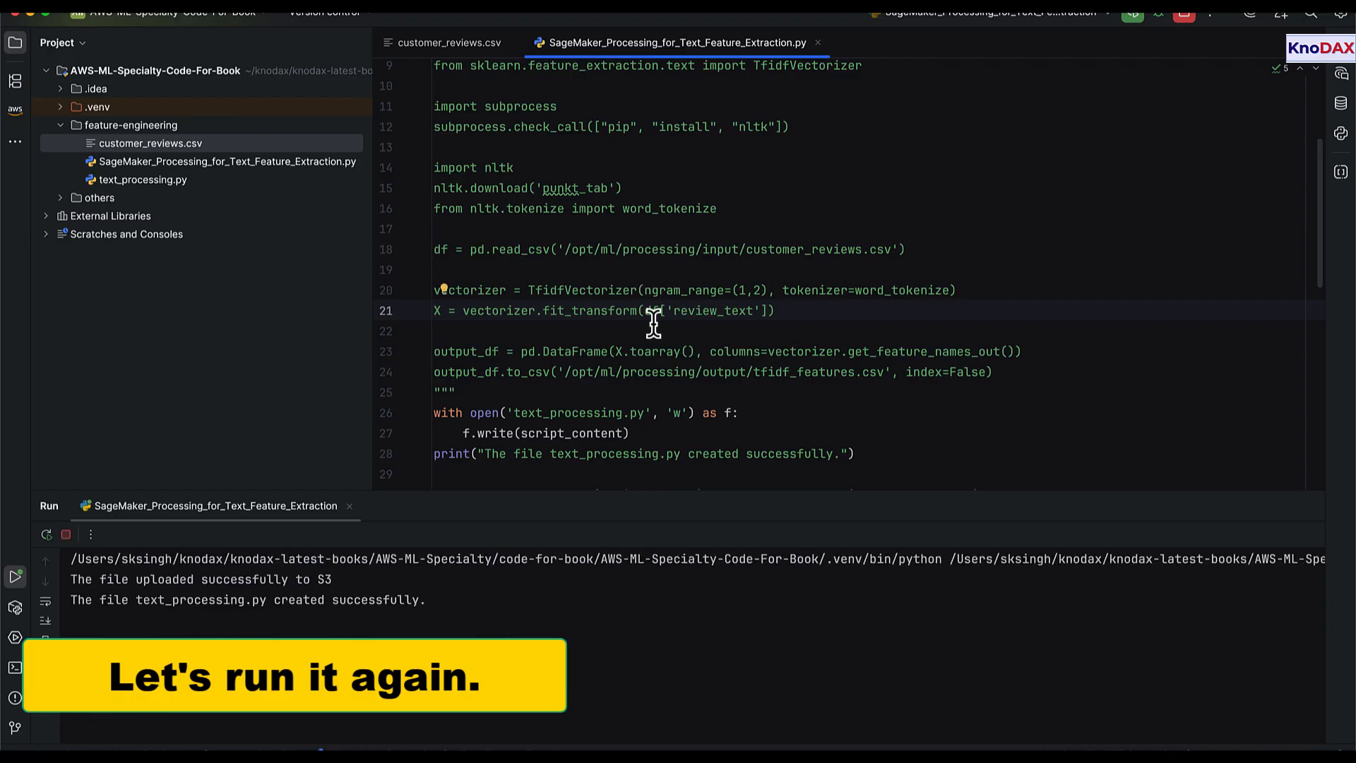
click(14, 577)
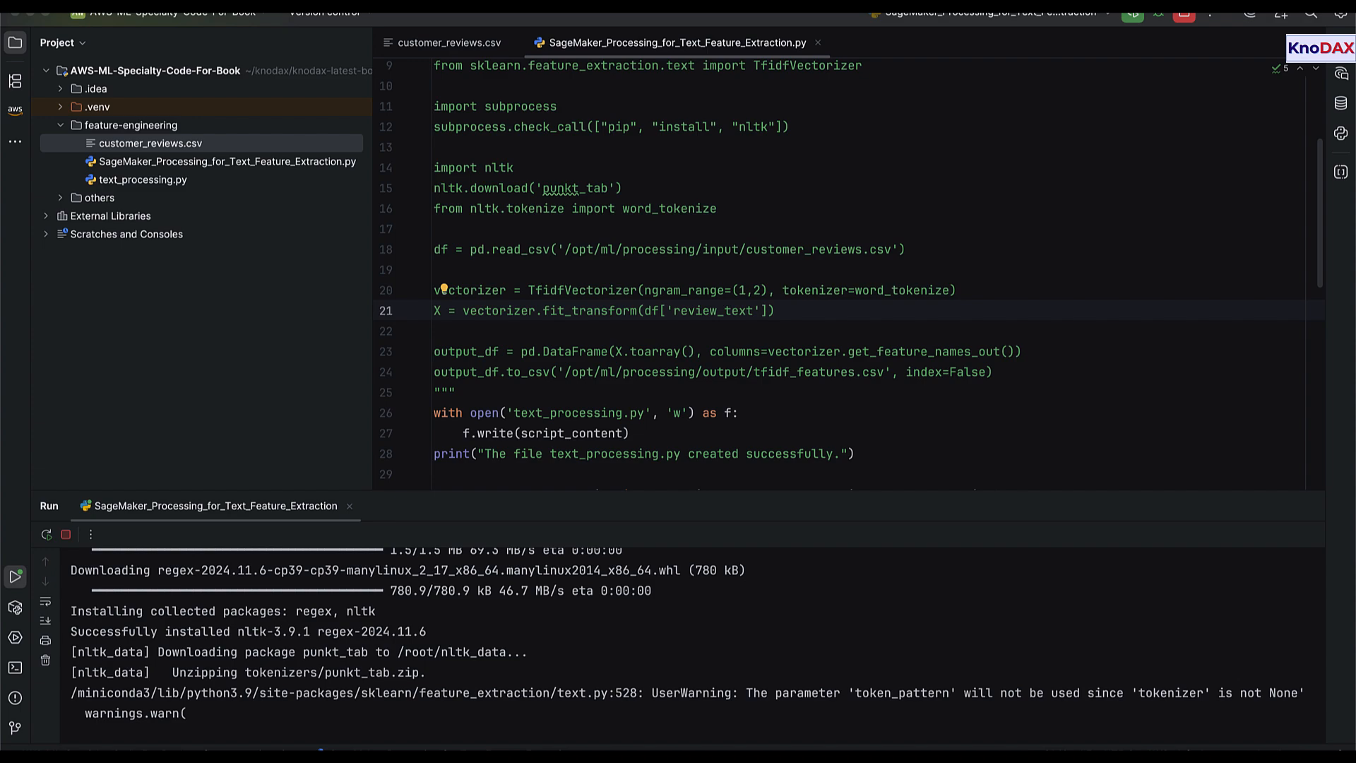
mouse_move(480, 686)
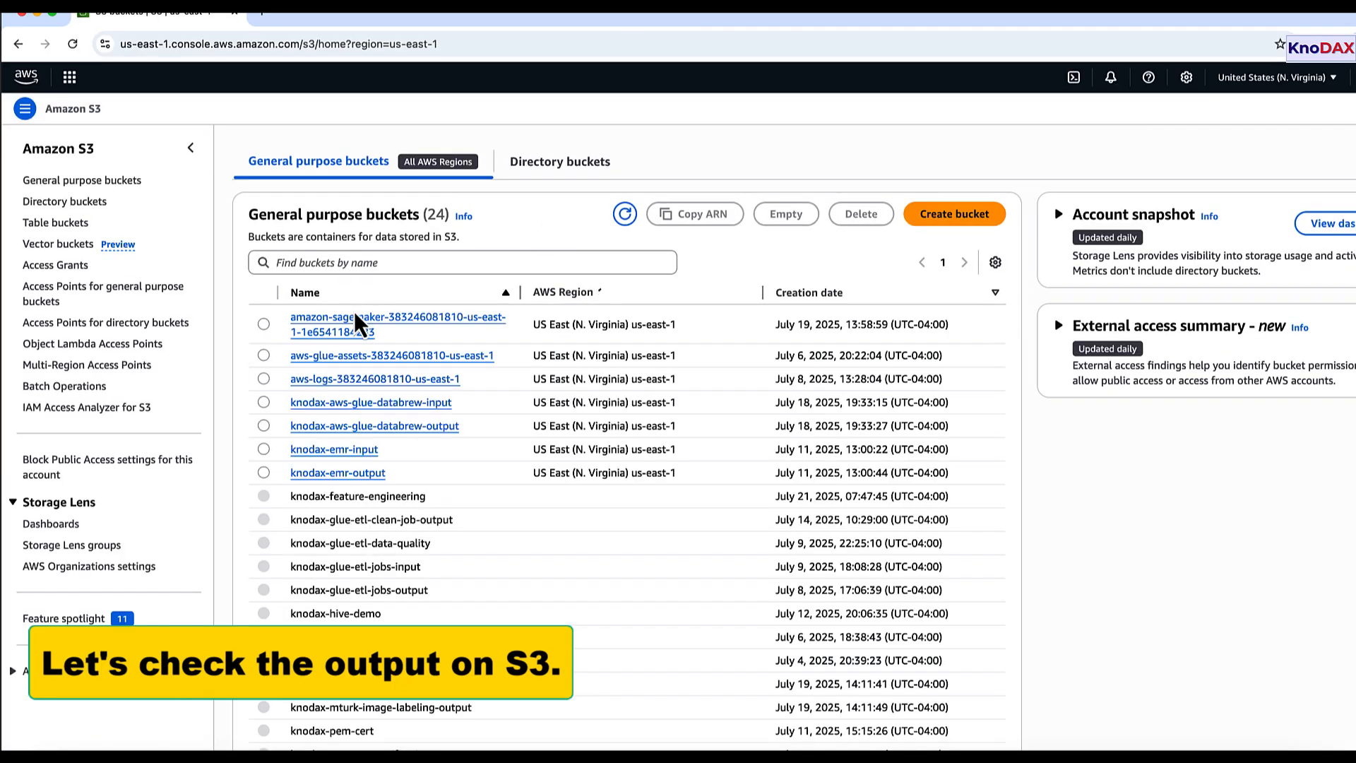
Download customer_reviews.csv from the bucket's input folder and open it in Excel.
click(356, 496)
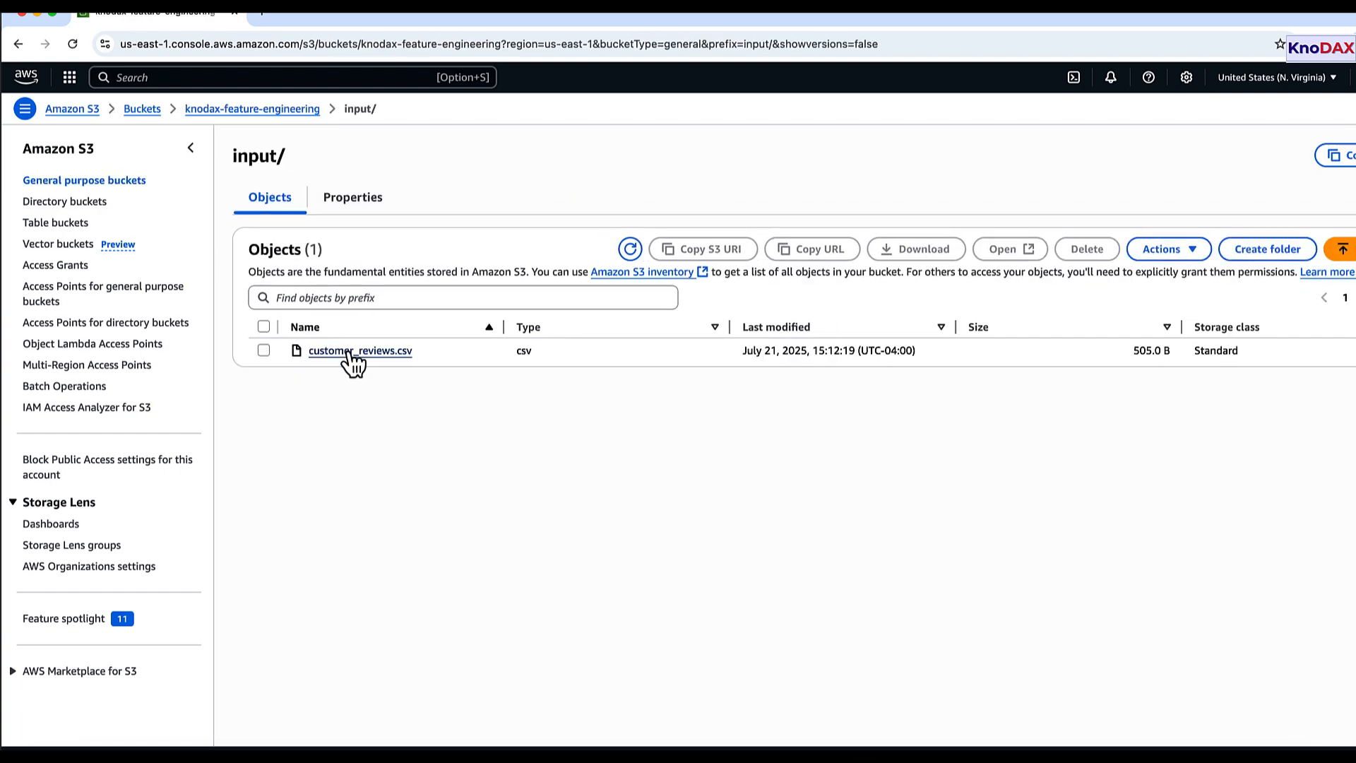
click(360, 350)
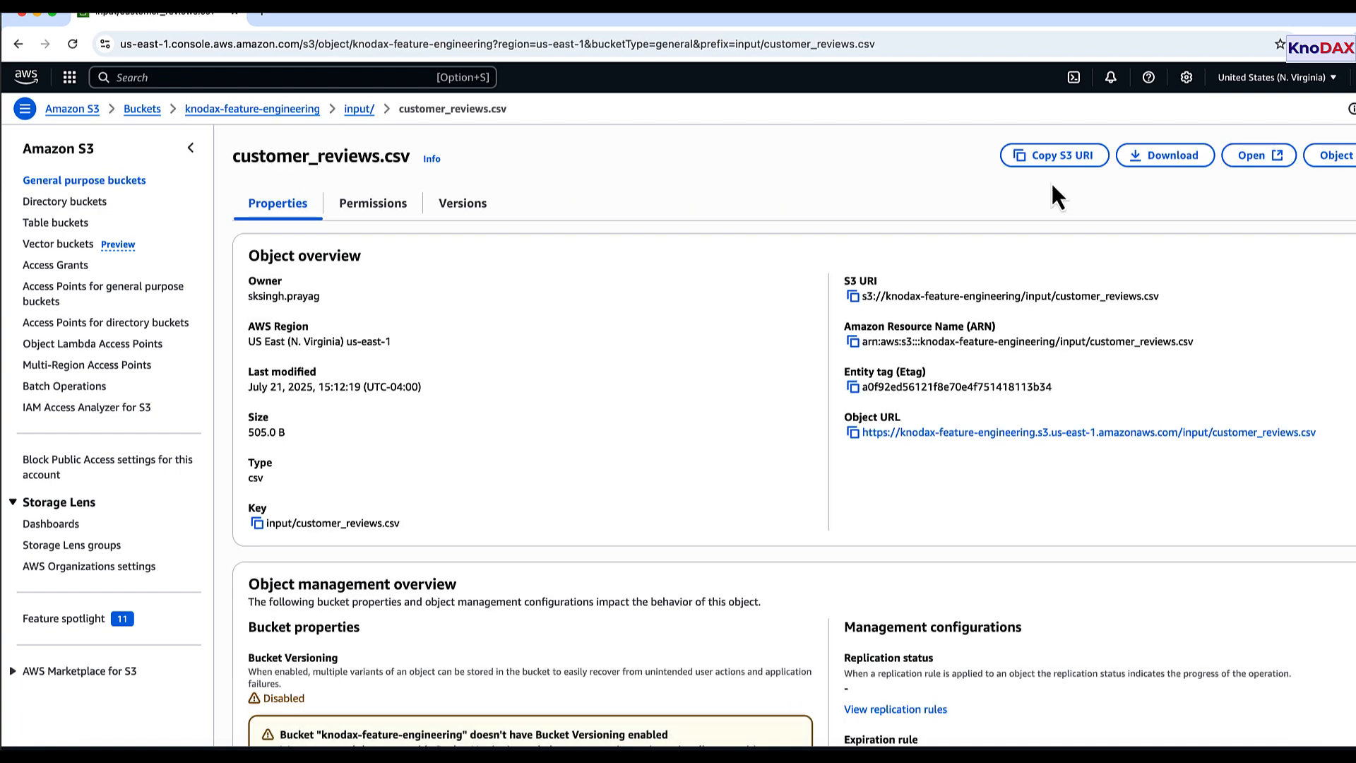
click(1164, 155)
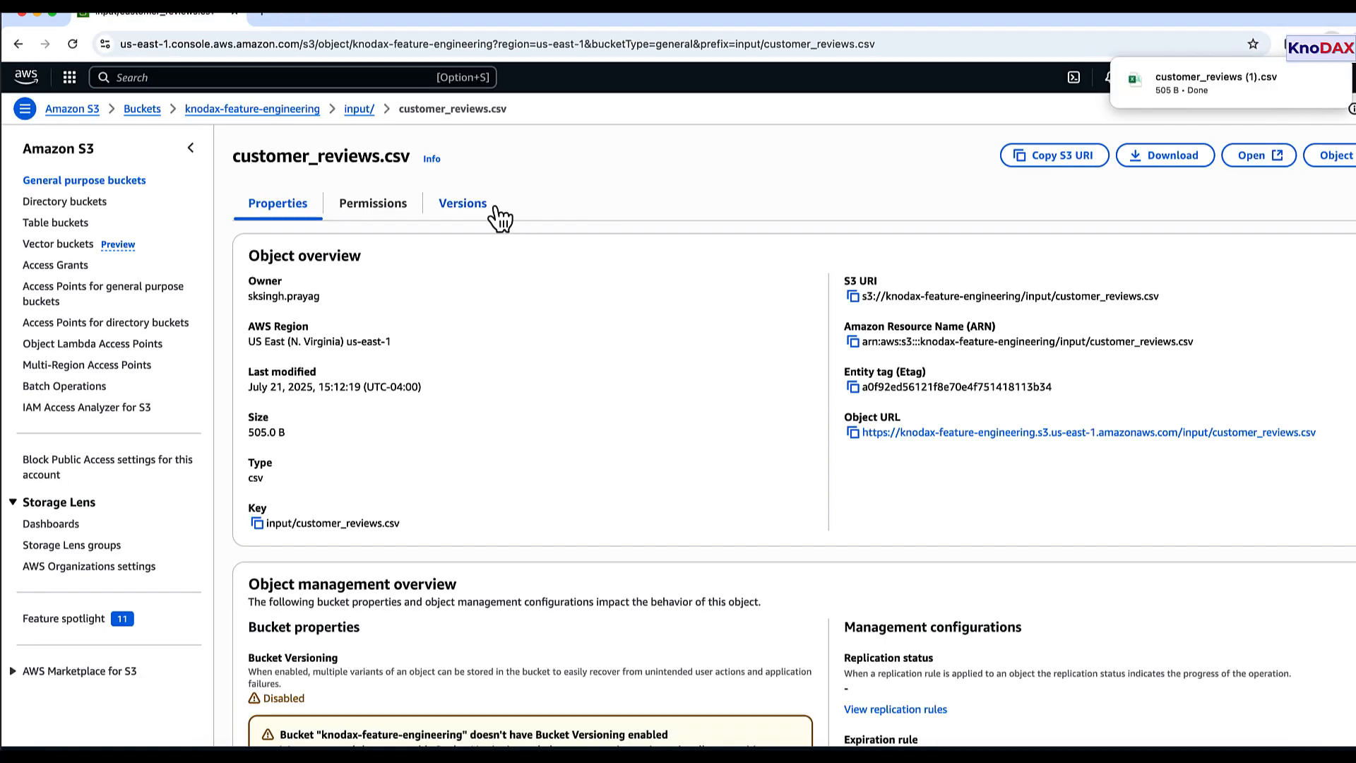
click(1232, 77)
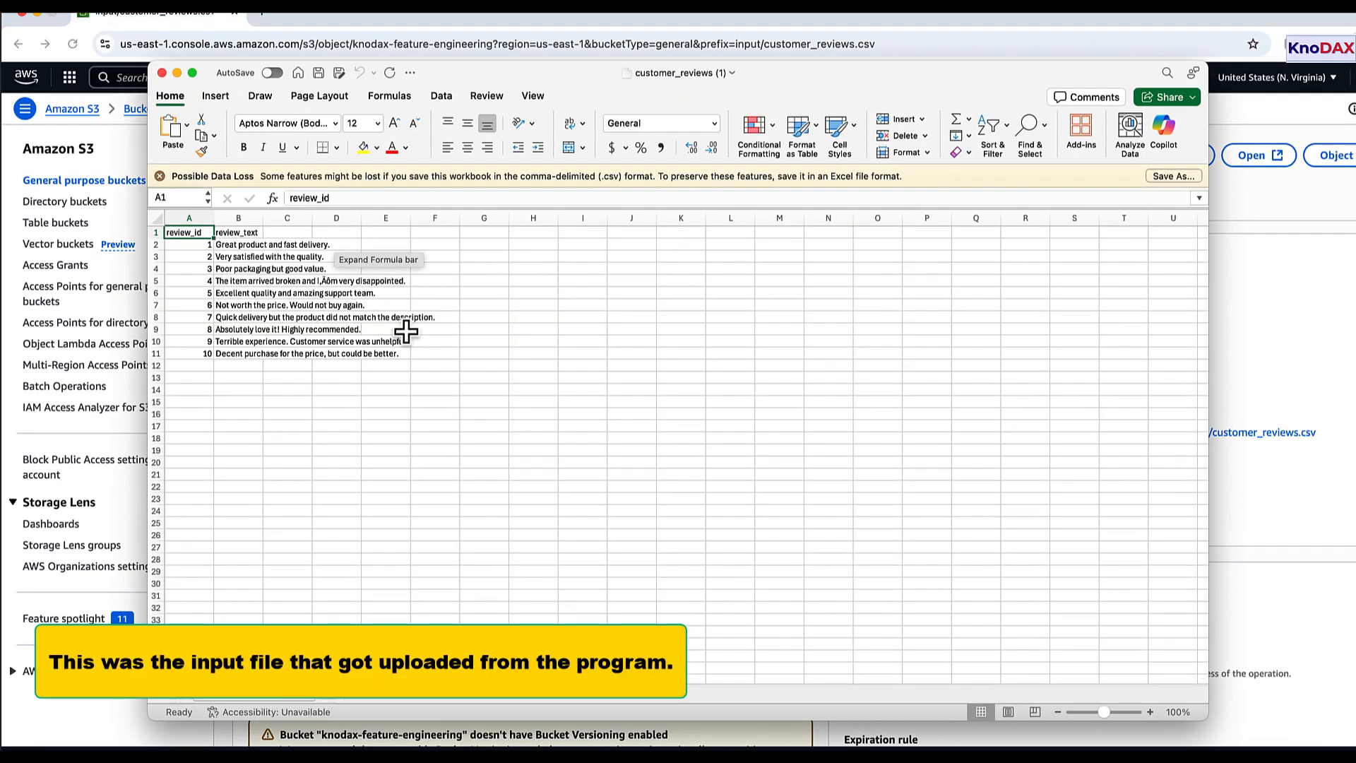
Select the review table A1:E11 and give it a larger font size.
drag(187, 232, 385, 353)
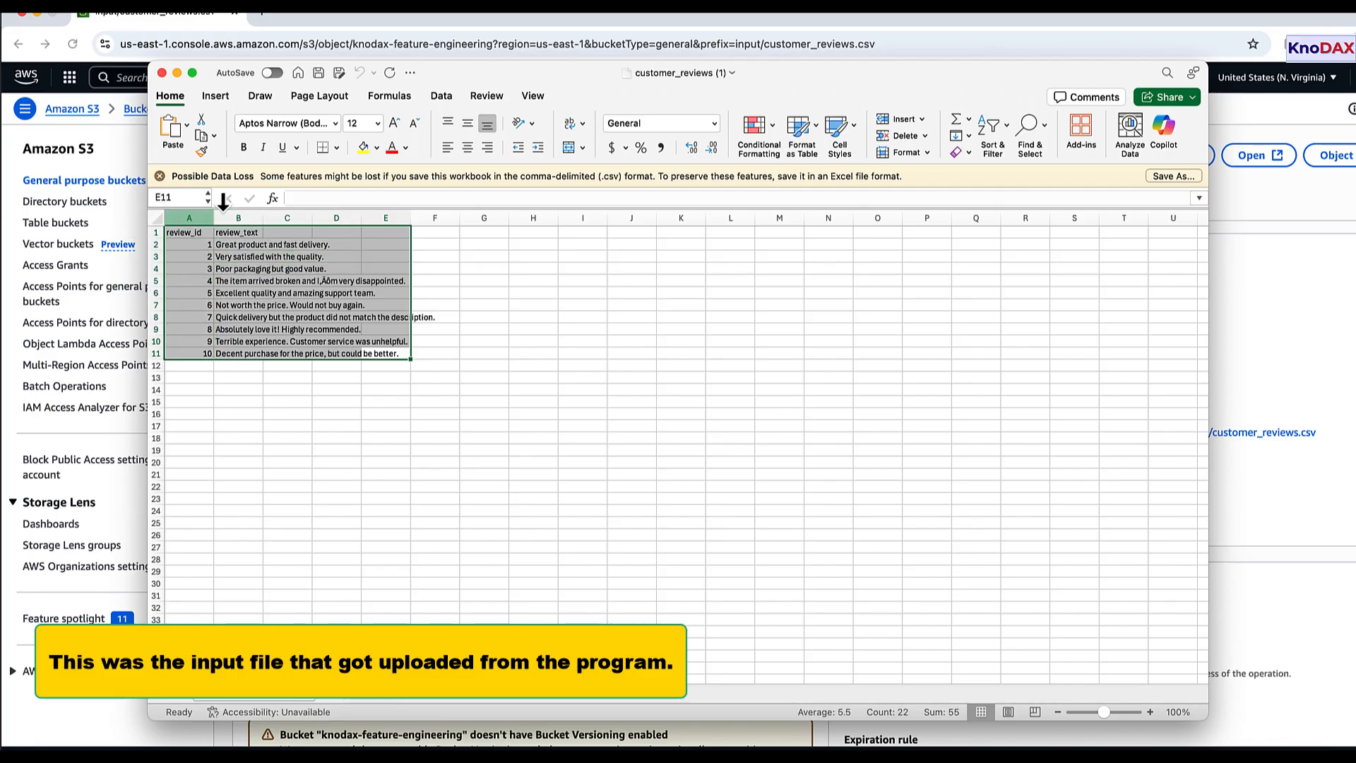
click(374, 123)
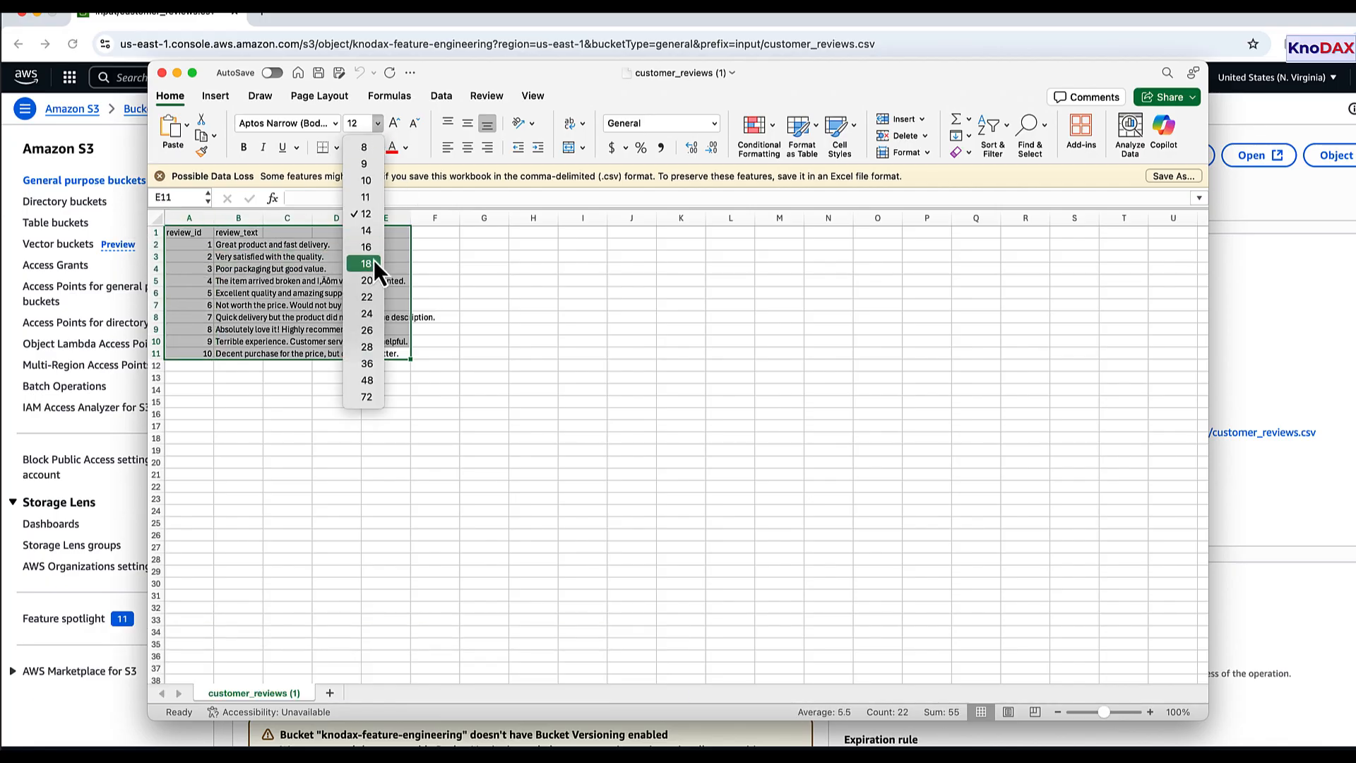
click(366, 263)
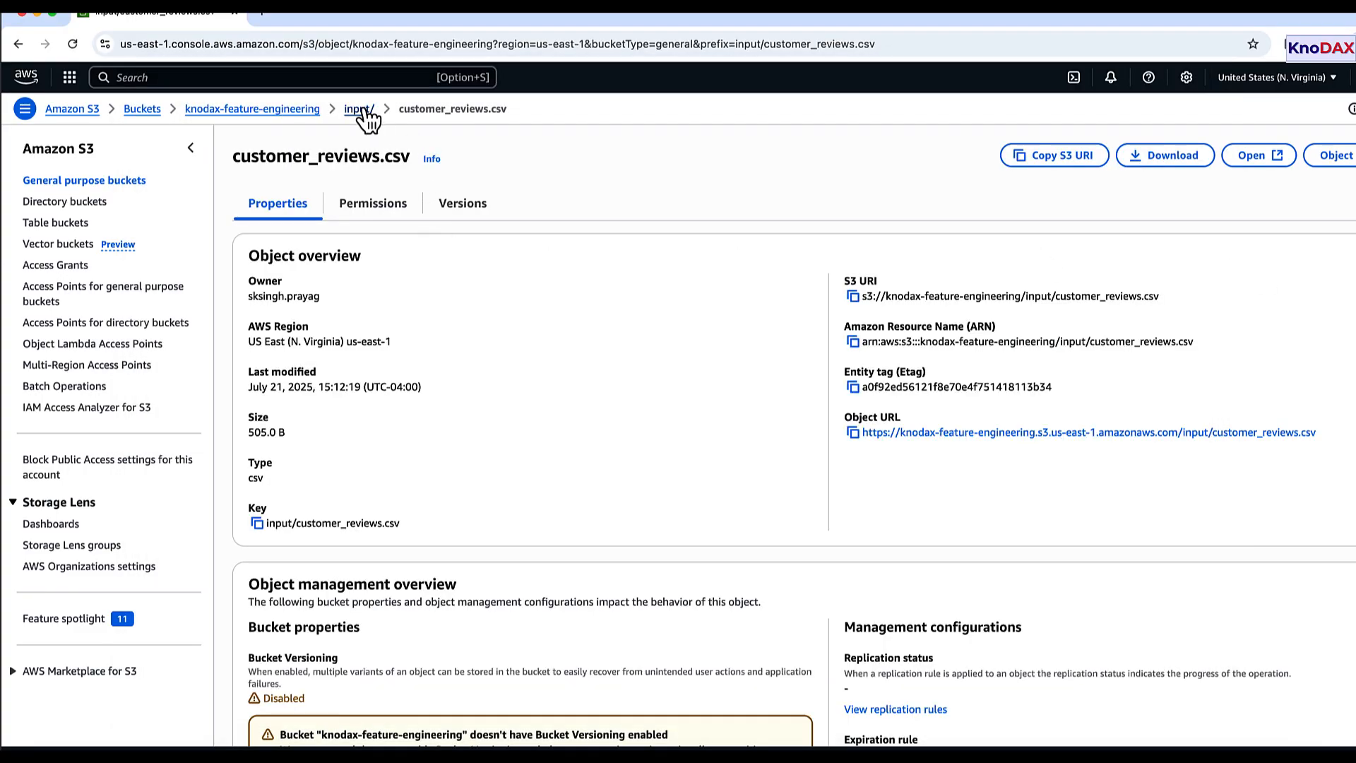
Navigate back from input/ to the bucket root to reach the output folder.
click(359, 109)
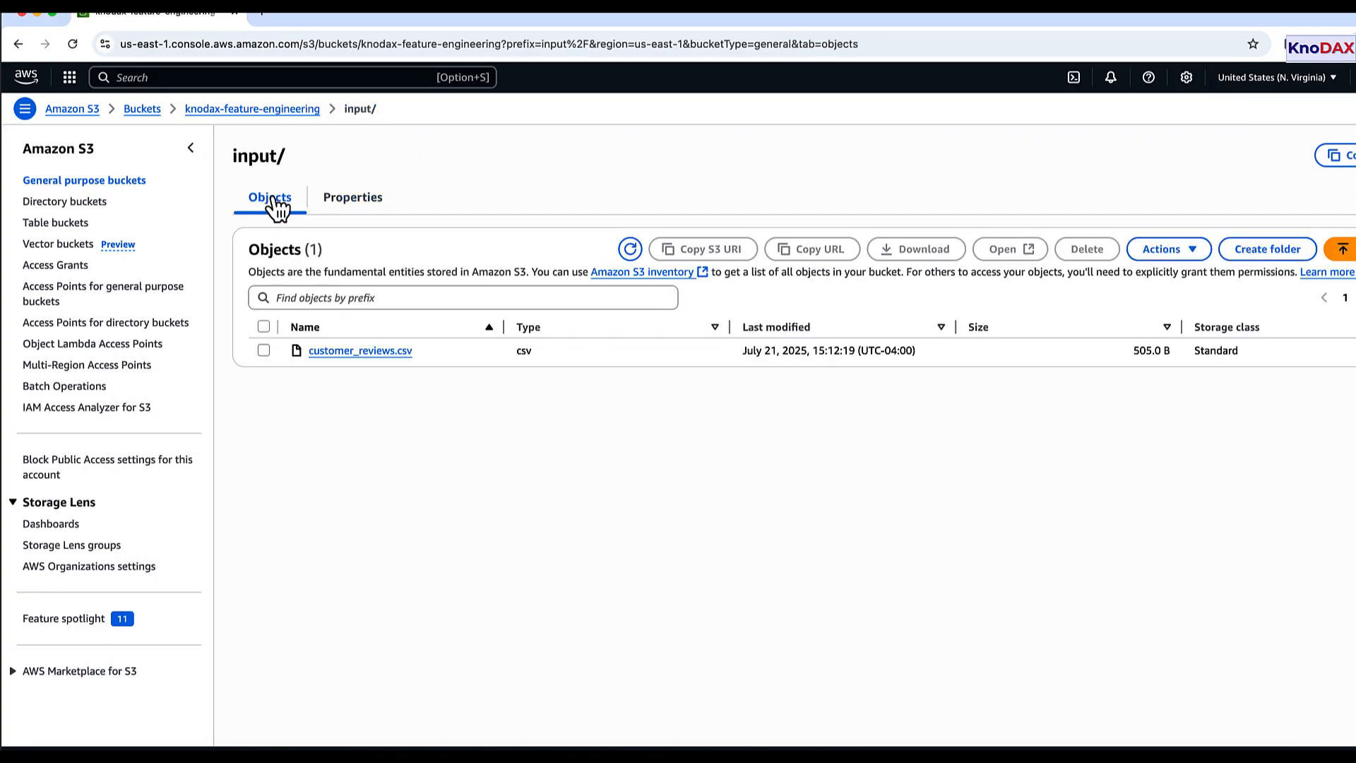
click(252, 108)
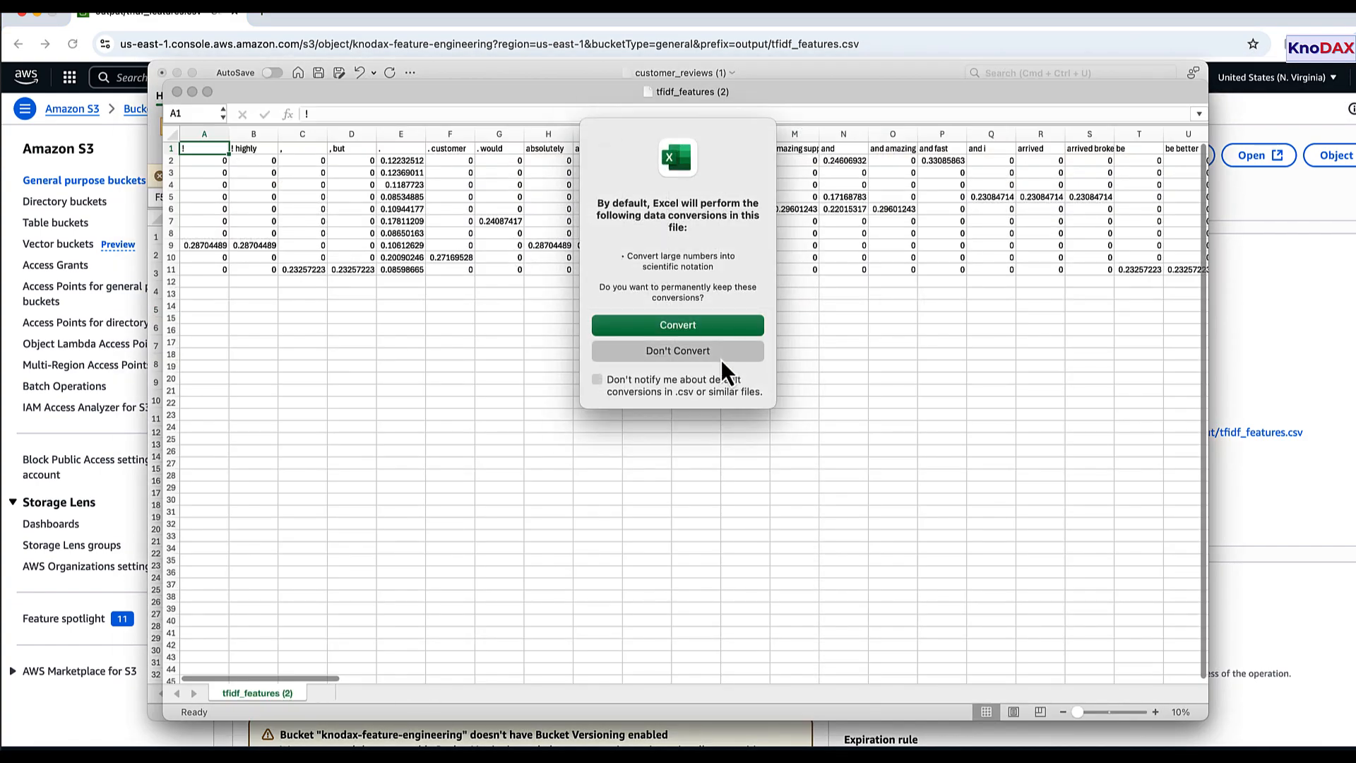
Decline automatic number conversion and set the whole TF-IDF sheet to font size 16.
click(678, 350)
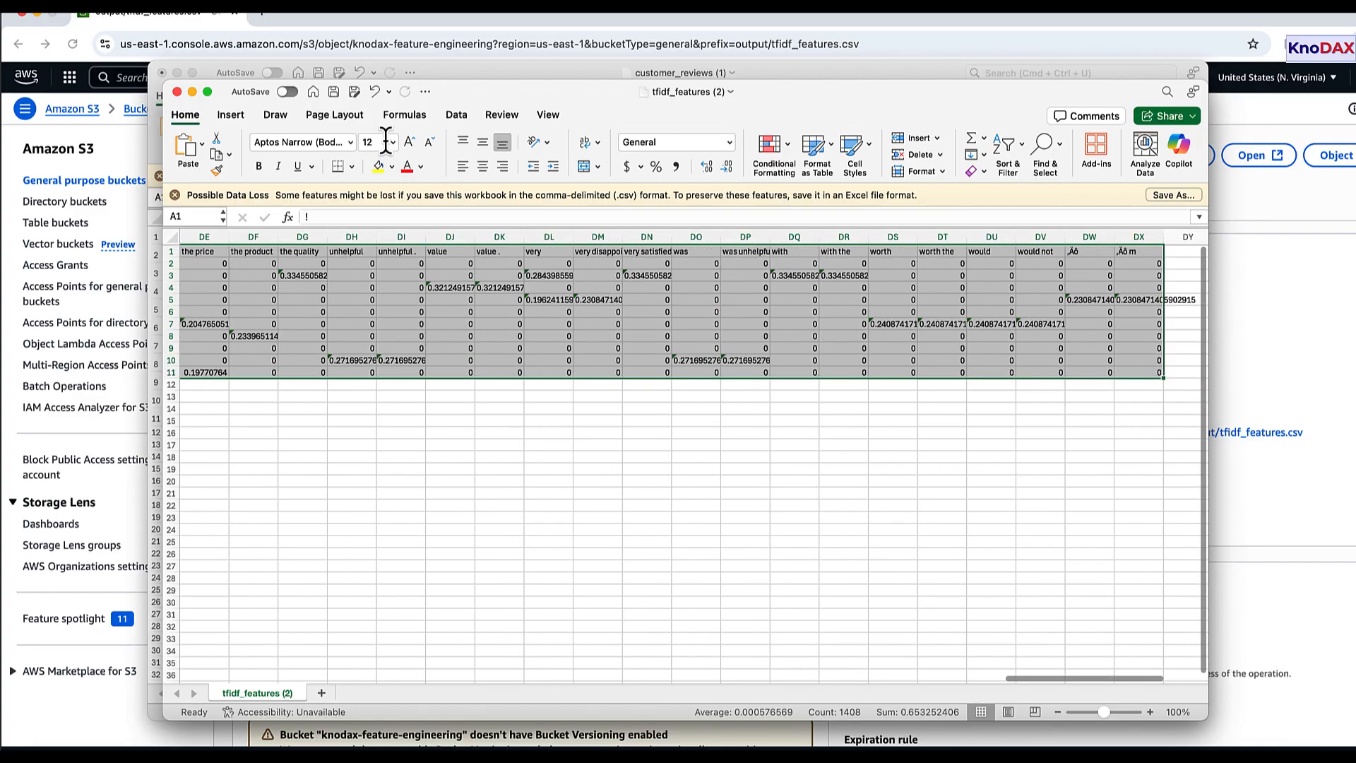
click(390, 142)
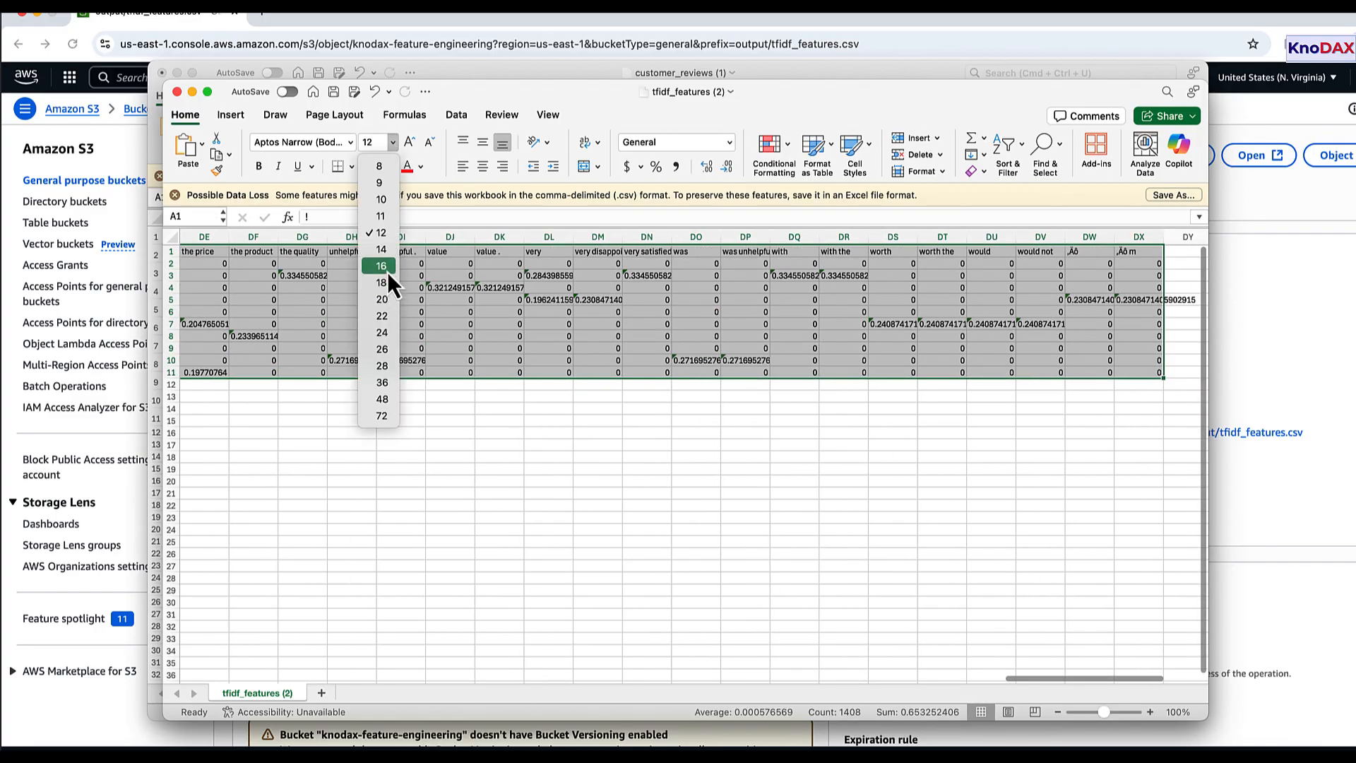
click(380, 265)
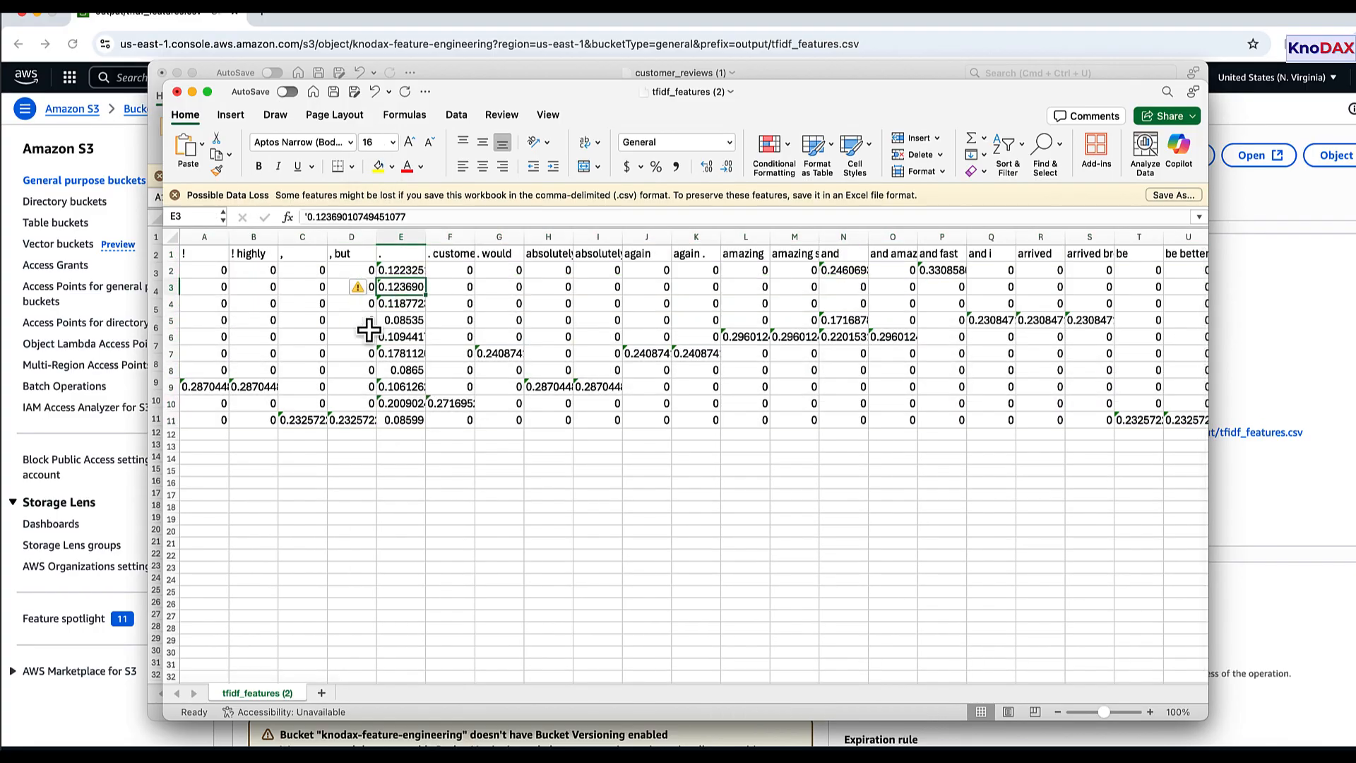
click(302, 304)
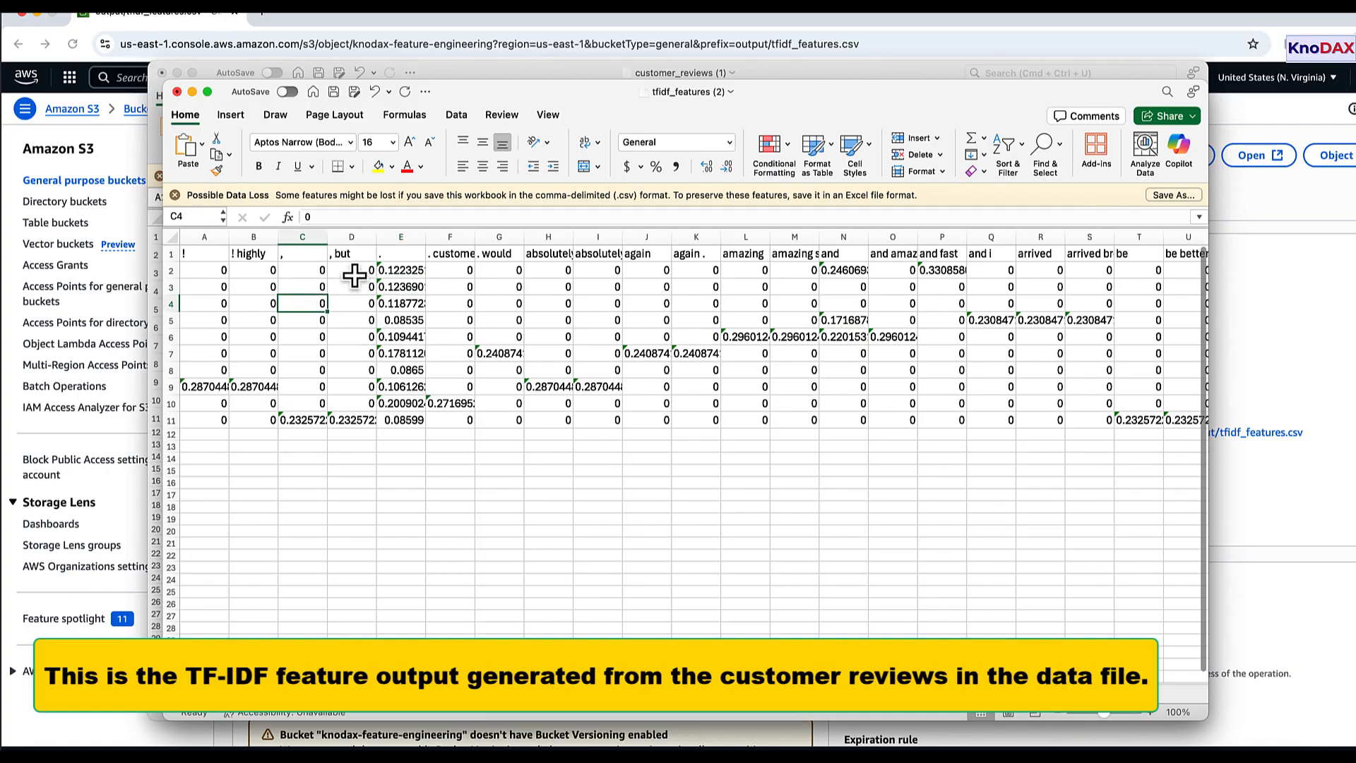
mouse_move(463, 291)
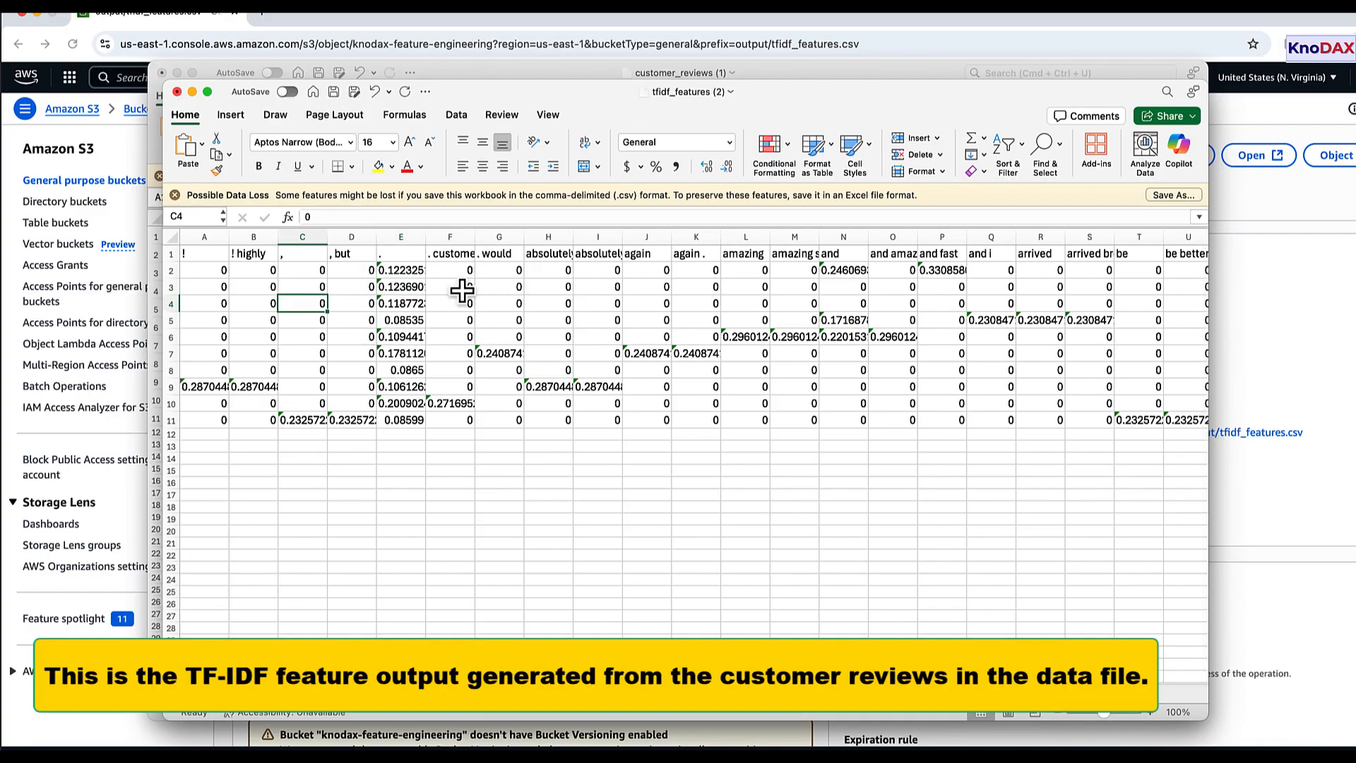
mouse_move(568, 296)
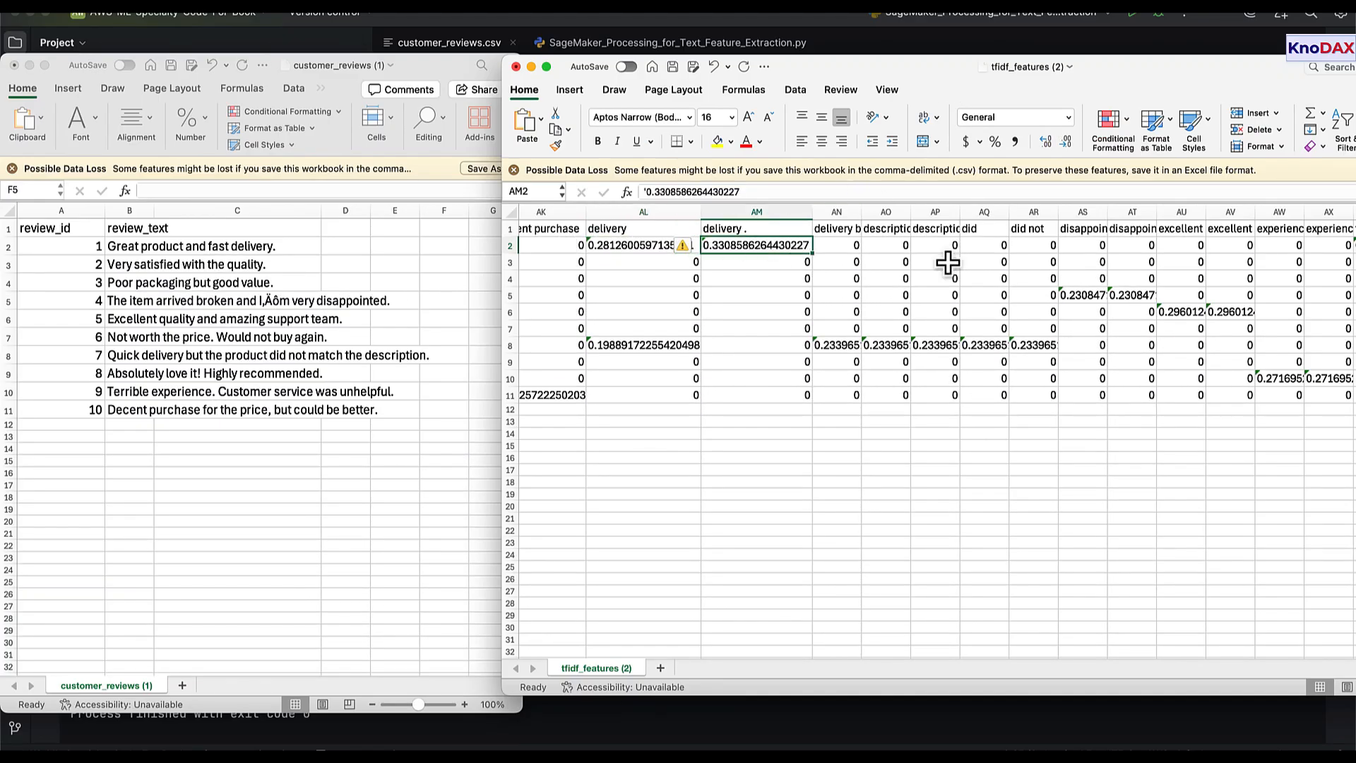
Scroll right to later TF-IDF term columns, then activate the customer_reviews window.
scroll(right, 3)
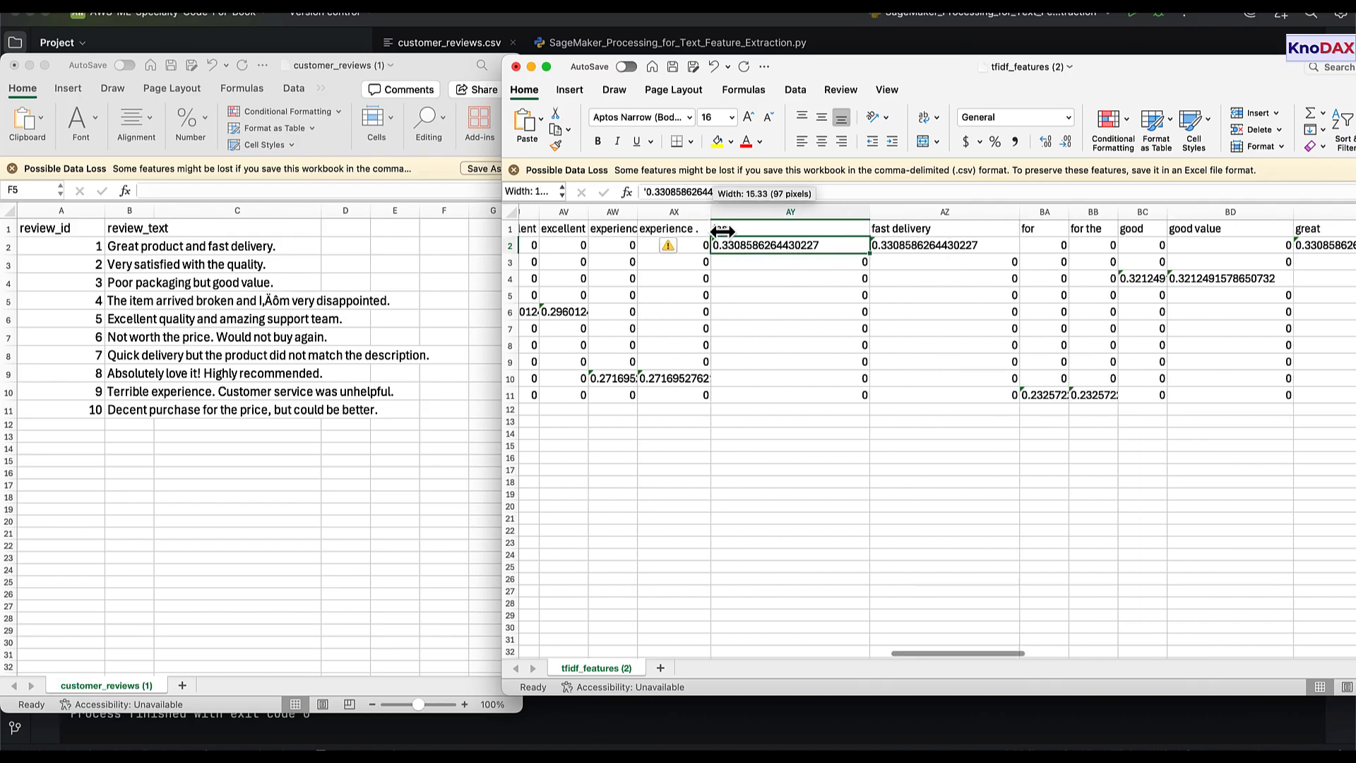
scroll(right, 3)
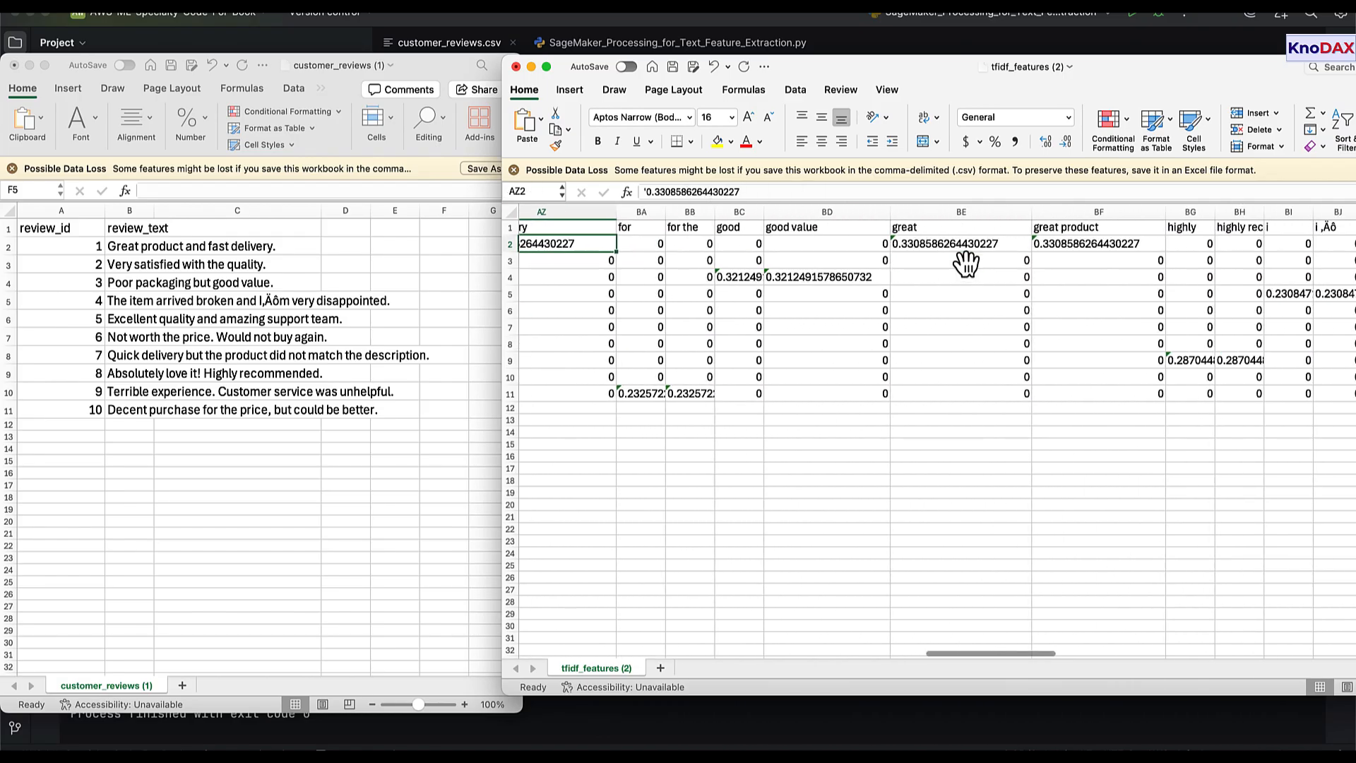
click(961, 243)
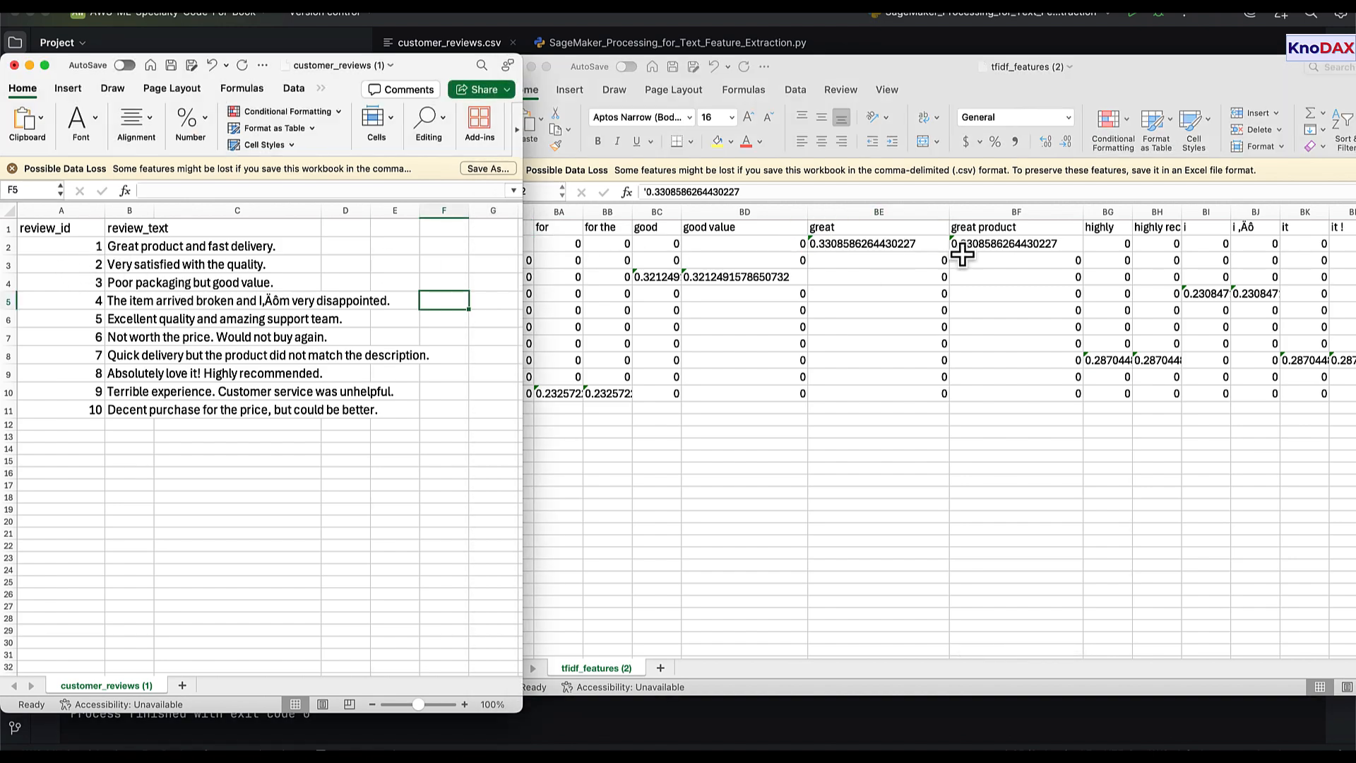
click(878, 243)
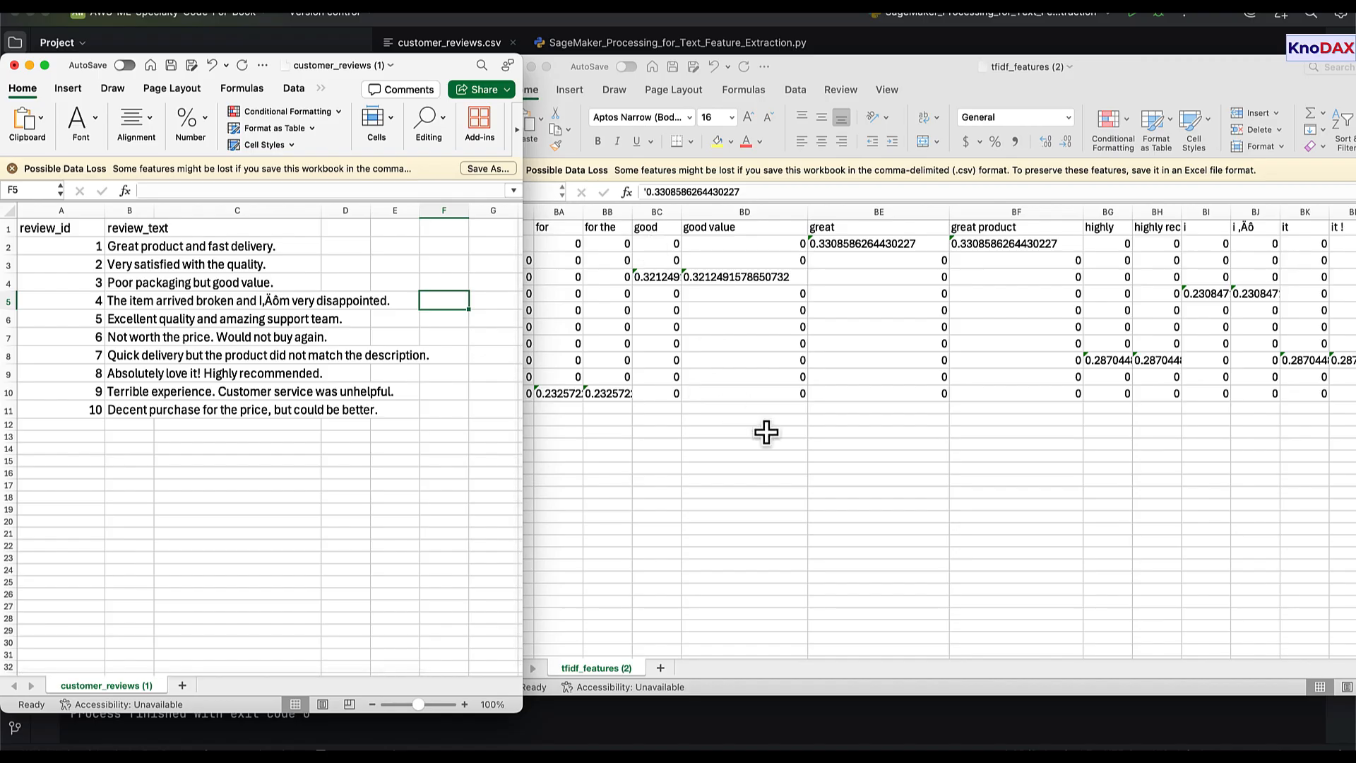
mouse_move(585, 736)
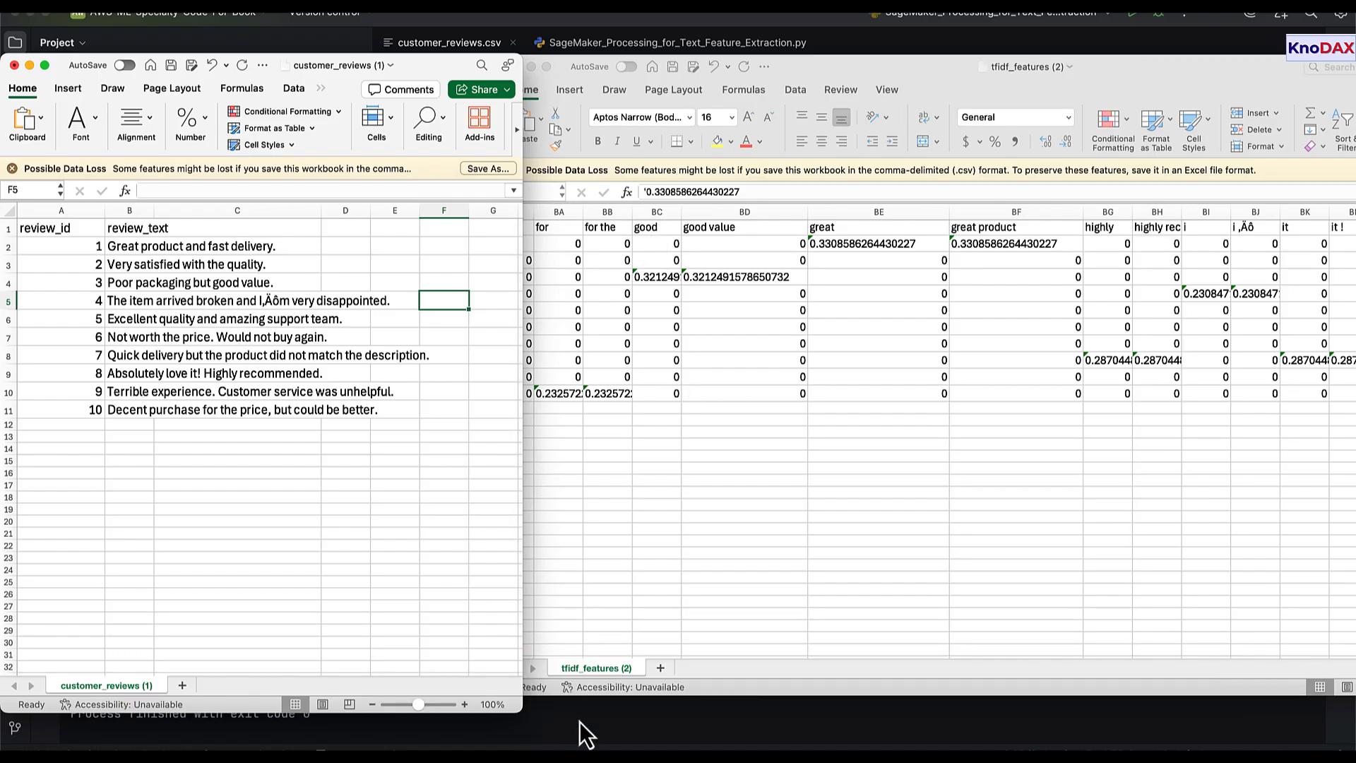